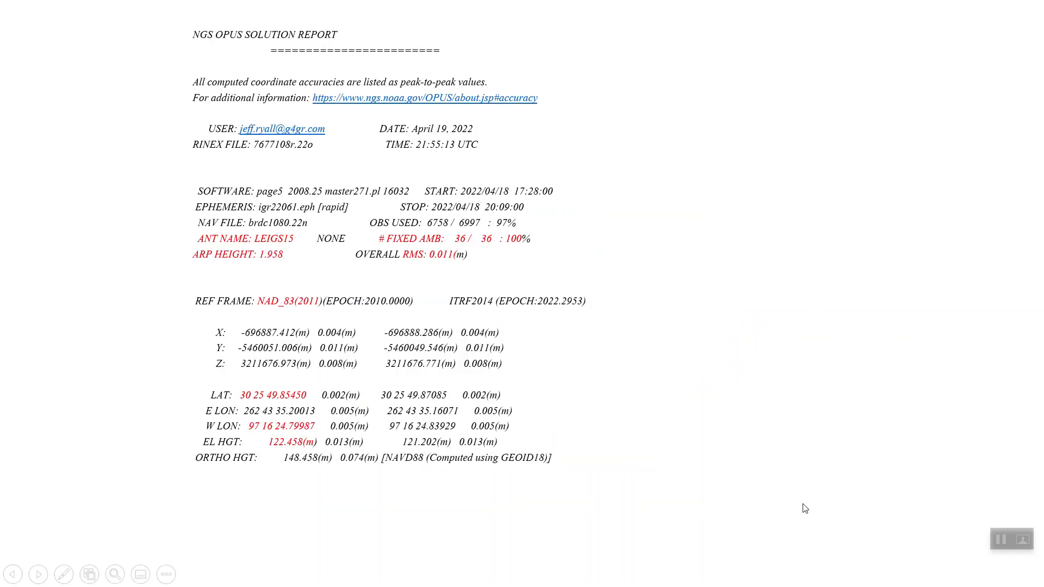
Switch Captivate to base mode and confirm GNSS raw data logging every 5.0 s in Leica format
key("Escape")
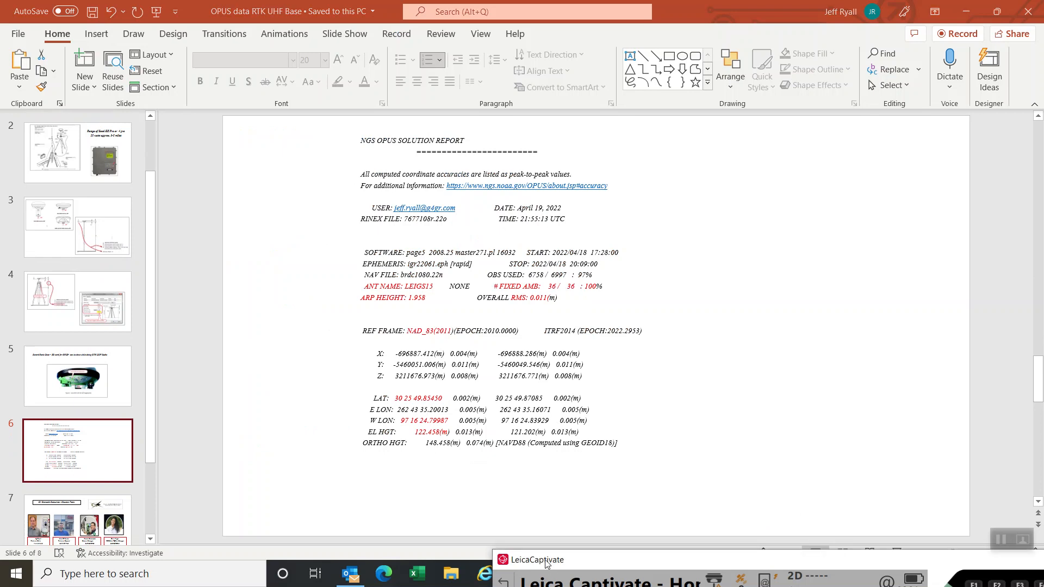
left_click(535, 559)
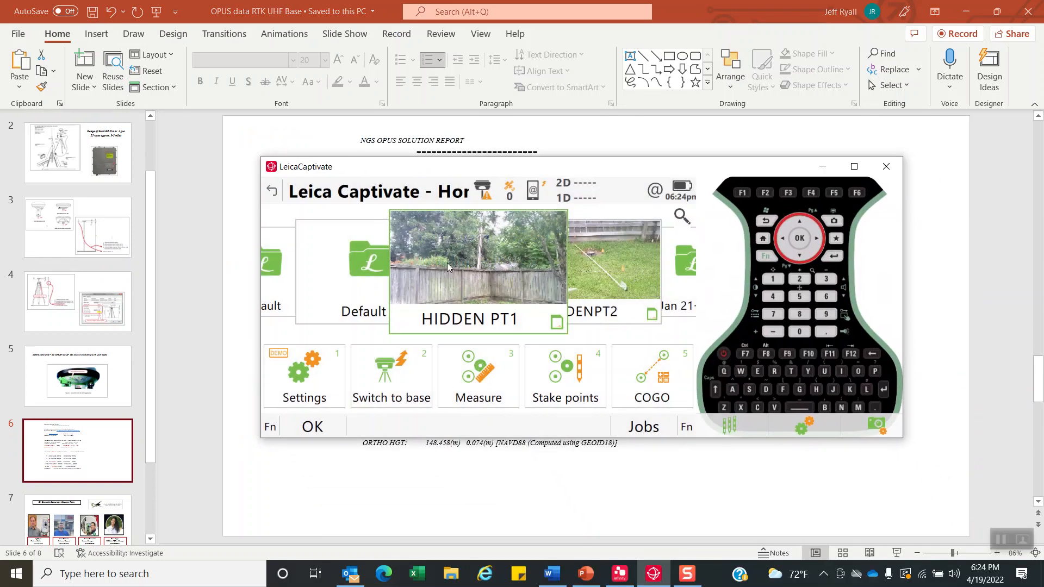
mouse_move(492, 213)
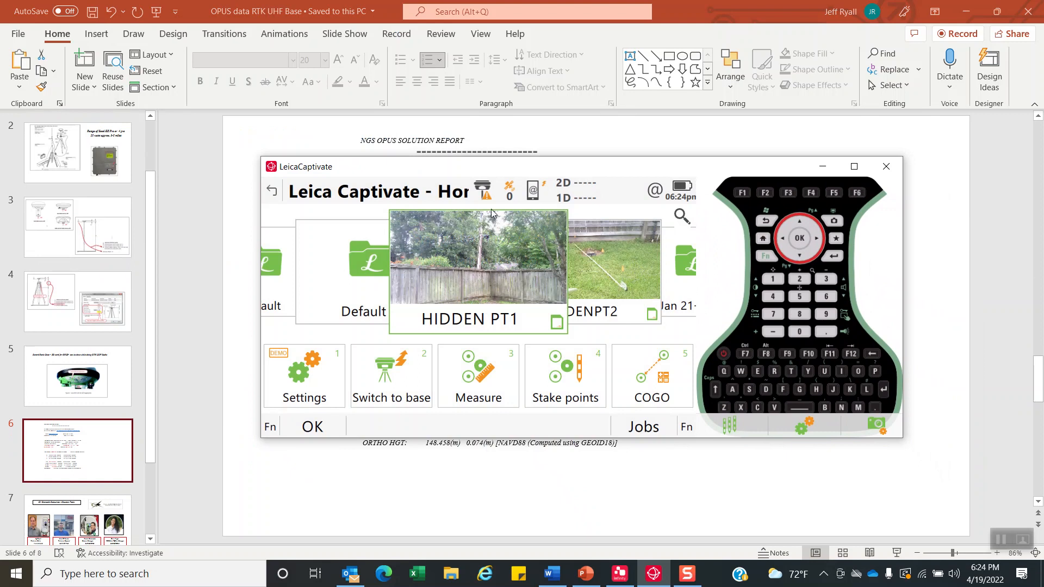
left_click(390, 376)
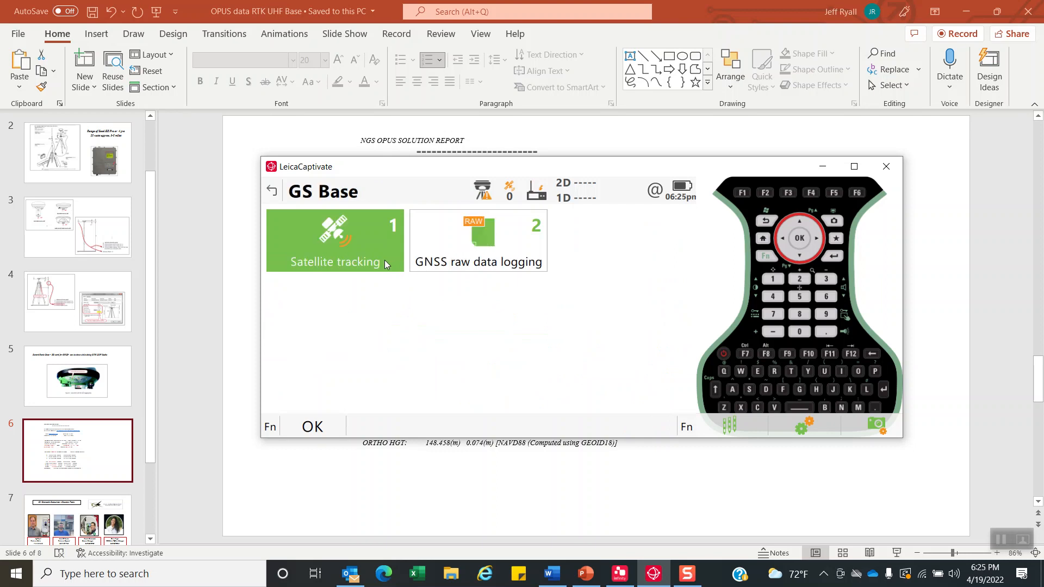
mouse_move(443, 269)
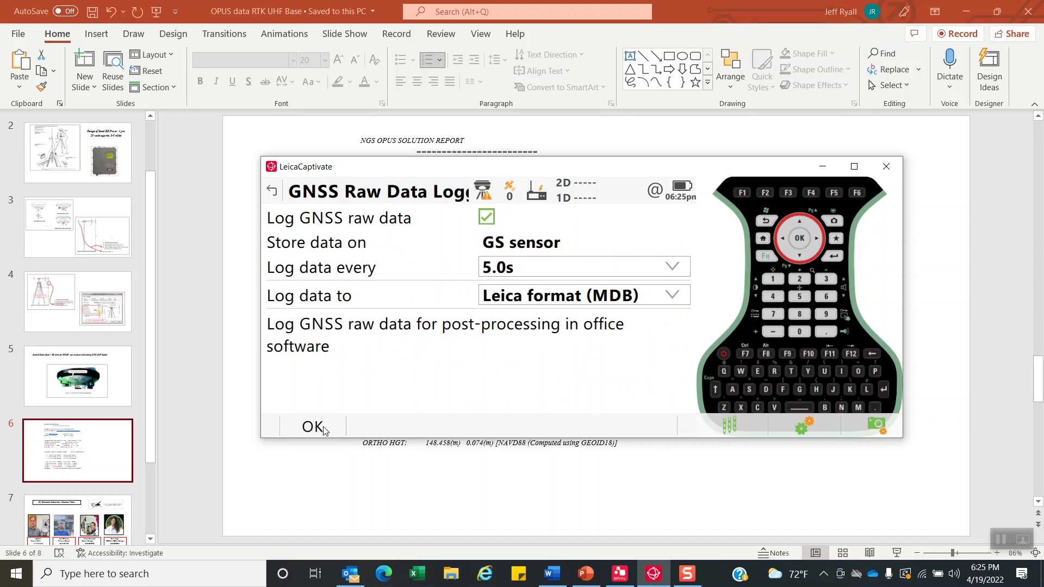
left_click(312, 426)
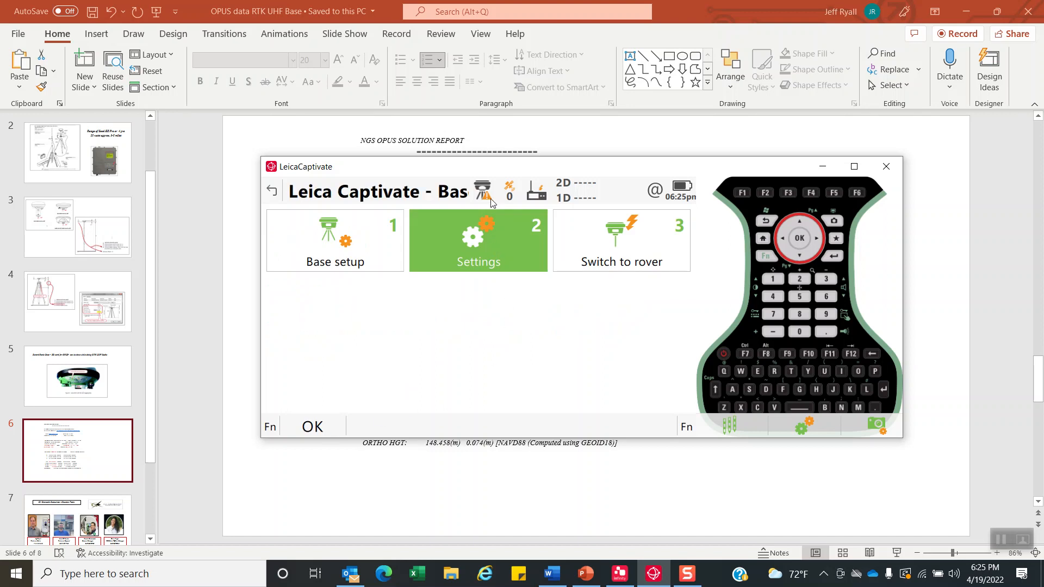
mouse_move(481, 242)
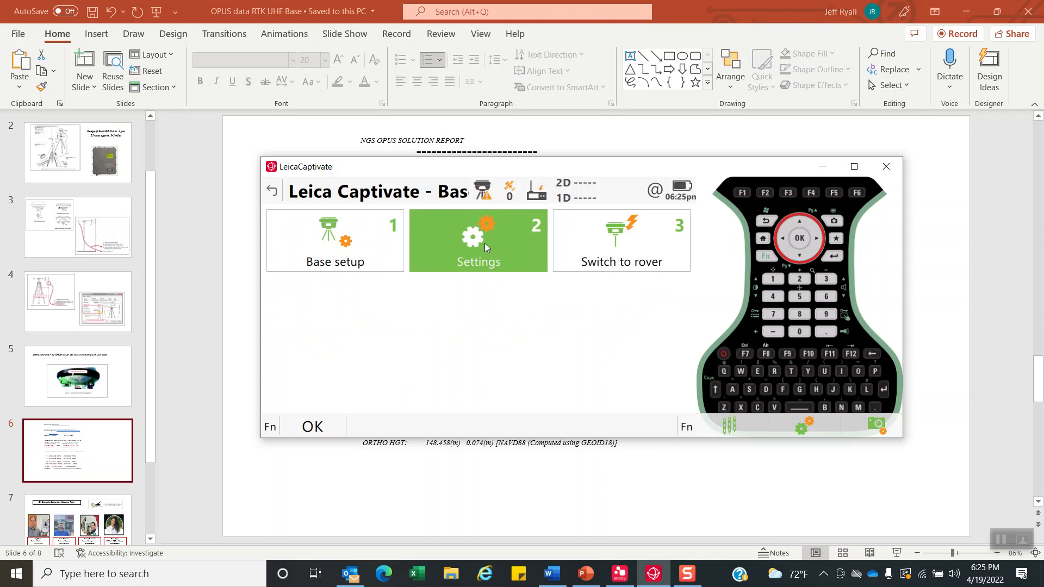
mouse_move(507, 248)
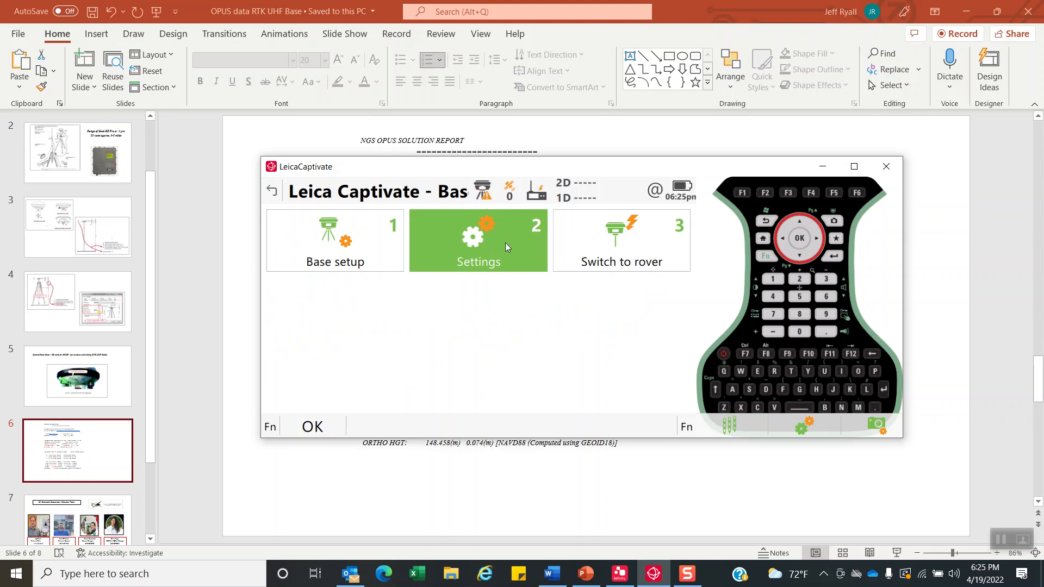
mouse_move(506, 242)
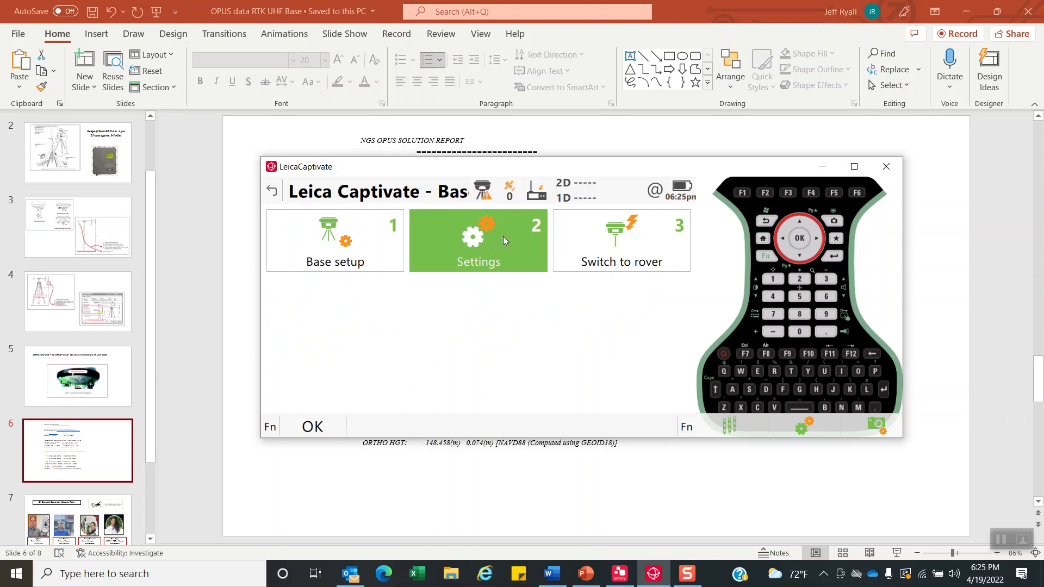
mouse_move(394, 262)
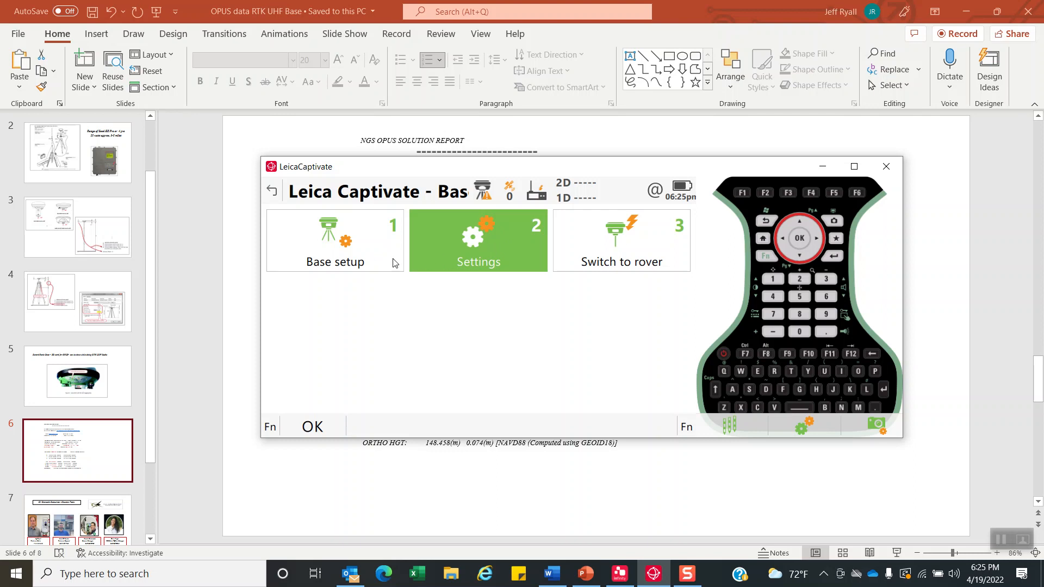
Bring up the Base Setup choices: over known point, last setup, or any point
left_click(335, 240)
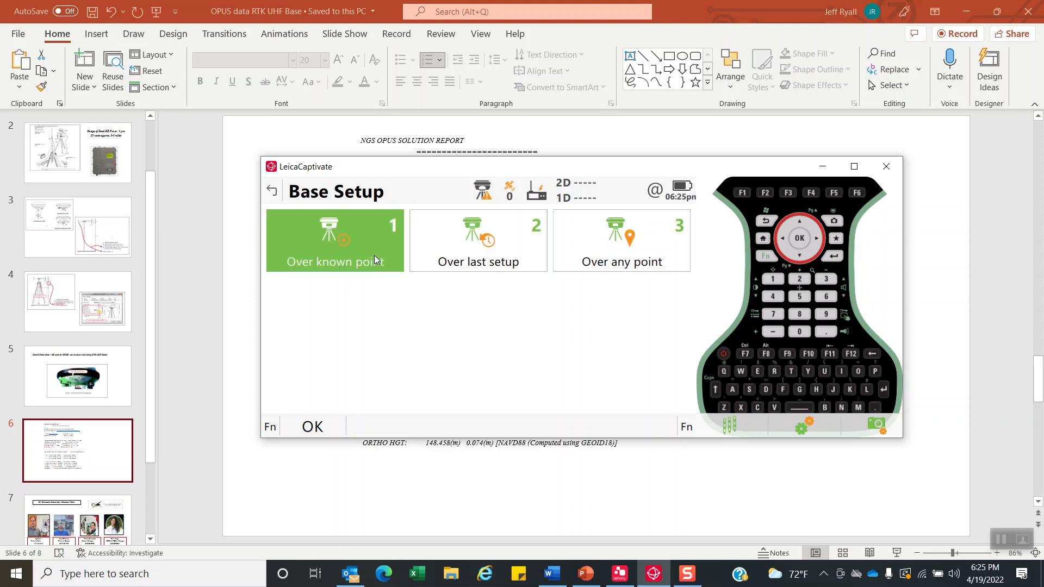
mouse_move(594, 228)
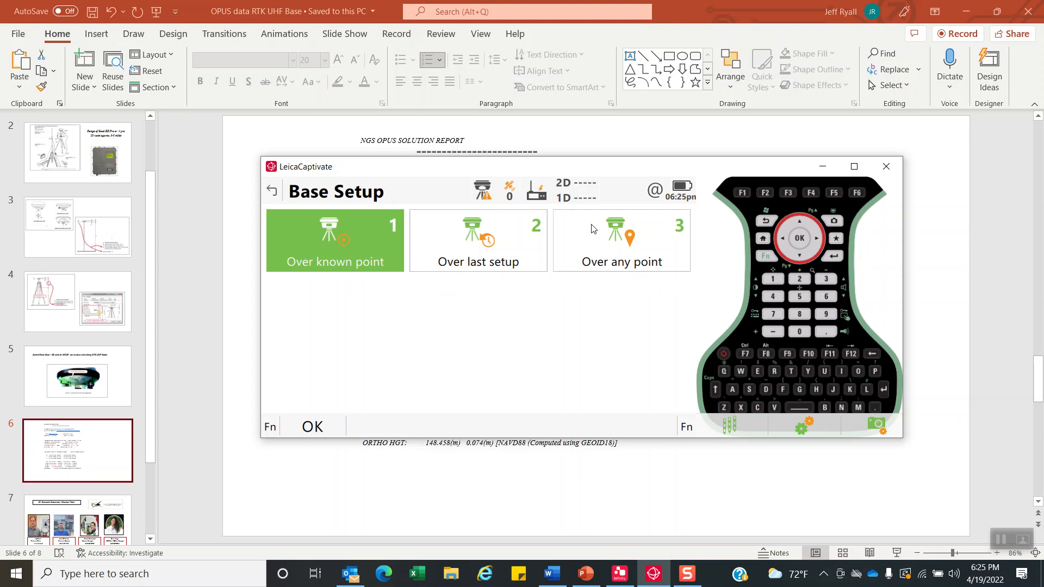
mouse_move(595, 269)
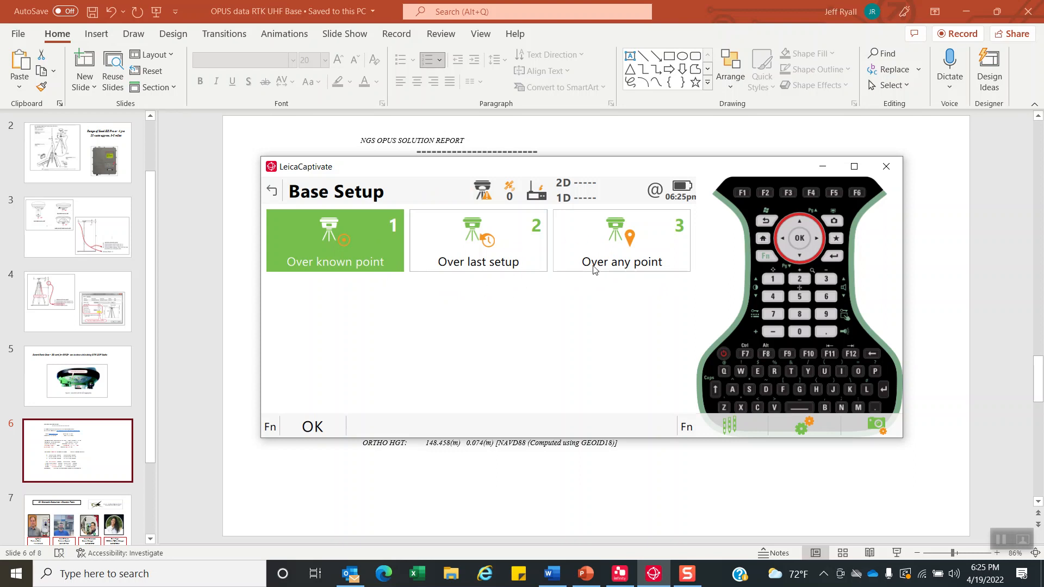
mouse_move(617, 269)
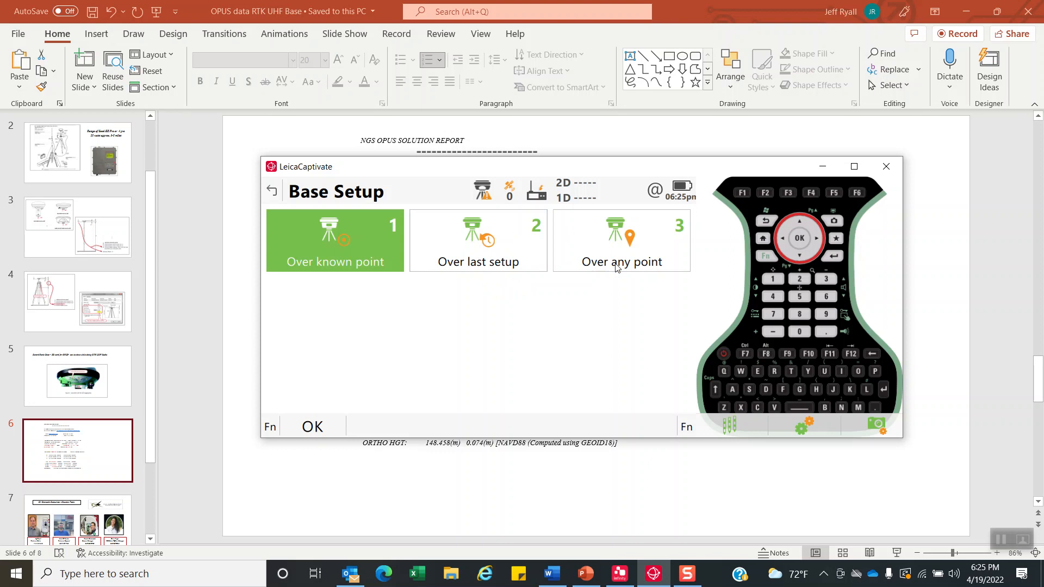
mouse_move(568, 188)
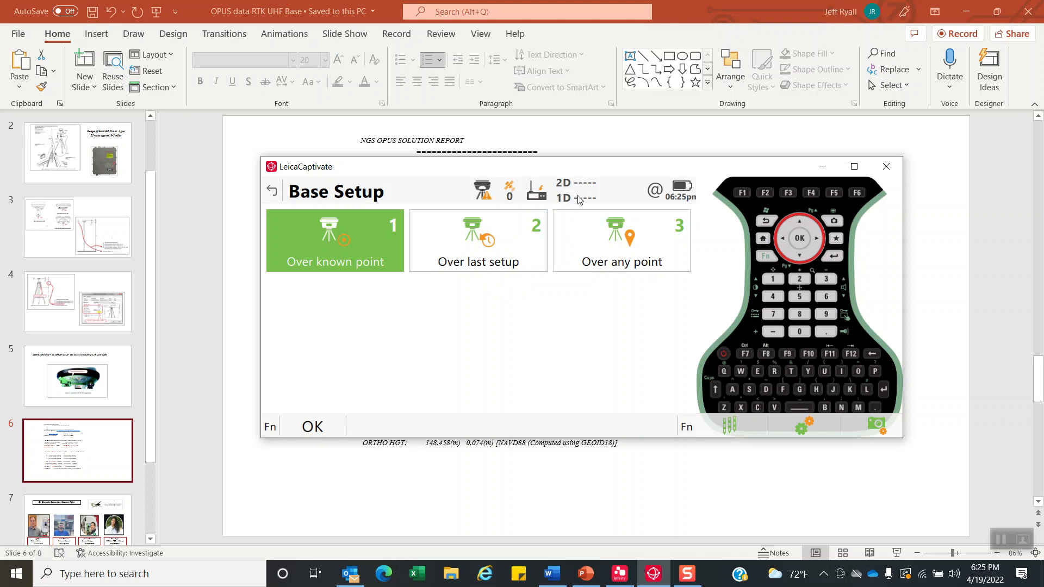
mouse_move(644, 265)
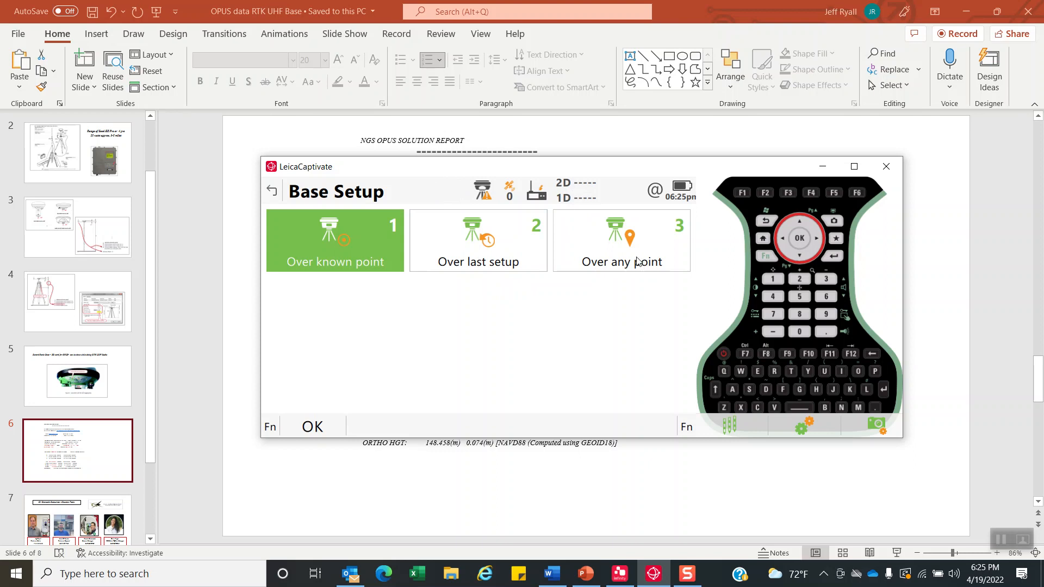
mouse_move(637, 260)
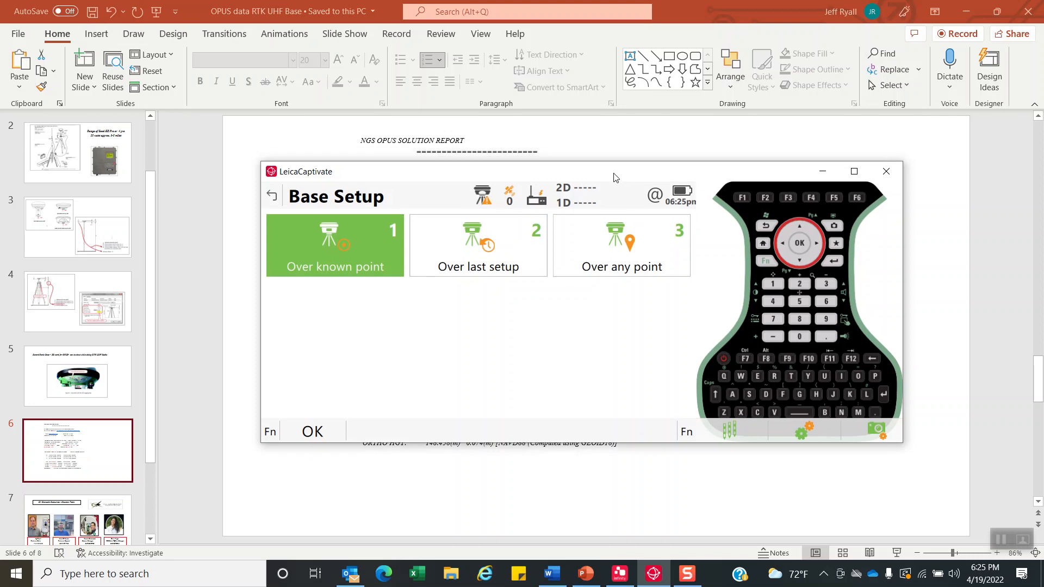
Minimize Captivate and present the NGS OPUS solution report slide full screen
left_click(822, 171)
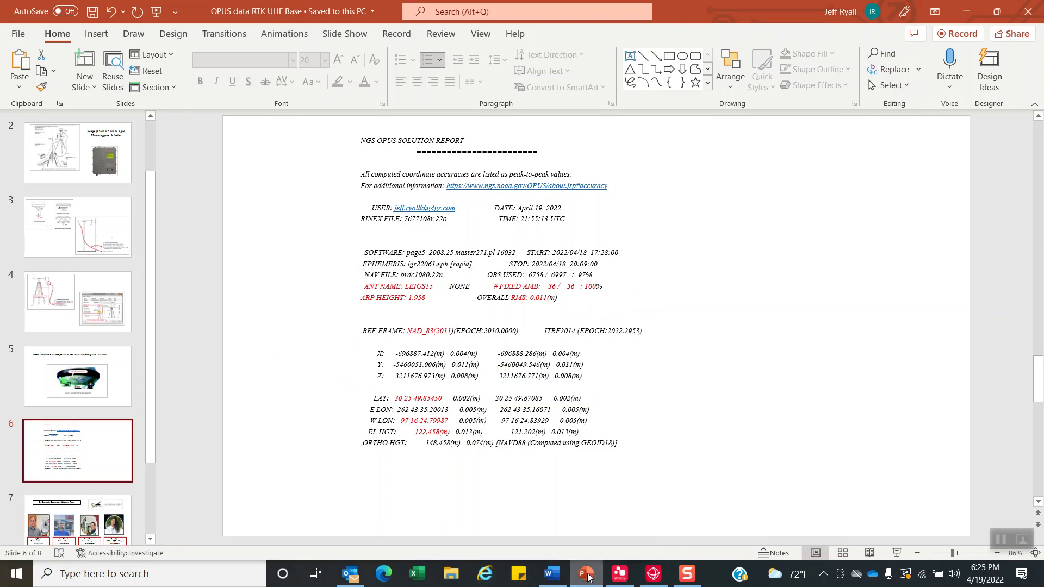
mouse_move(897, 552)
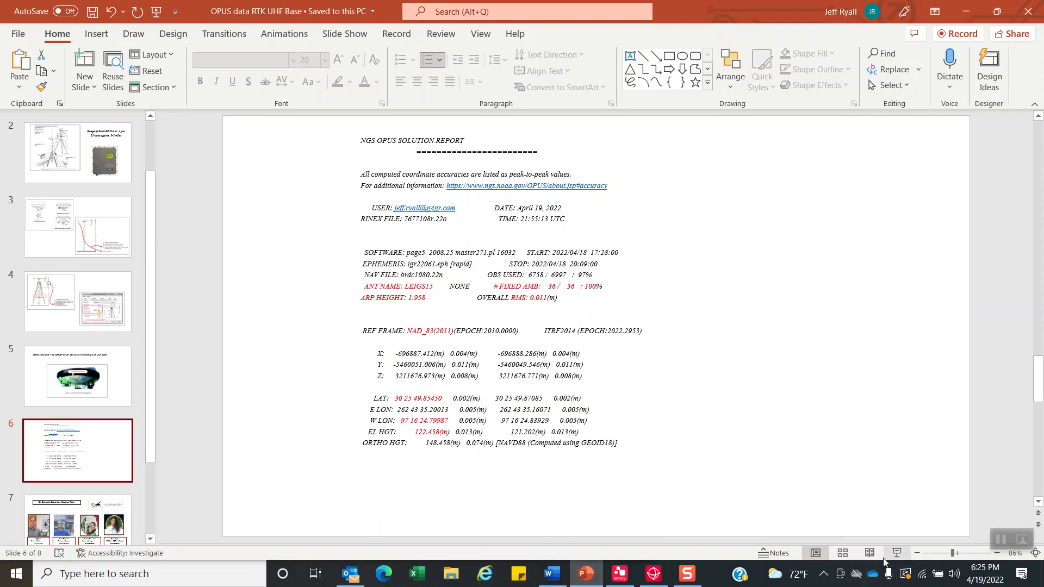
left_click(897, 553)
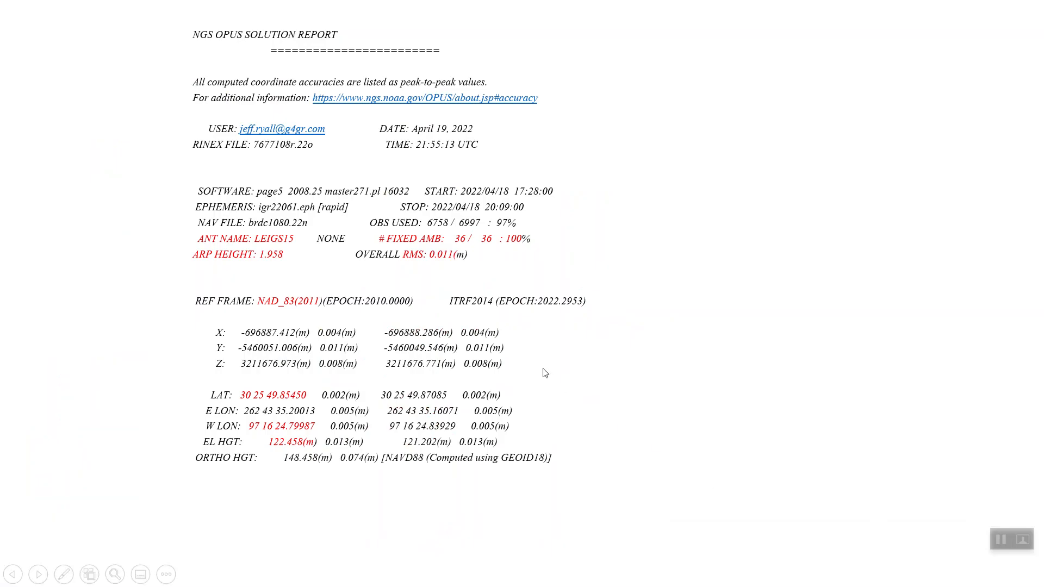
mouse_move(436, 232)
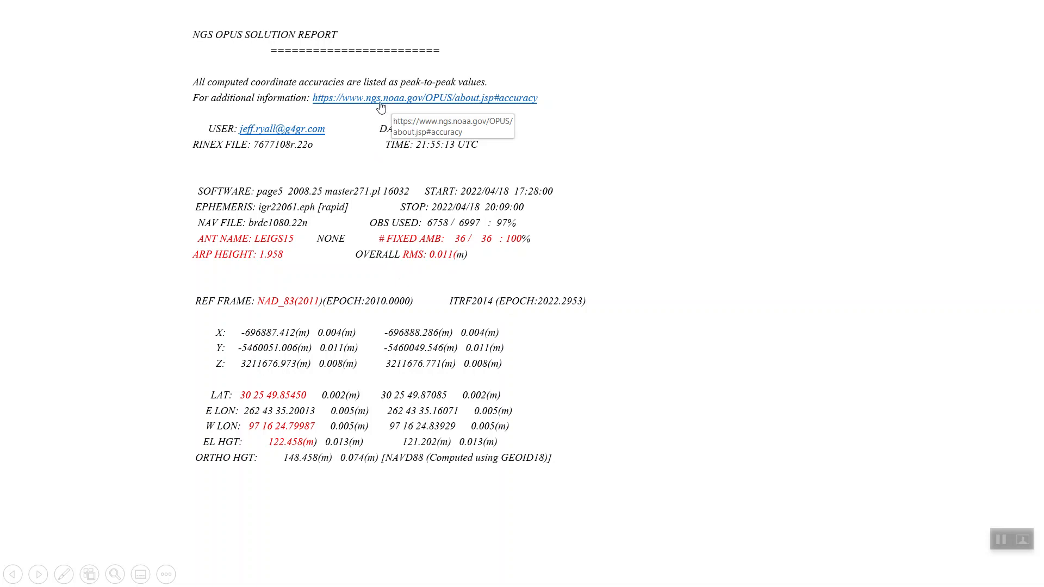
mouse_move(255, 140)
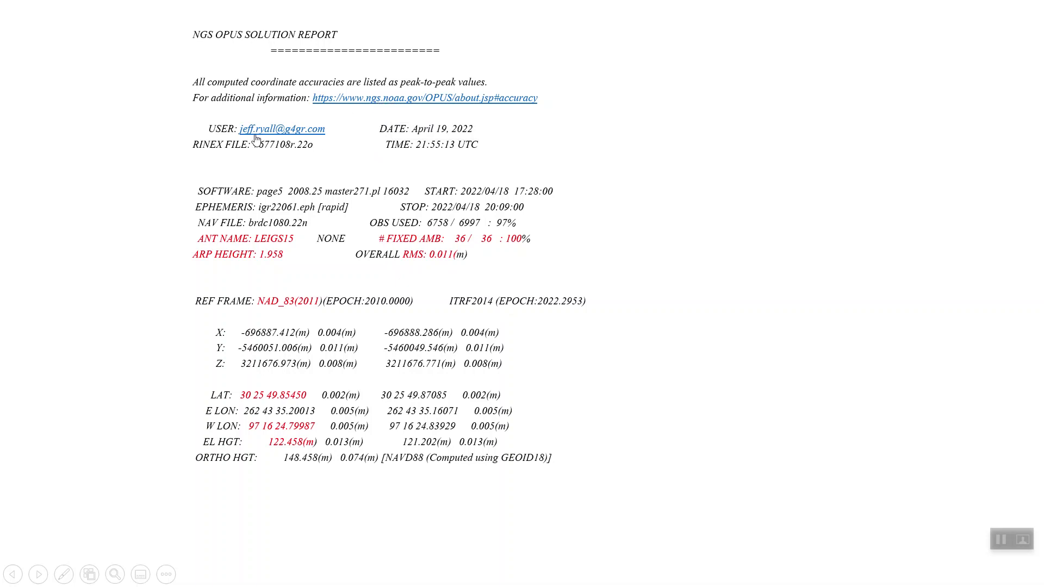
mouse_move(280, 128)
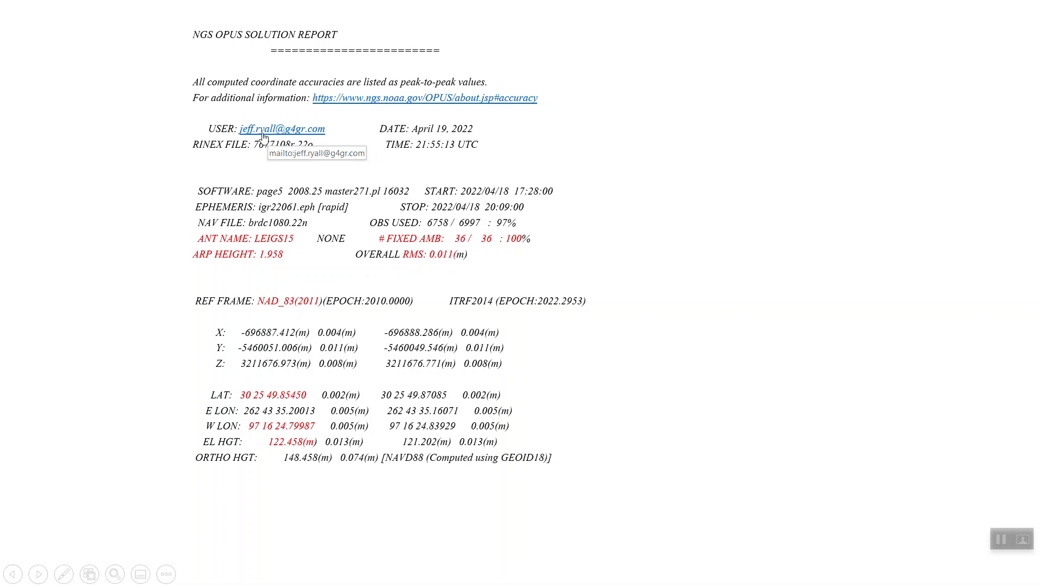
mouse_move(373, 174)
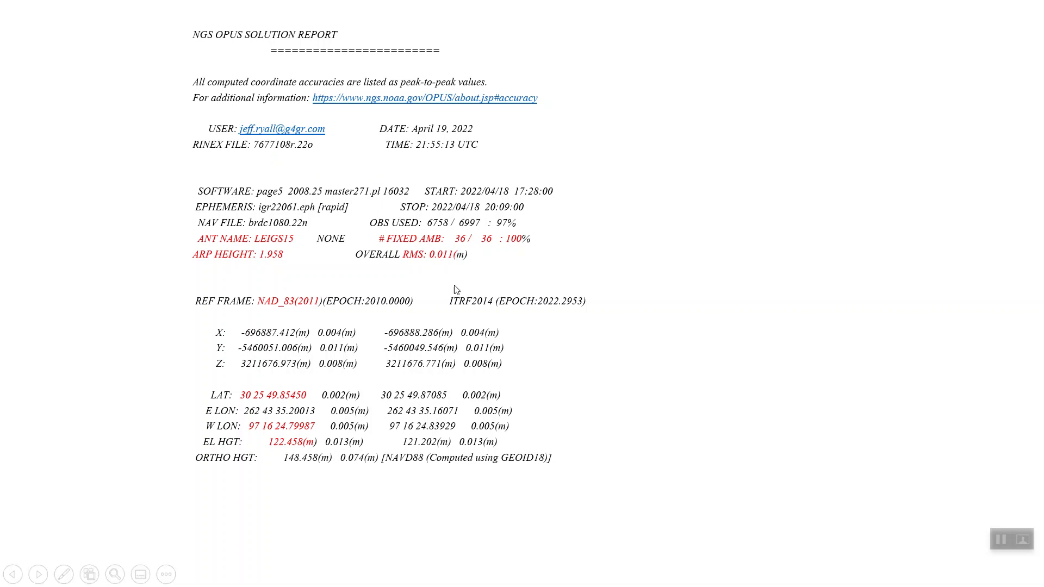
mouse_move(480, 267)
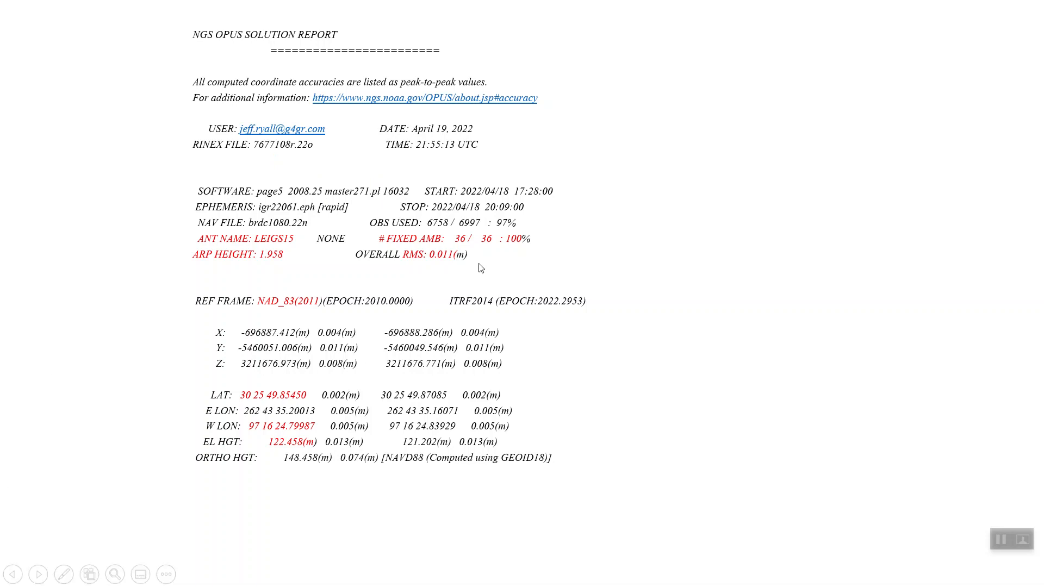
mouse_move(254, 264)
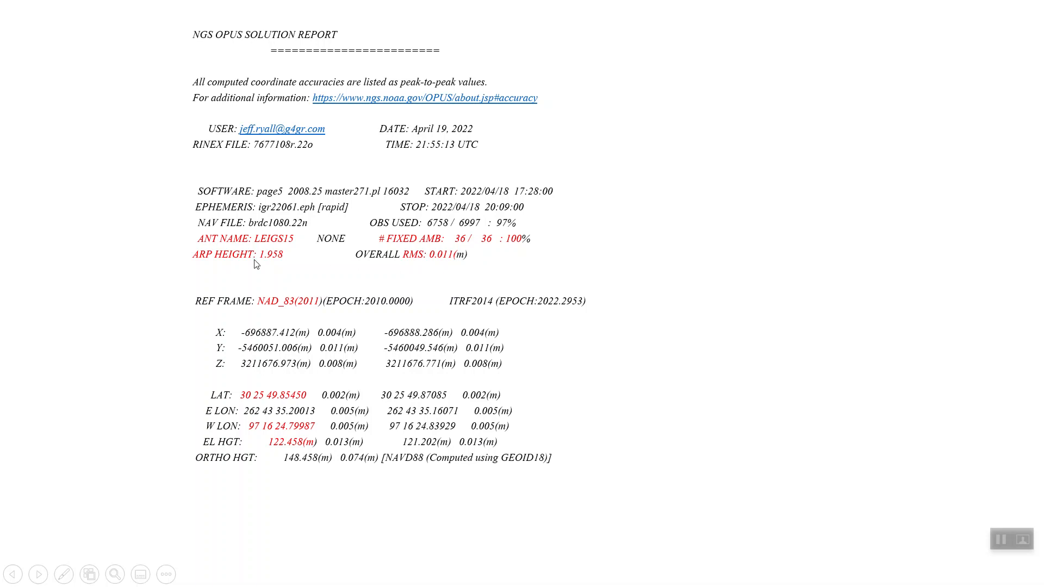
mouse_move(283, 398)
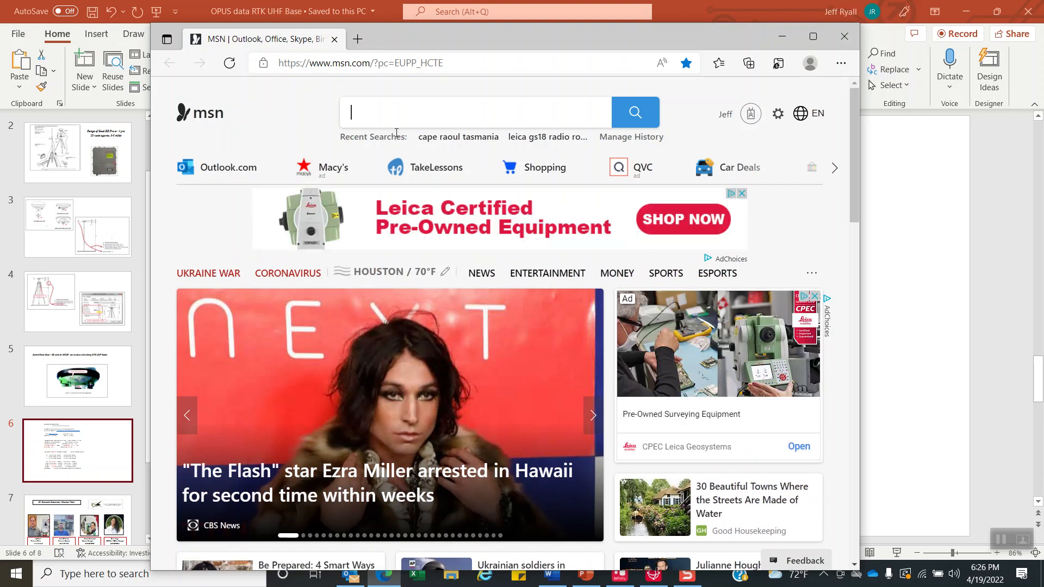
Search 'opus noaa' and open the ngs.noaa.gov OPUS upload page
type("noaa")
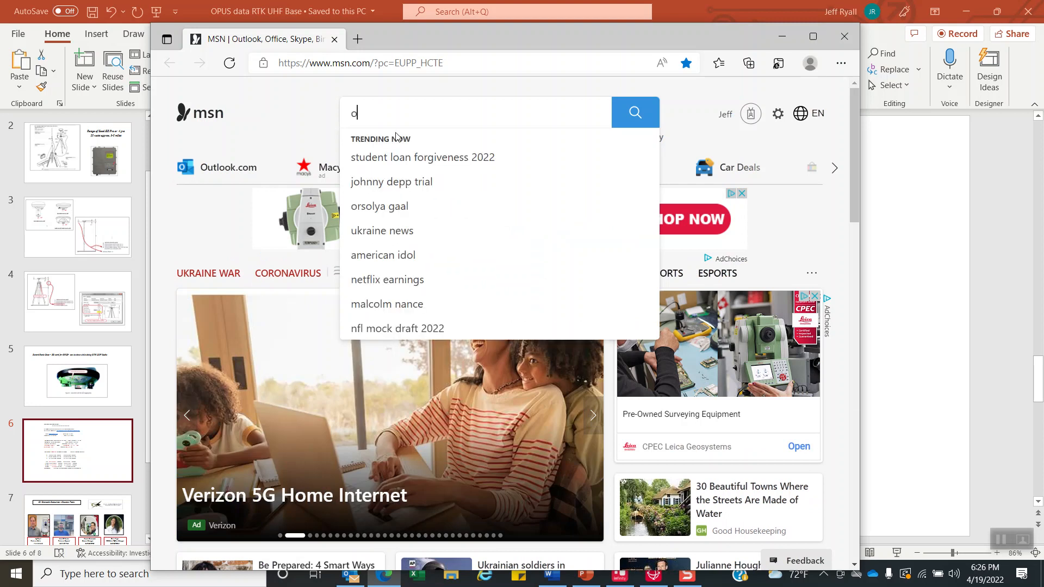
type("opus noaa")
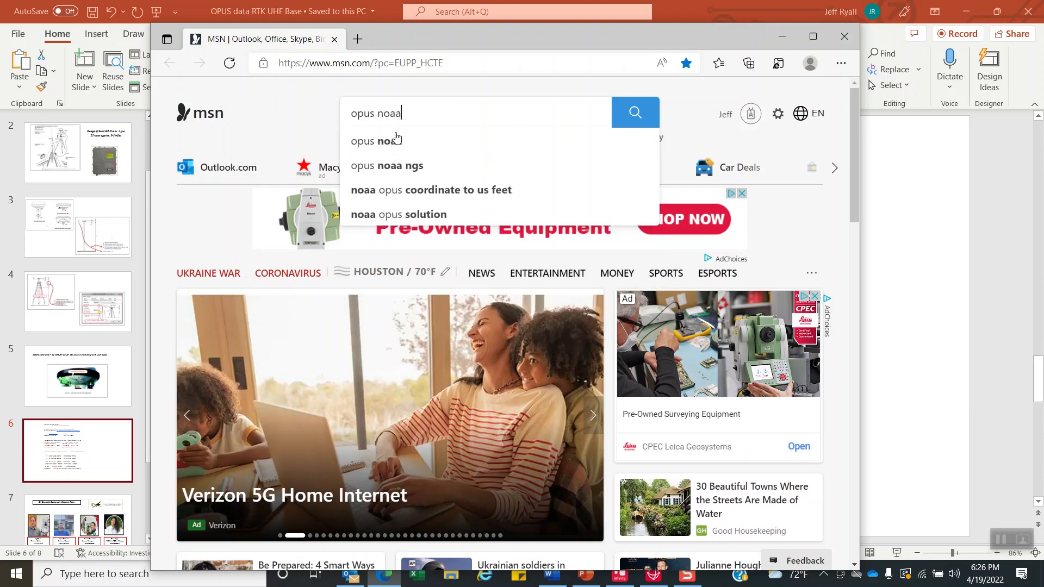
left_click(633, 112)
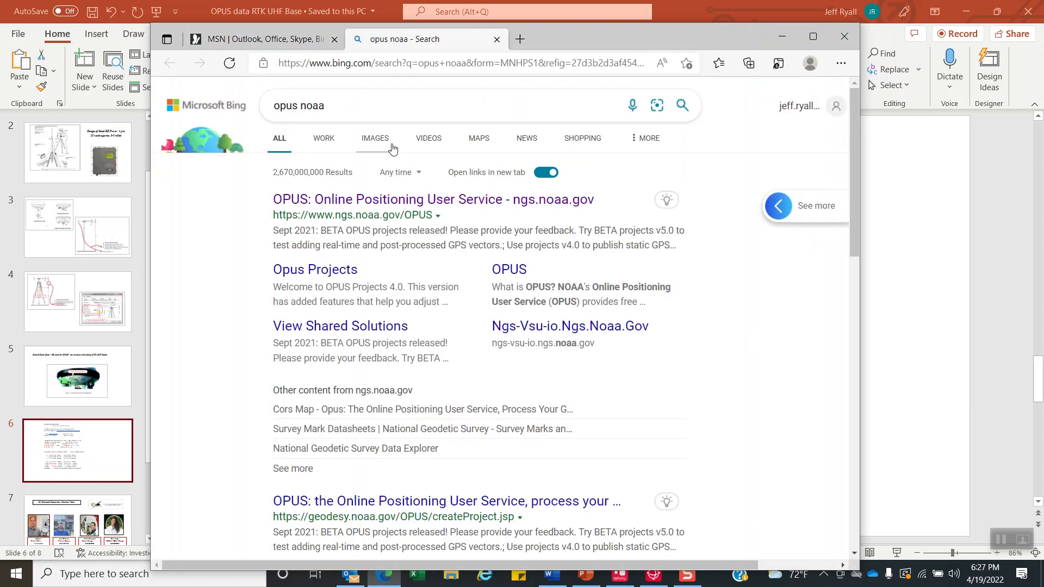
left_click(432, 199)
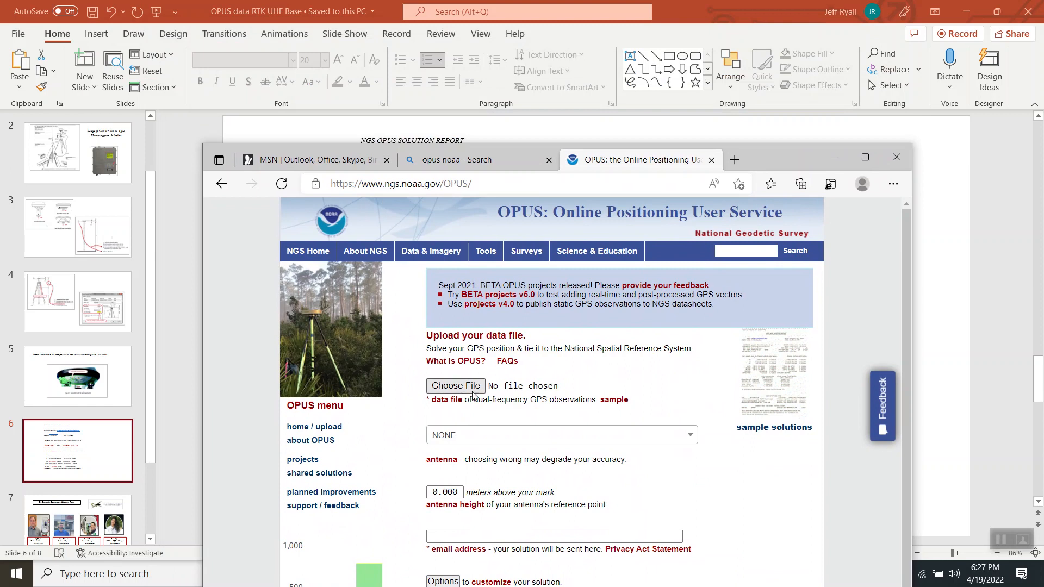
Attach base data file 7677_0418_122721.m00 to the OPUS upload form
left_click(456, 386)
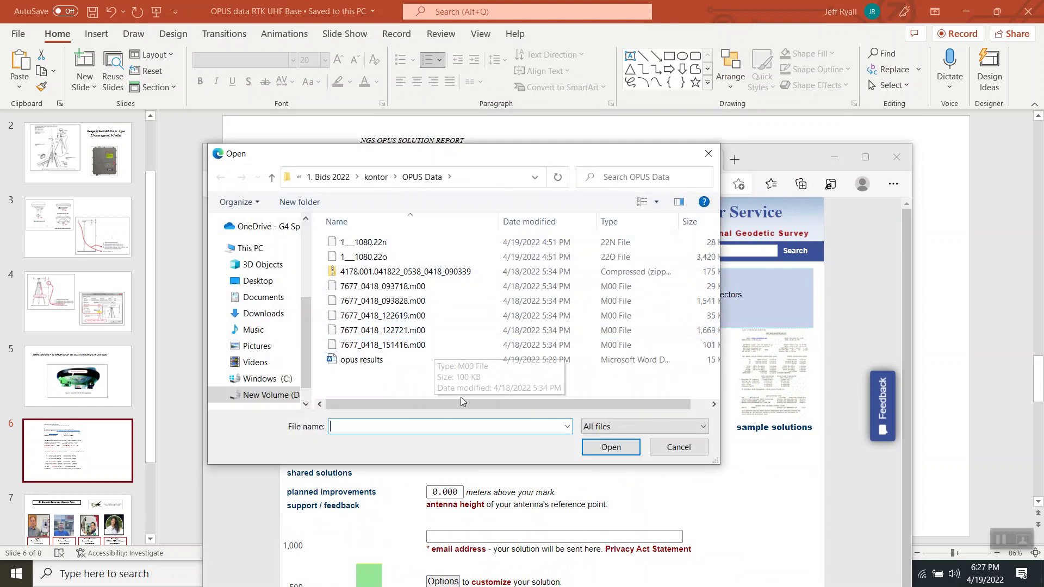
left_click(383, 286)
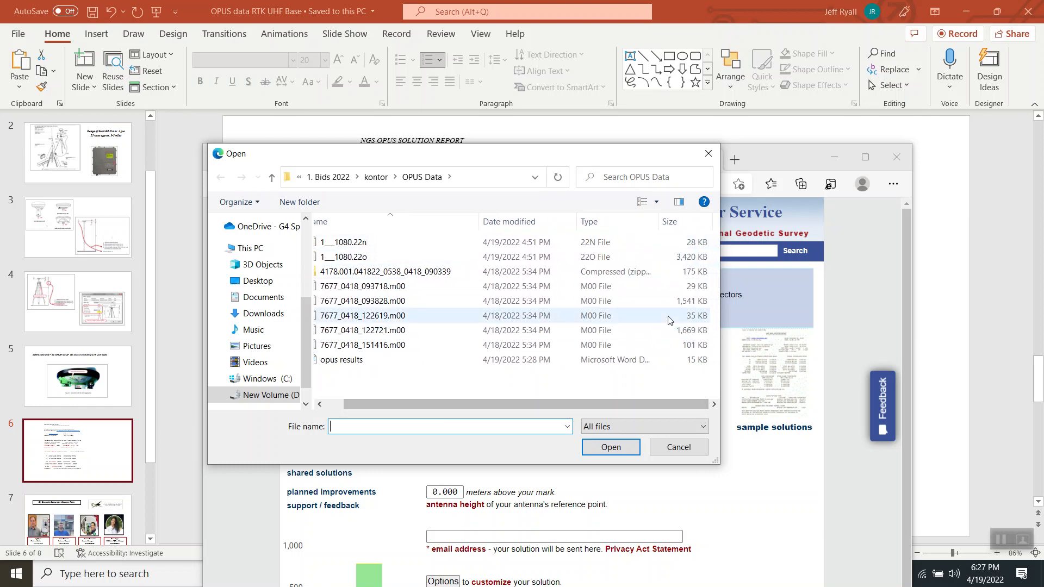
left_click(363, 331)
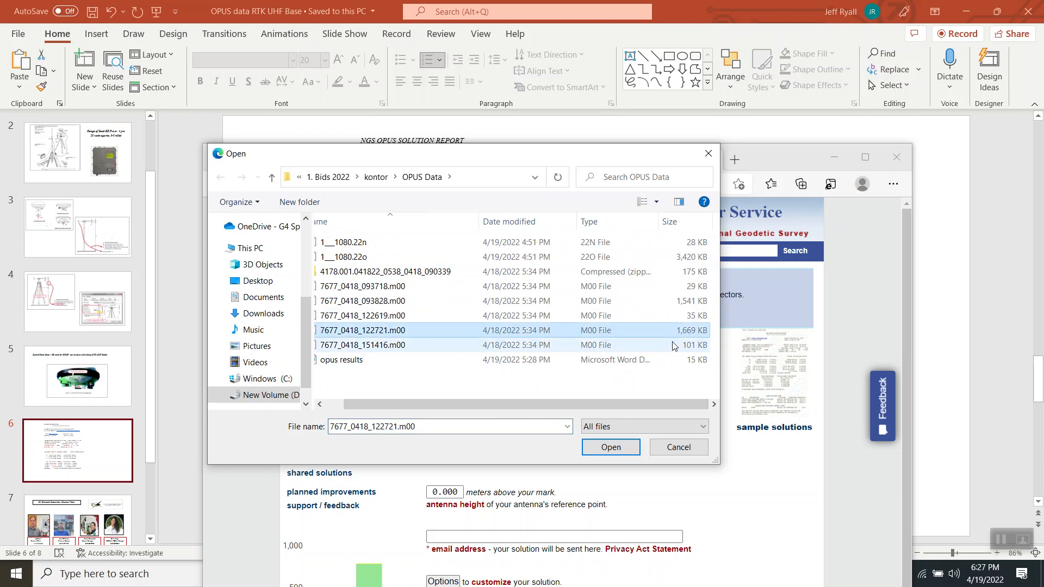
left_click(609, 447)
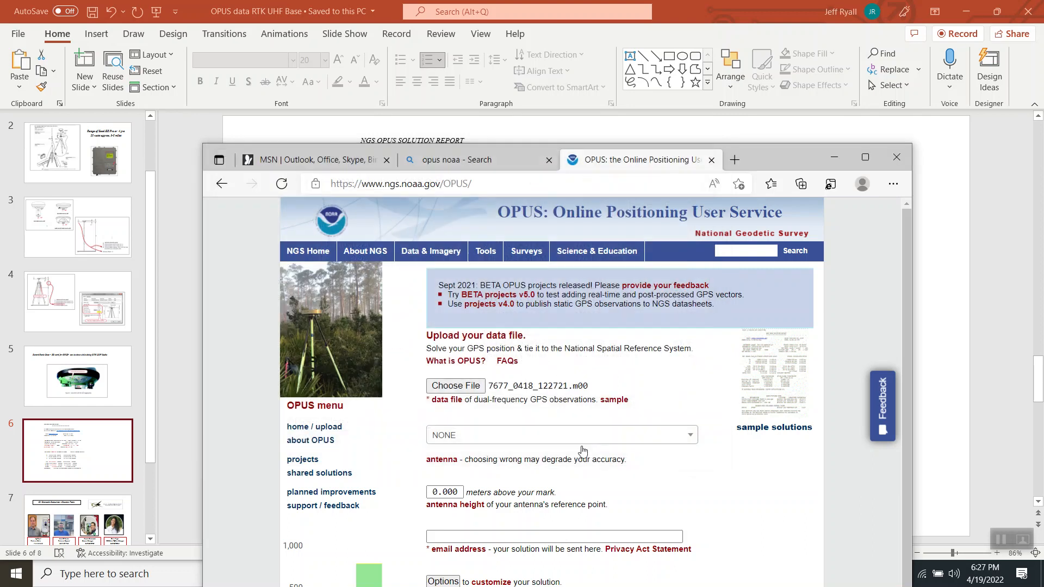
mouse_move(475, 441)
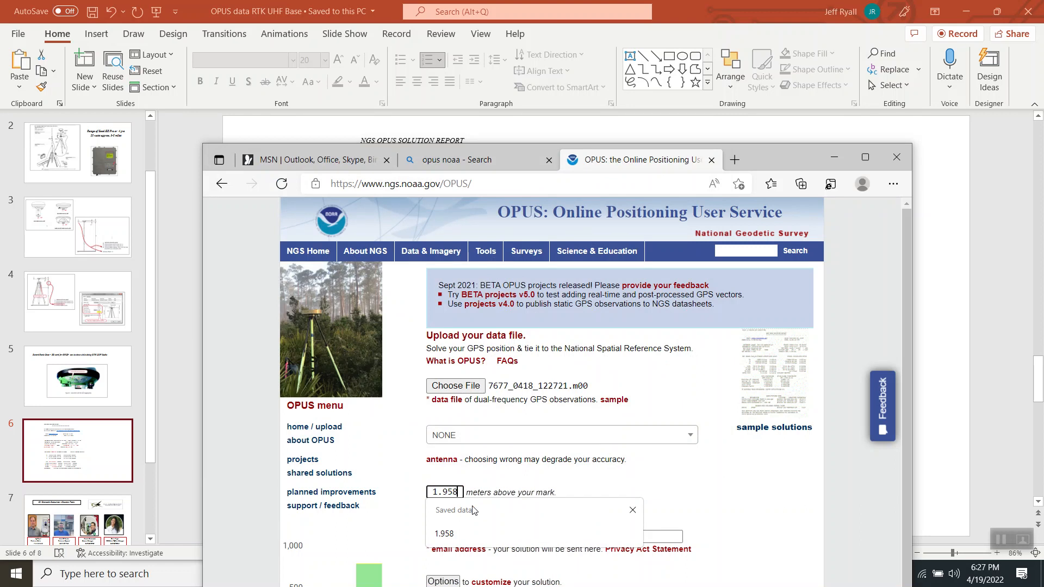
Set antenna height 1.958 m and antenna type LEIGS15 NONE
left_click(561, 435)
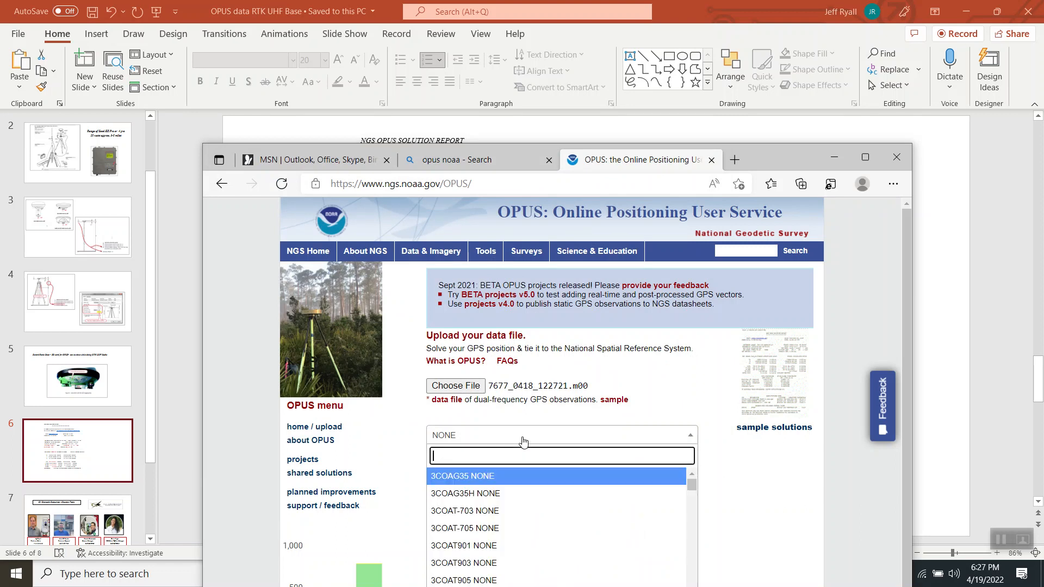
scroll("down", 3)
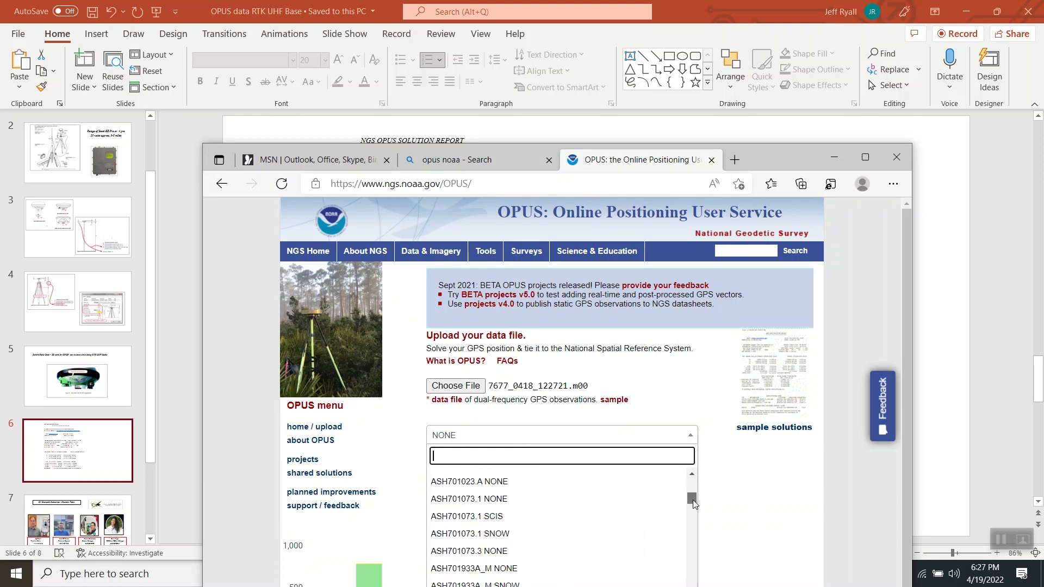
scroll("down", 3)
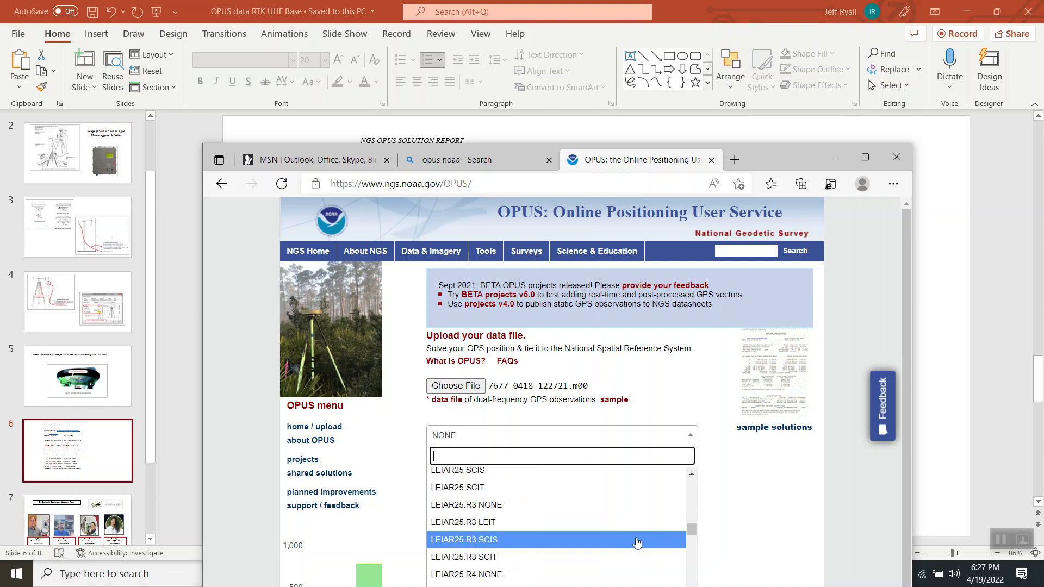
scroll("down", 3)
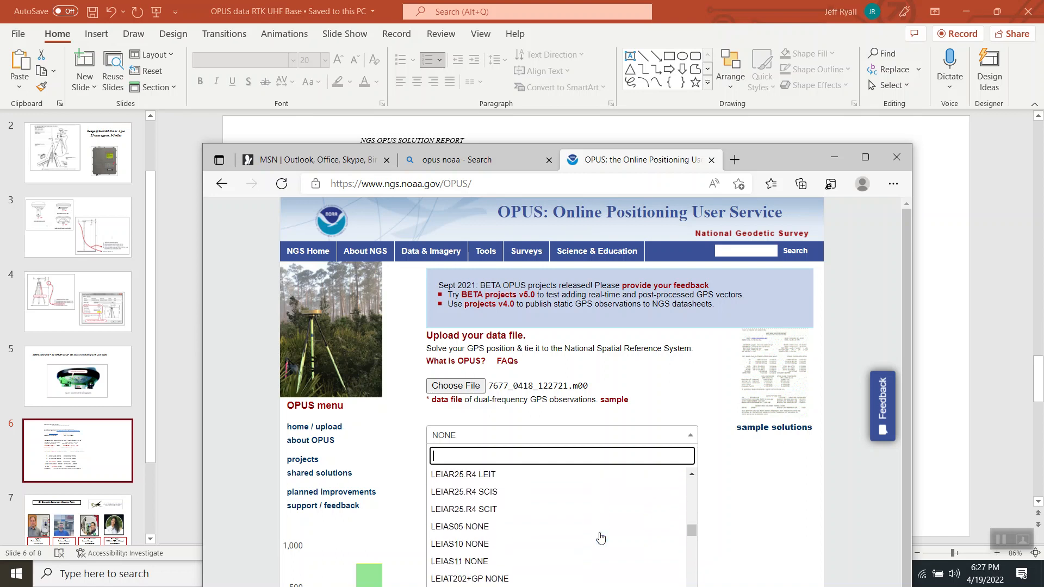
scroll("down", 3)
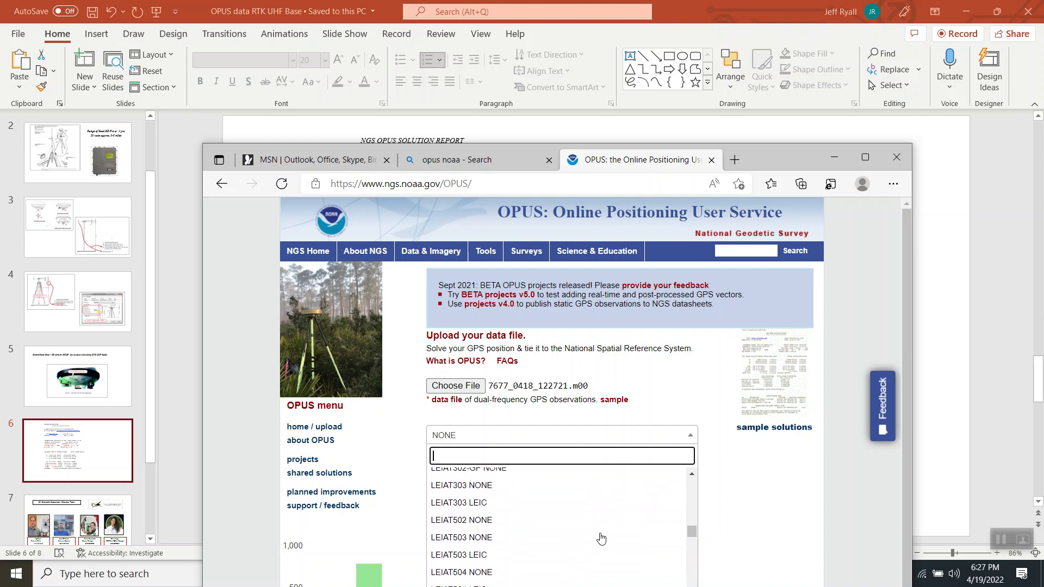
scroll("down", 3)
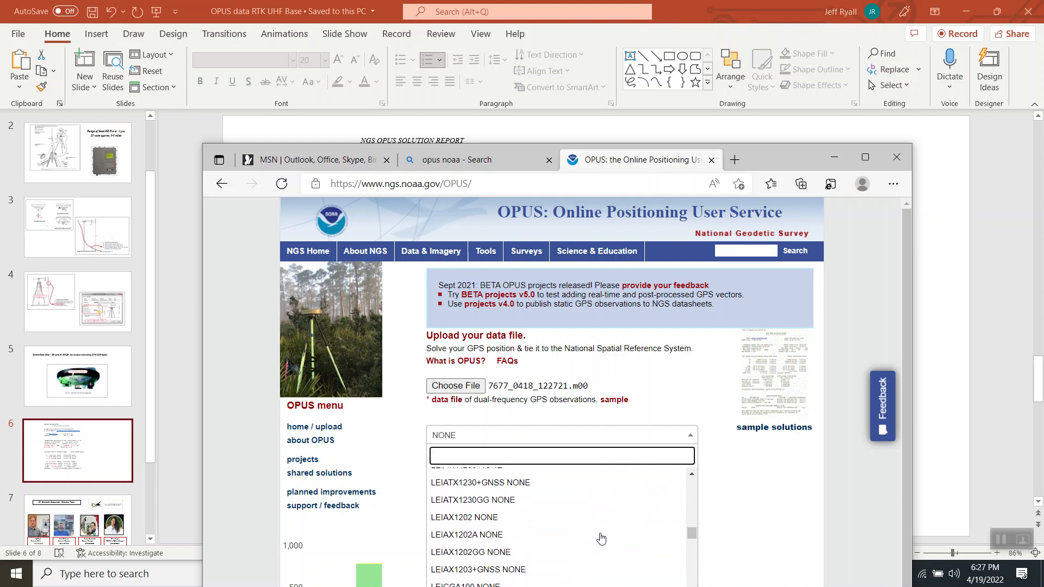
scroll("down", 3)
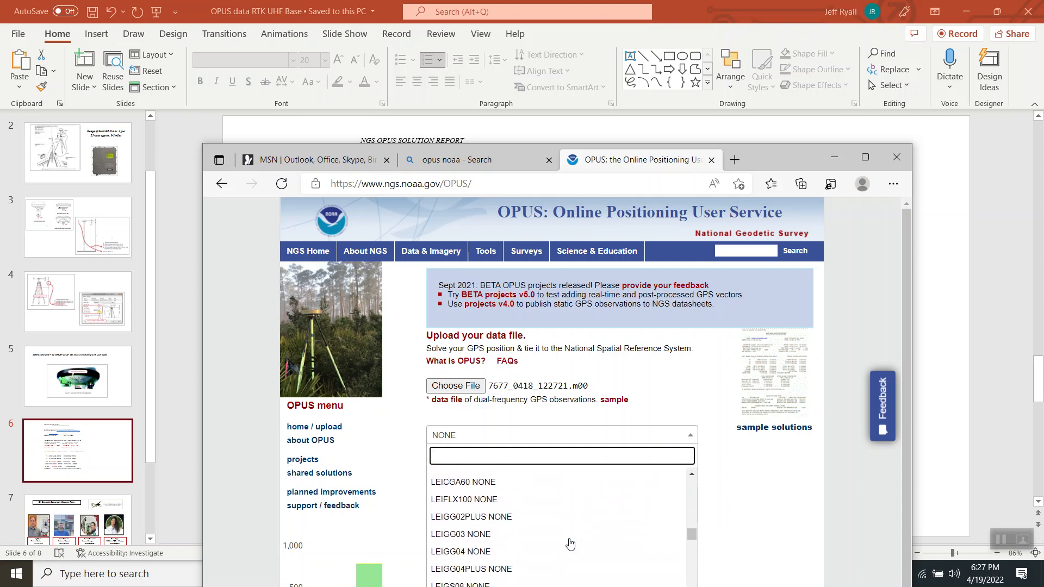
scroll("down", 3)
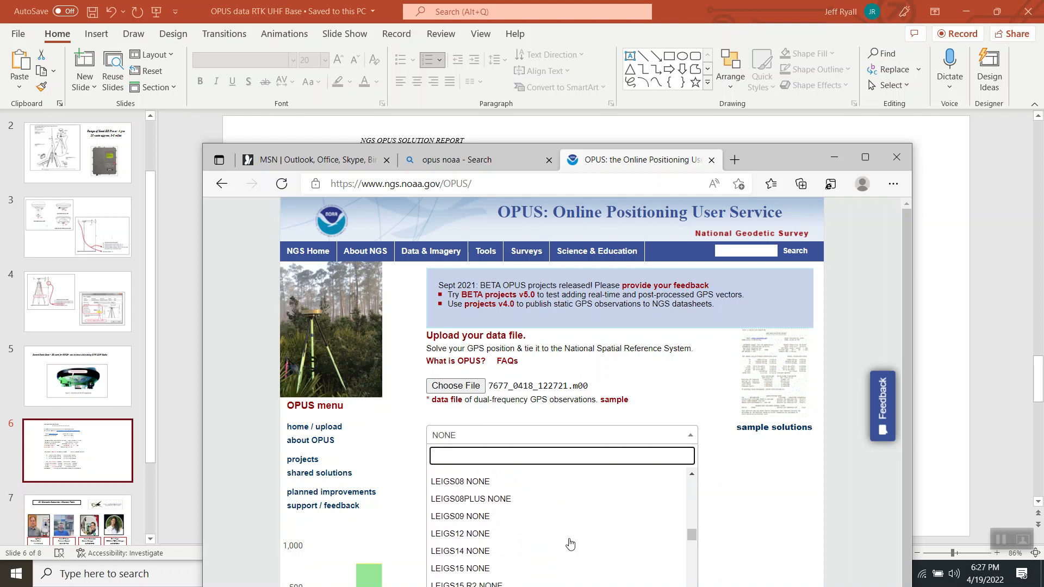
left_click(460, 568)
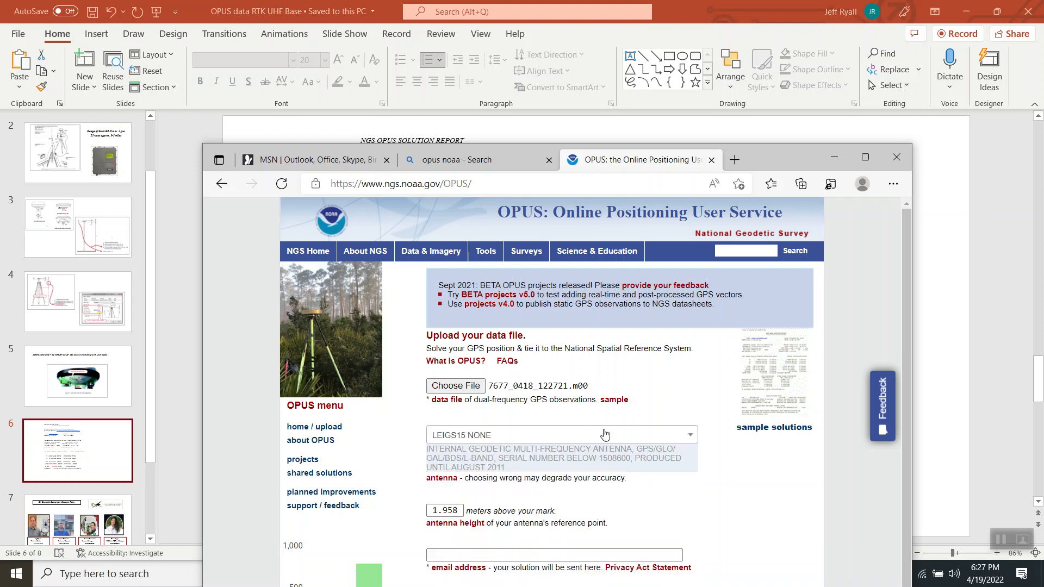
scroll("down", 3)
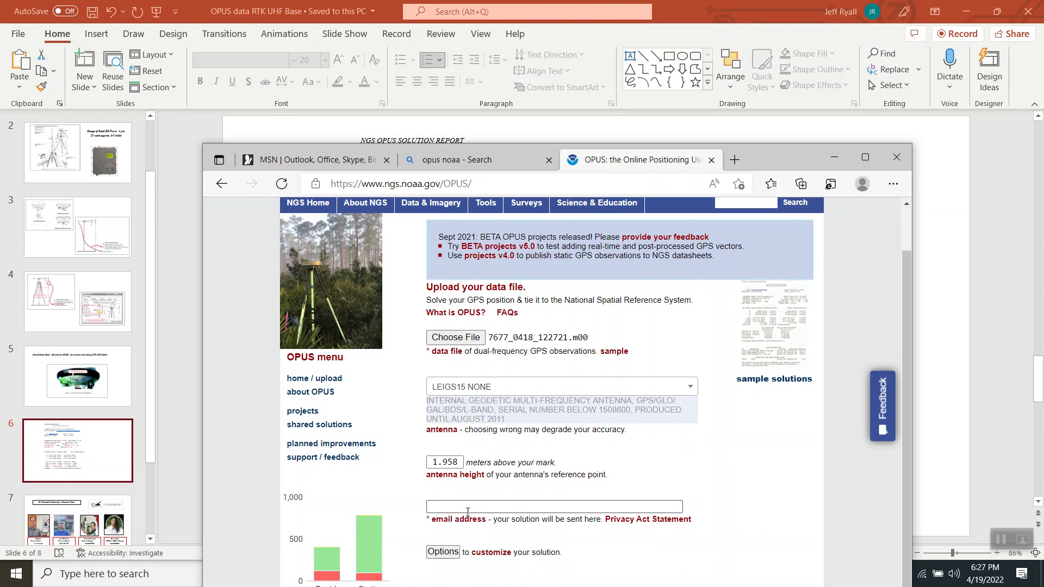
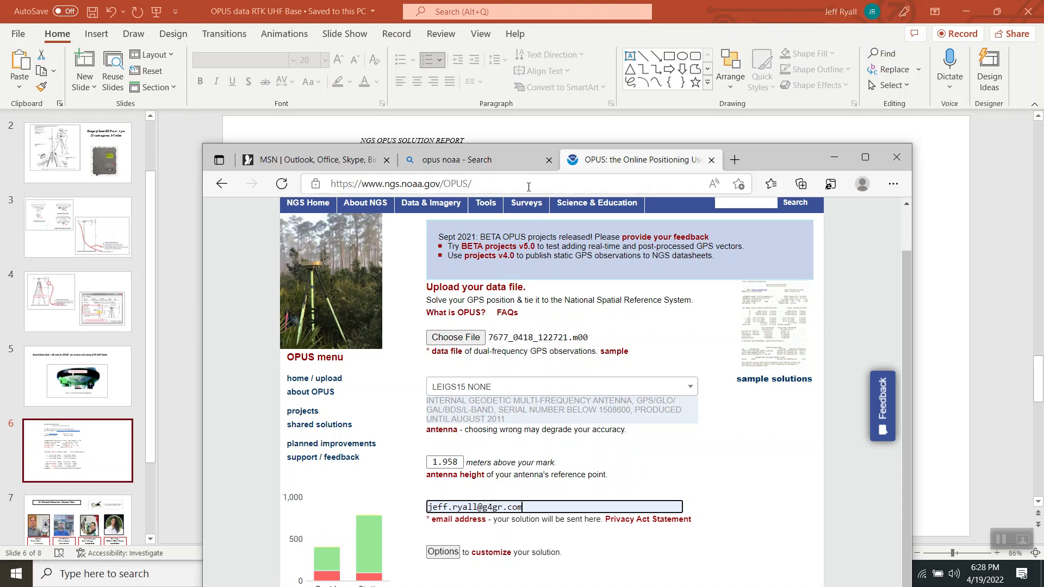
left_click(479, 160)
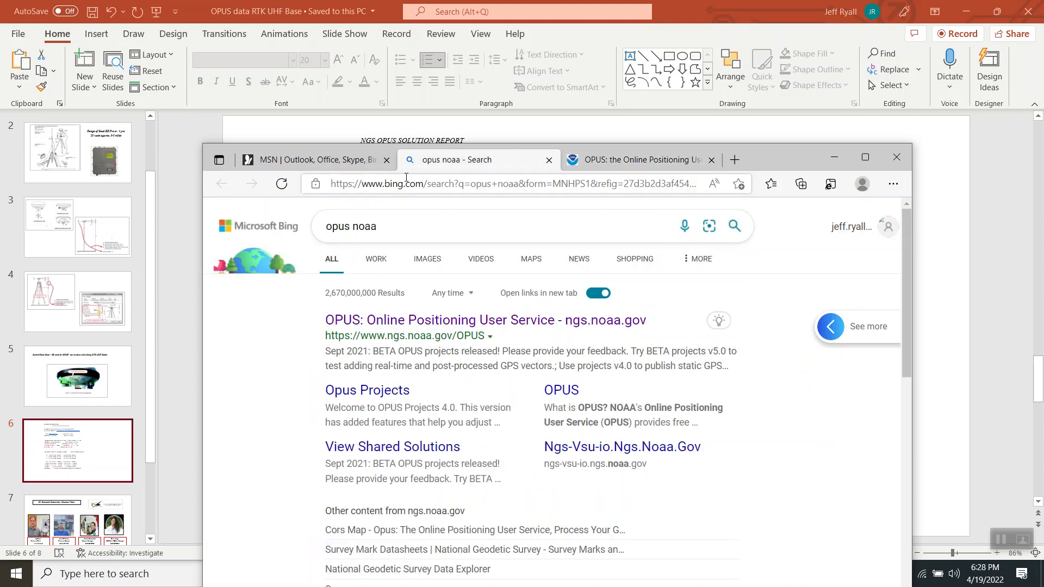
left_click(639, 160)
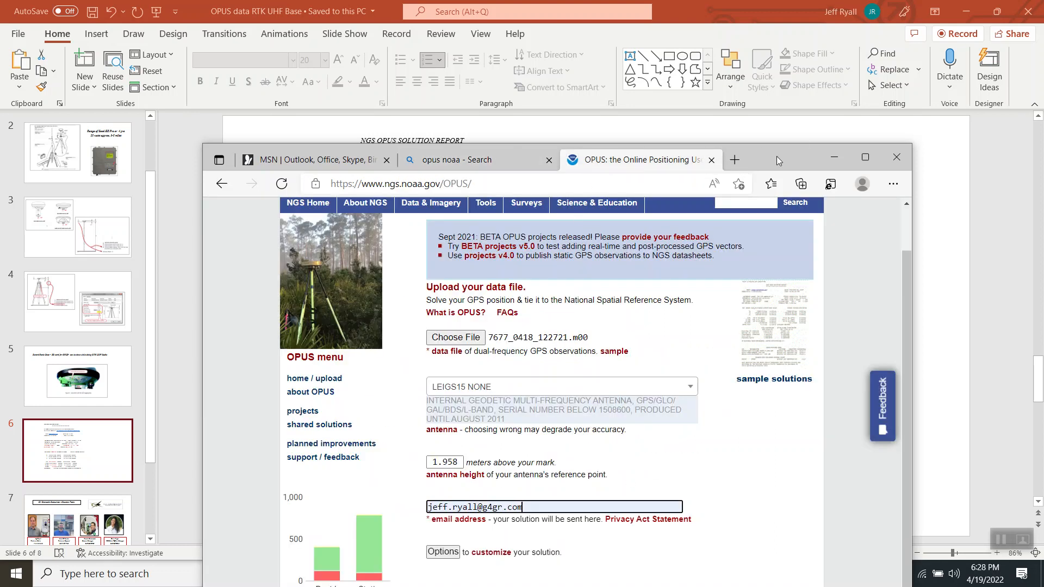
left_click(865, 157)
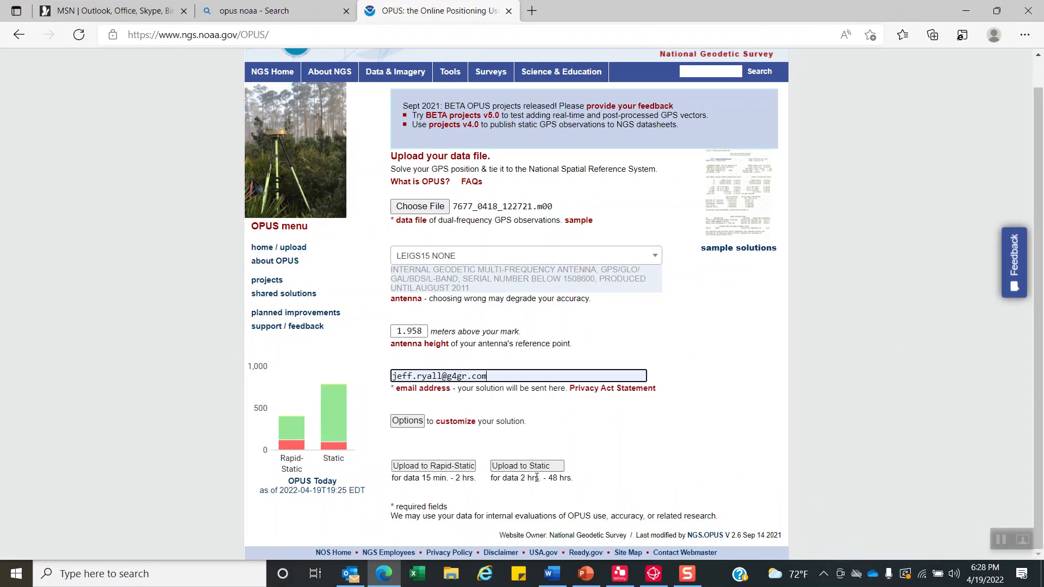
mouse_move(526, 466)
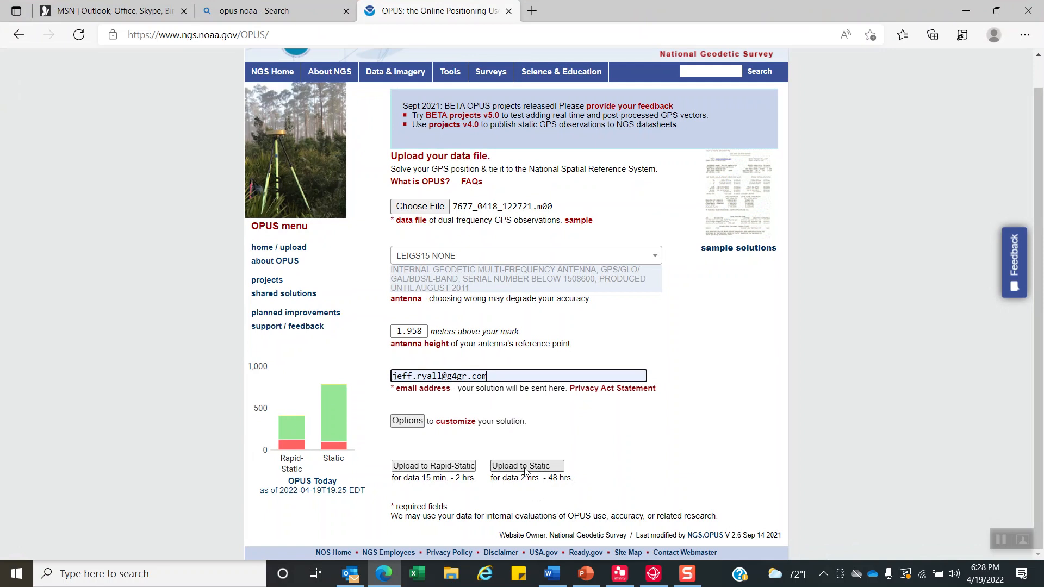
mouse_move(540, 406)
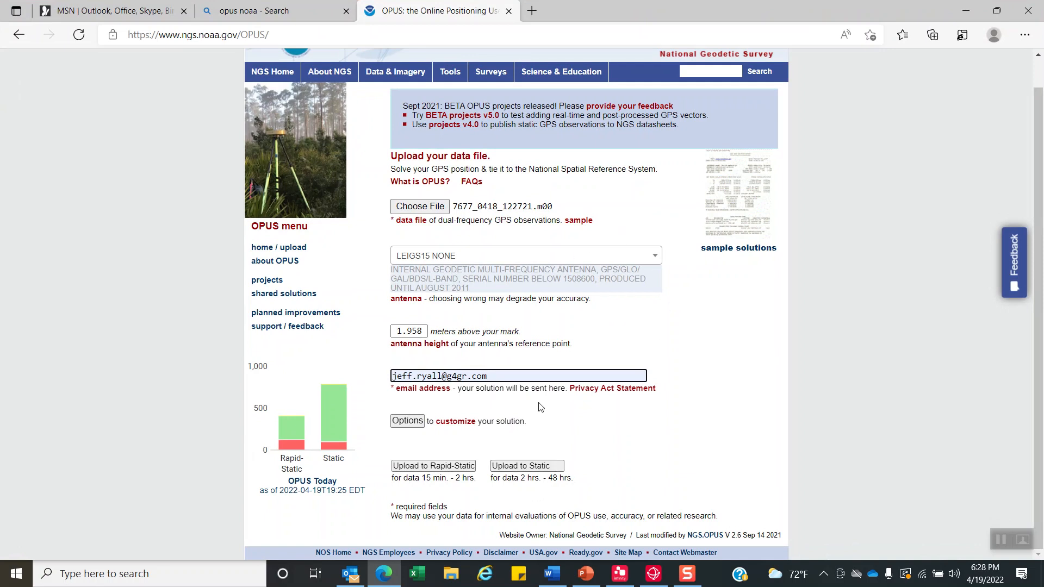
mouse_move(460, 21)
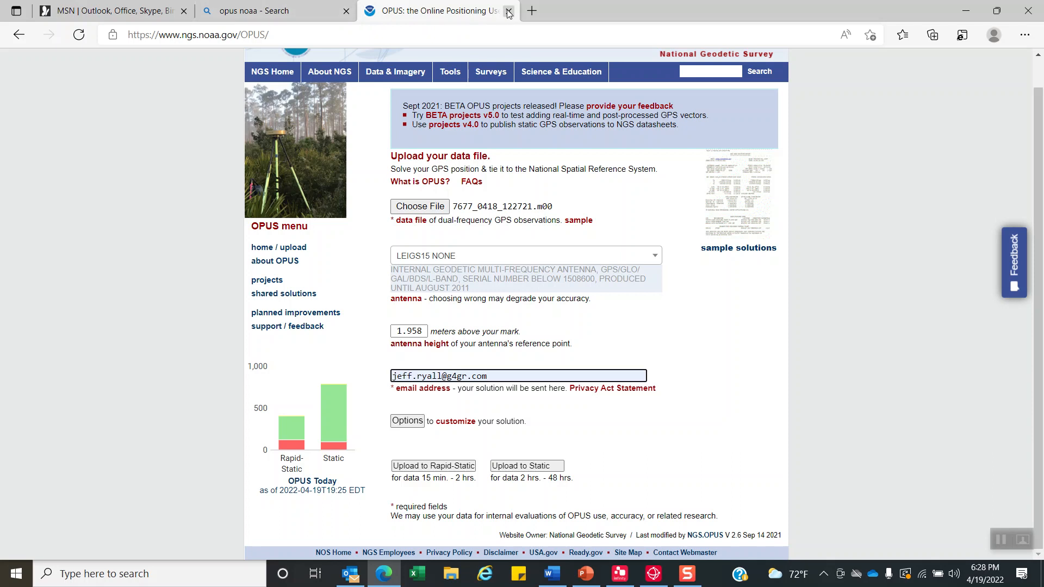
left_click(508, 11)
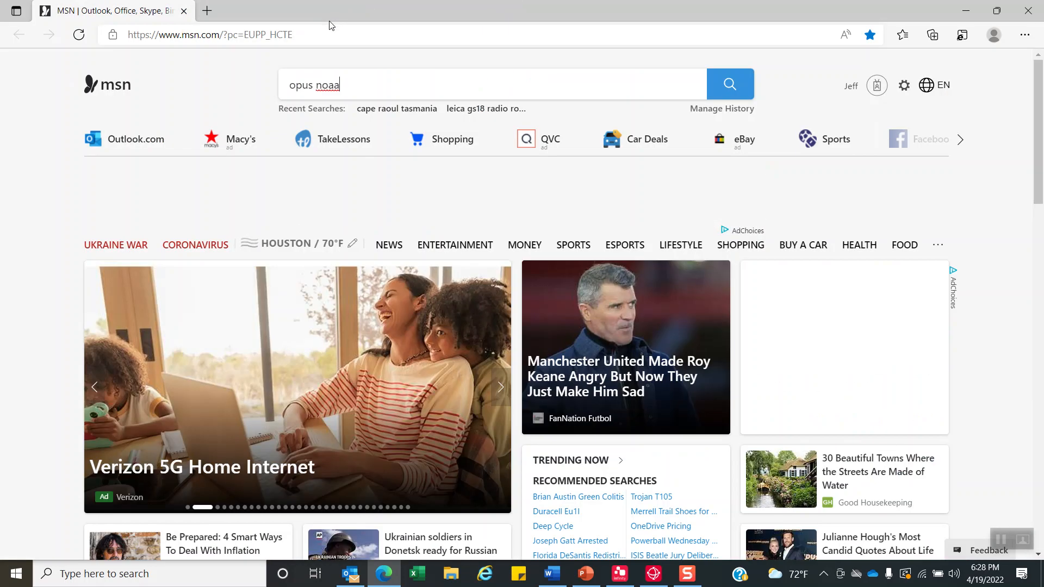
Return to the PowerPoint slide with the NGS OPUS solution report
left_click(585, 573)
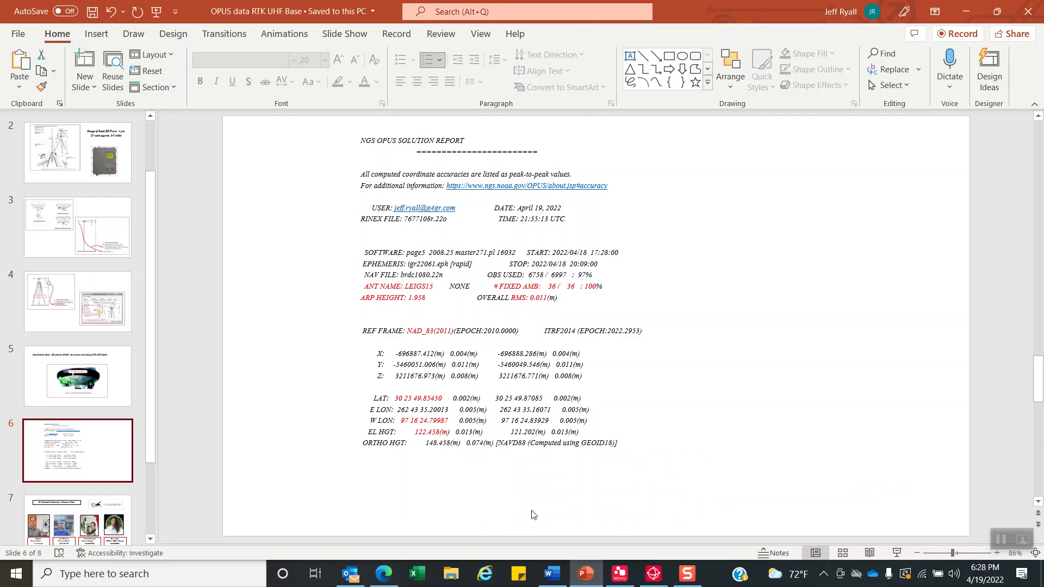
mouse_move(581, 434)
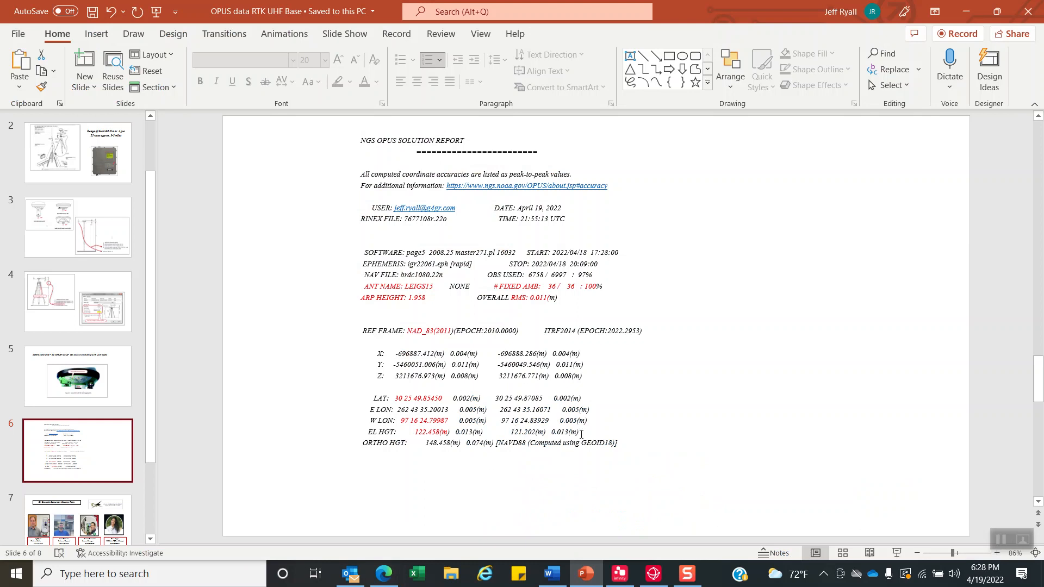
mouse_move(526, 472)
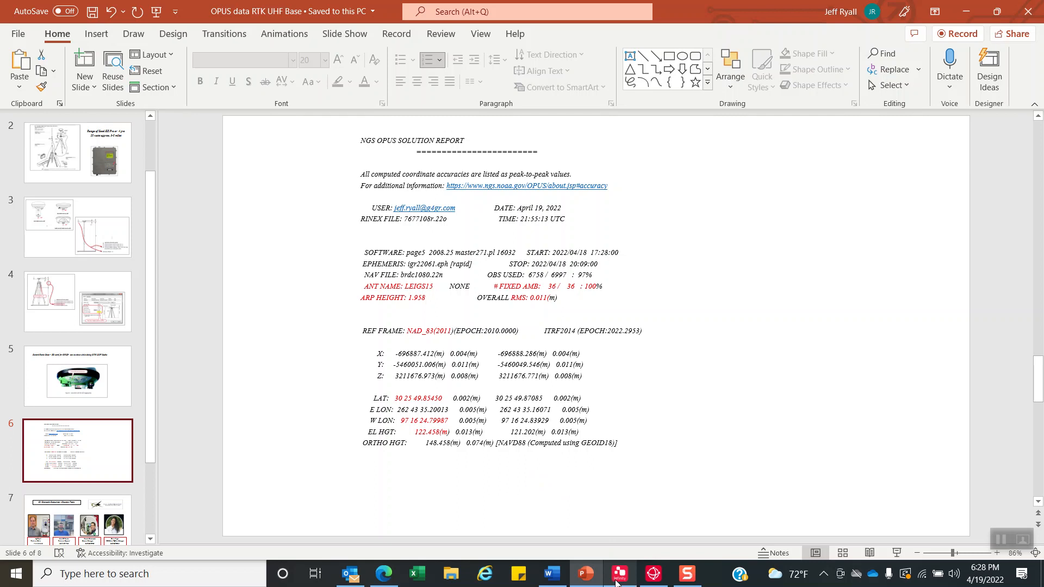
mouse_move(618, 573)
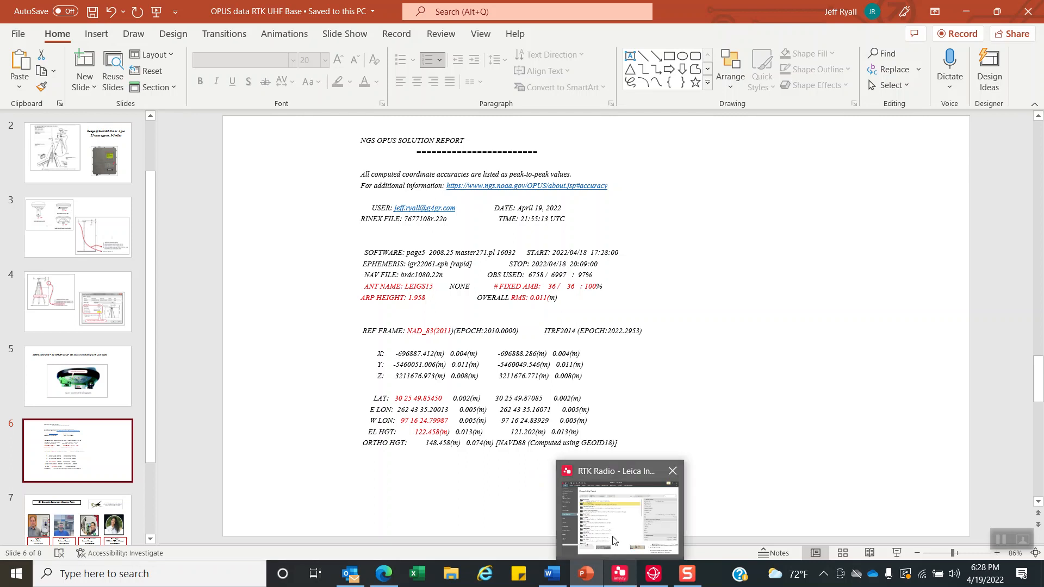
Create a new Infinity project 'RTK Static UHF' from the USFeet template
left_click(615, 509)
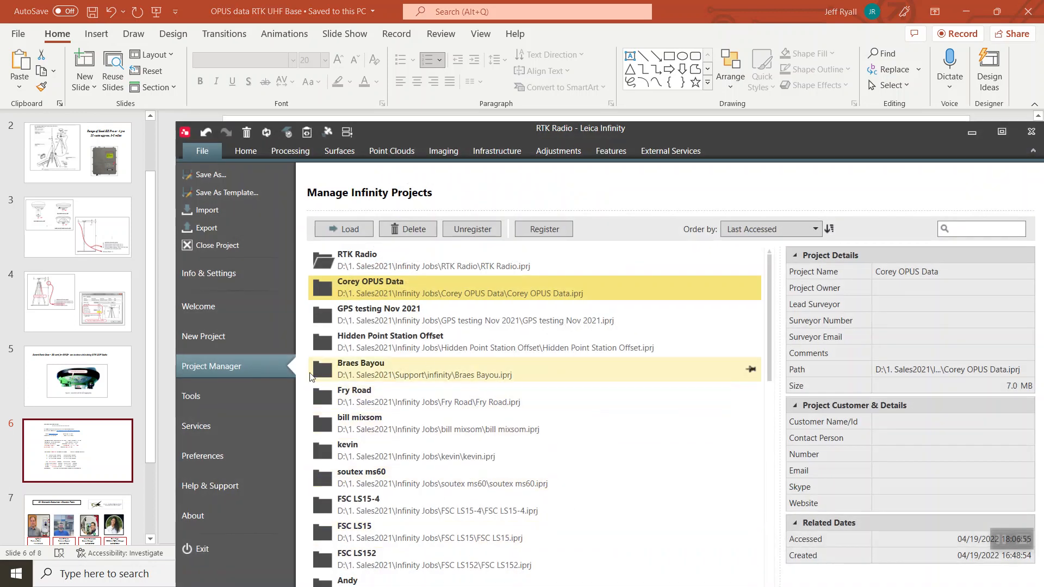
left_click(204, 336)
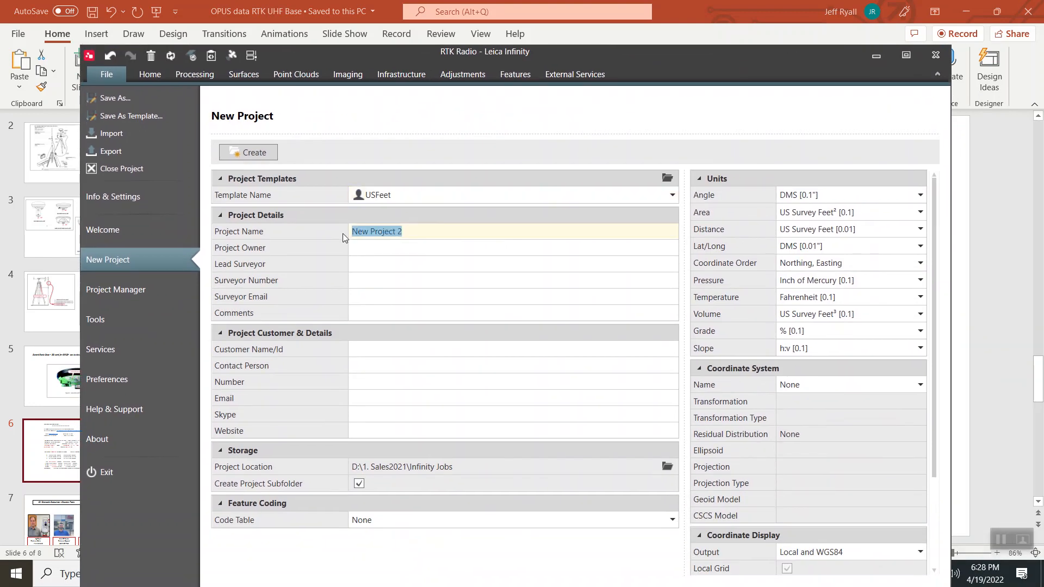
type("RTK")
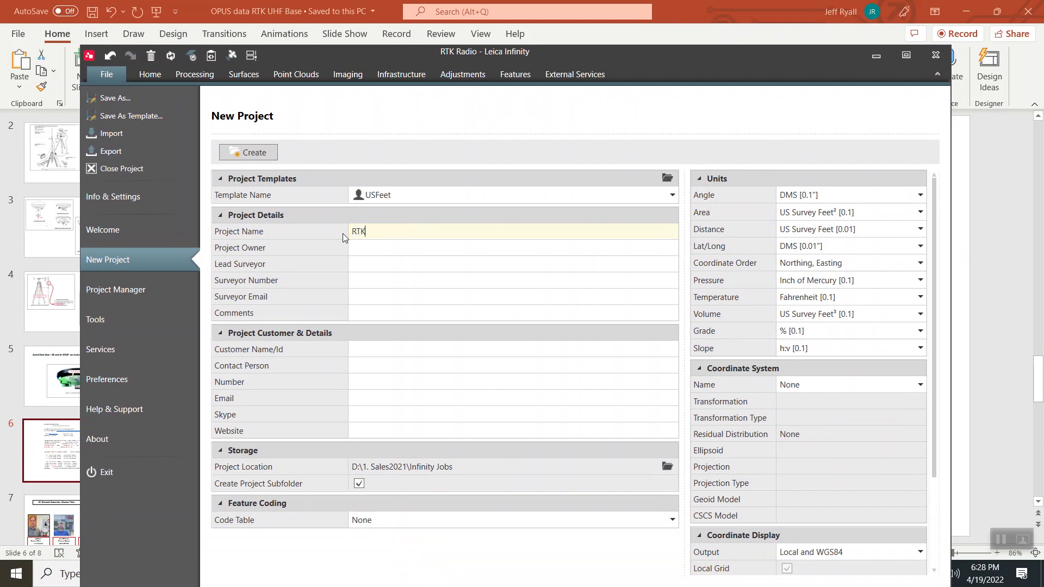
type("Static")
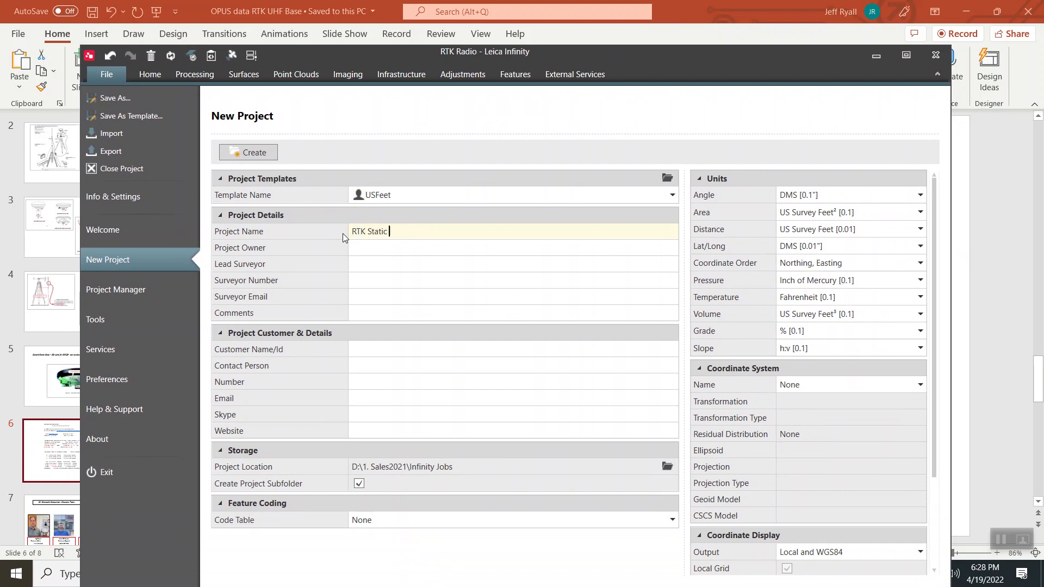
type("UHF")
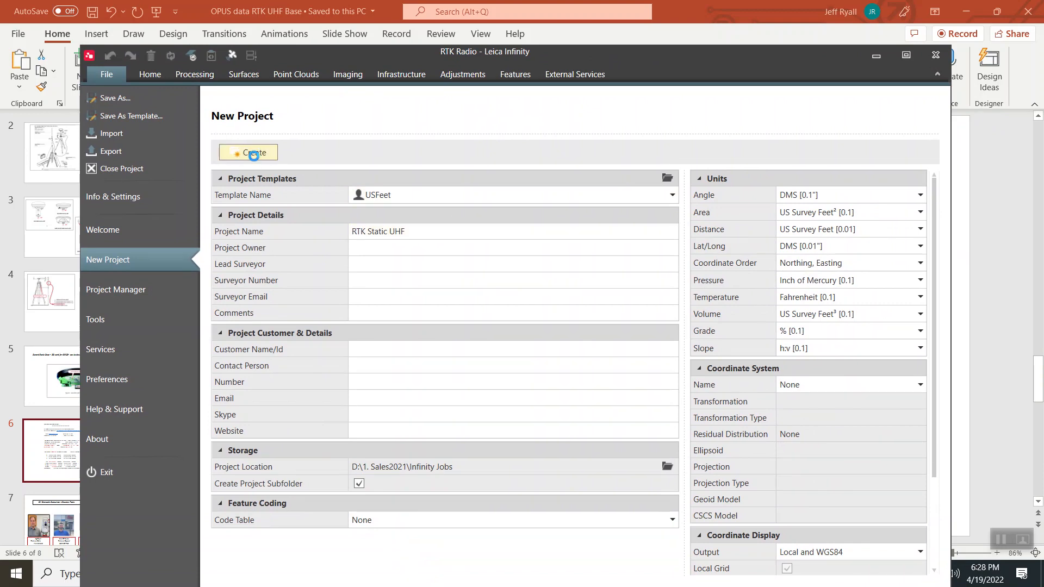
left_click(251, 152)
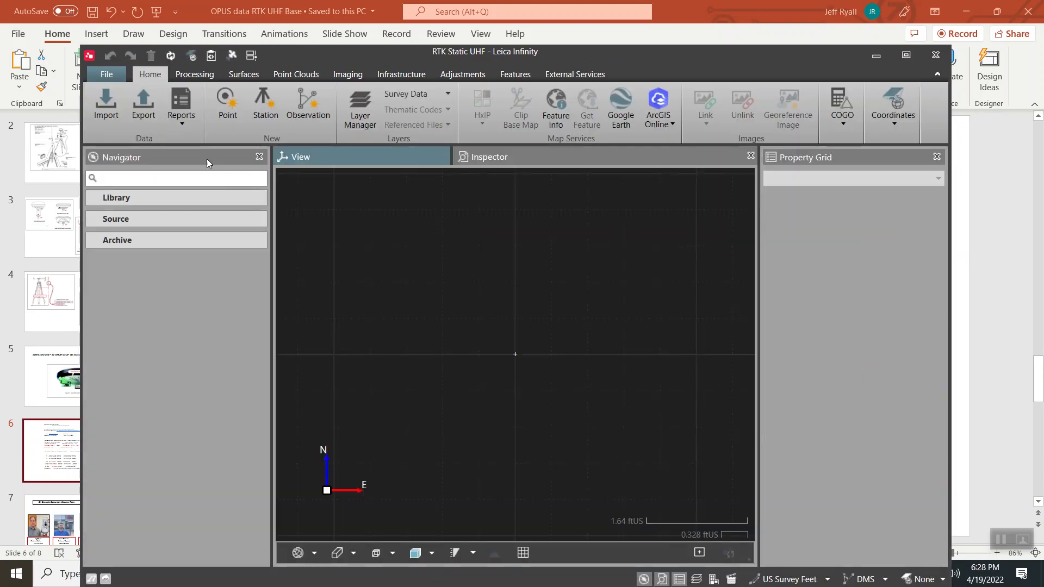
Import rover job 4178.001.041822_0538_0418_090339.zip from the OPUS Data folder
left_click(105, 103)
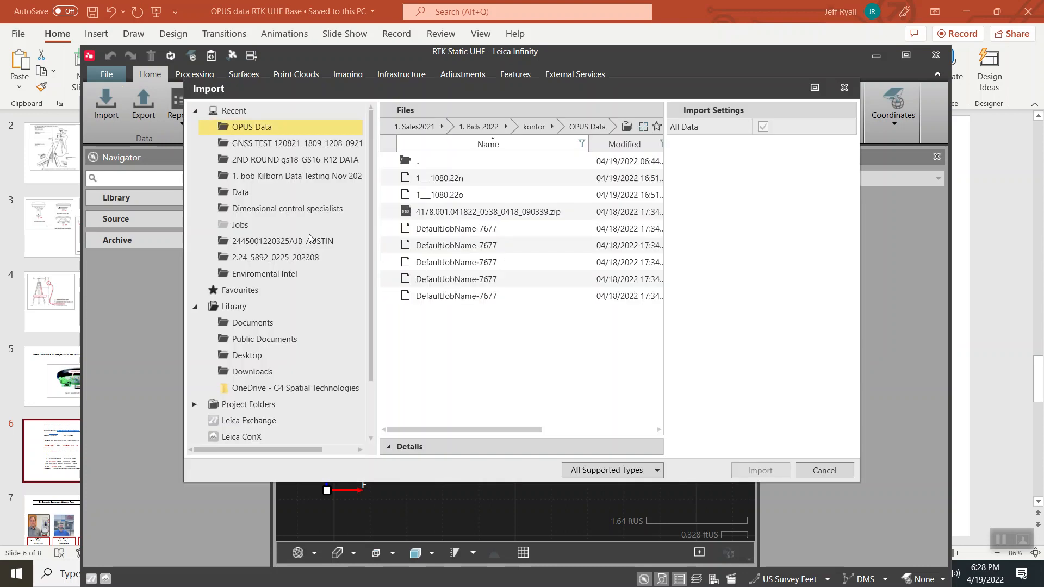
left_click(487, 212)
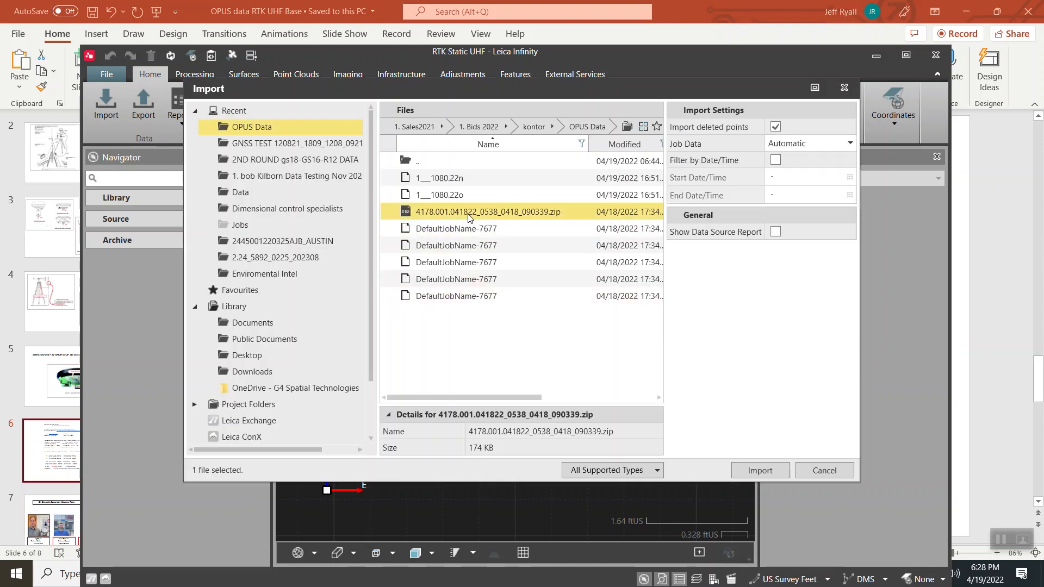
mouse_move(538, 221)
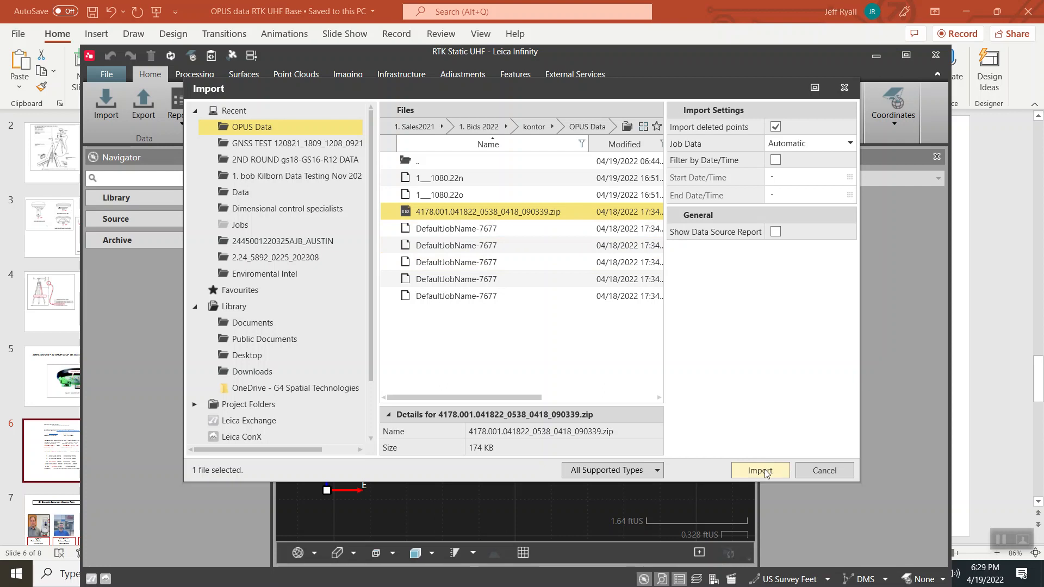
left_click(760, 470)
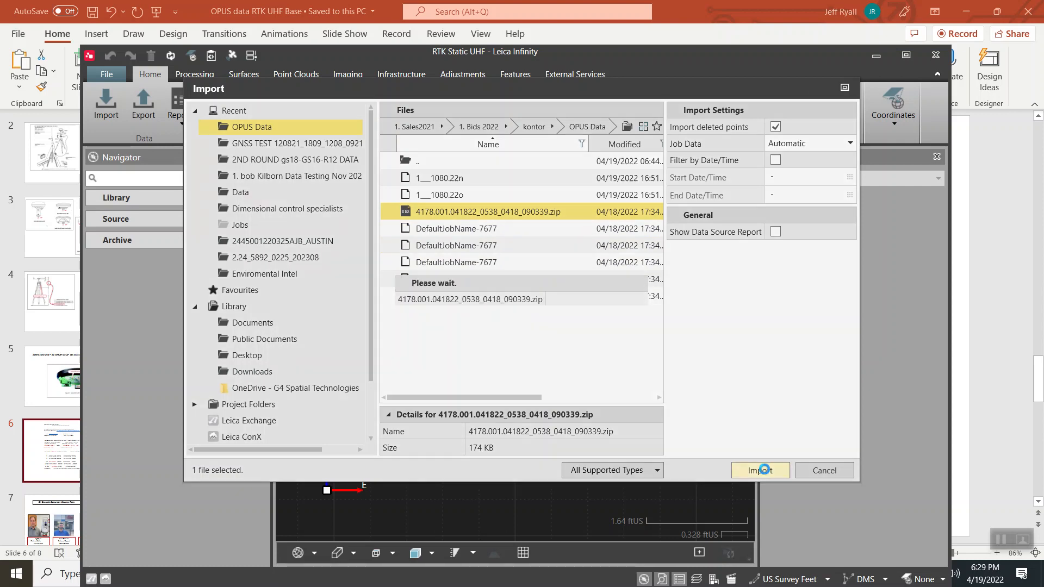
left_click(760, 470)
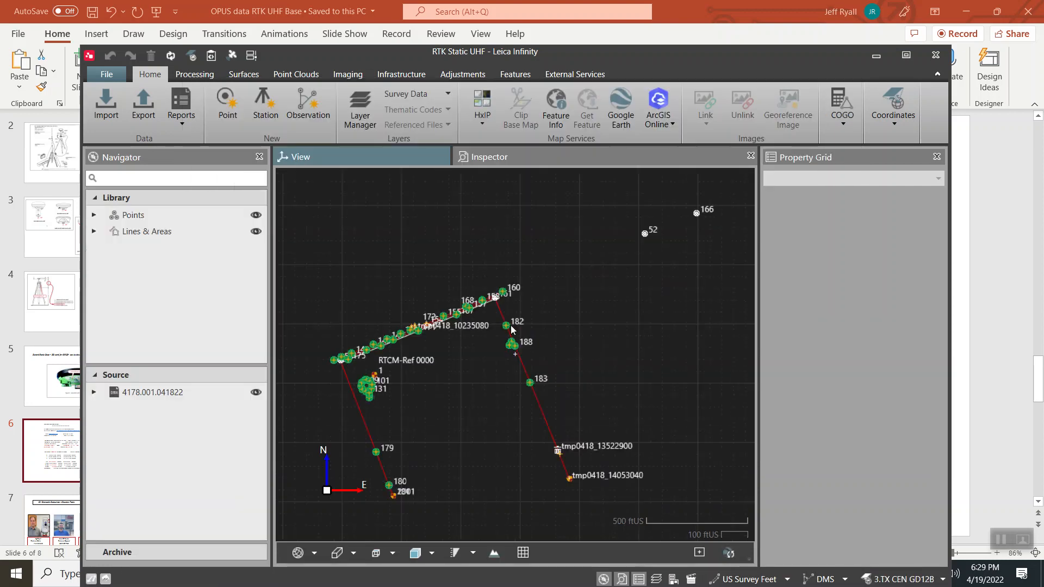
mouse_move(467, 342)
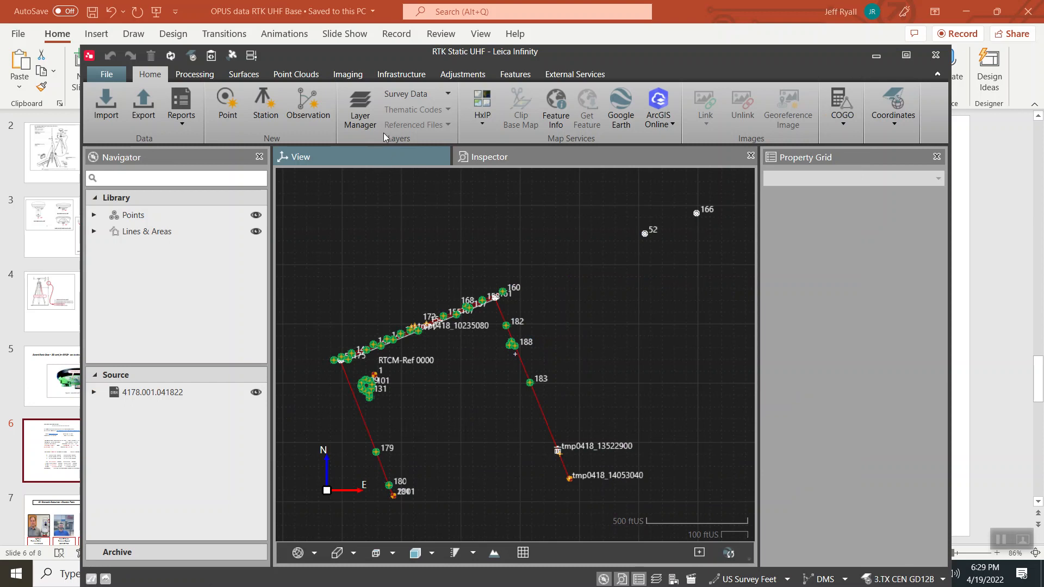
Turn on the GNSS Observations layer in Layer Manager to show baselines
left_click(359, 107)
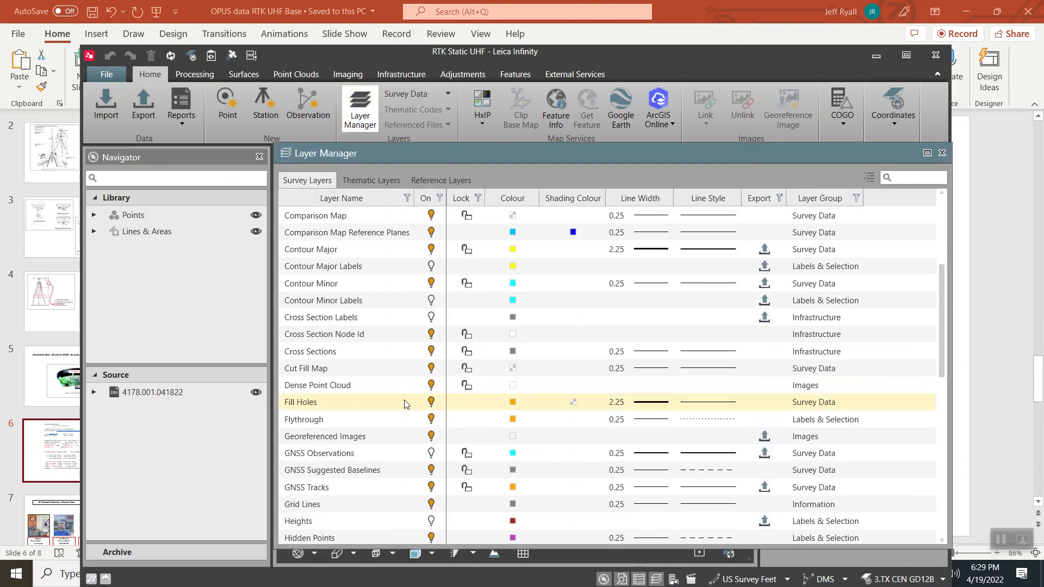
scroll("down", 3)
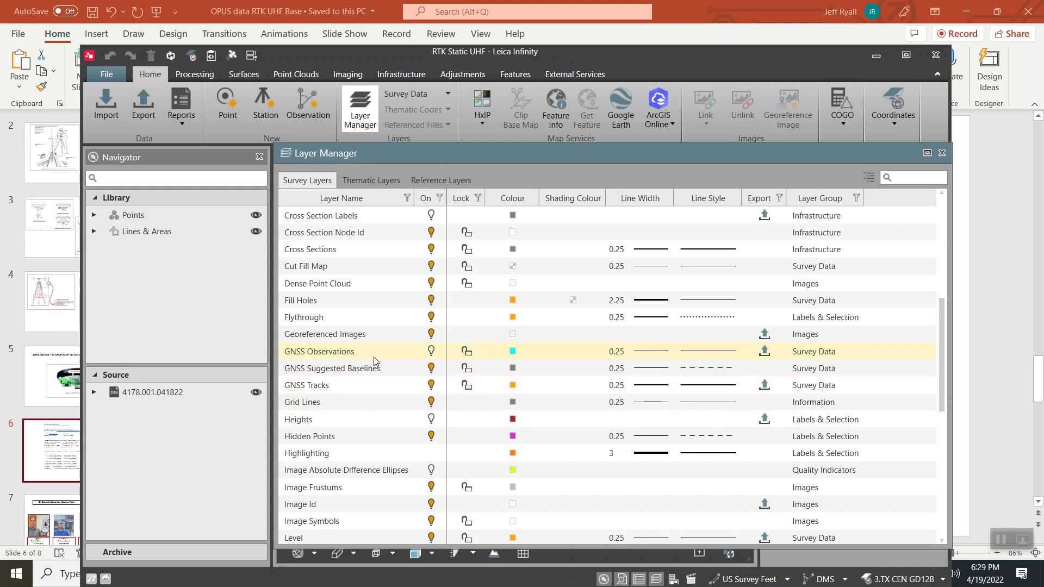
left_click(321, 216)
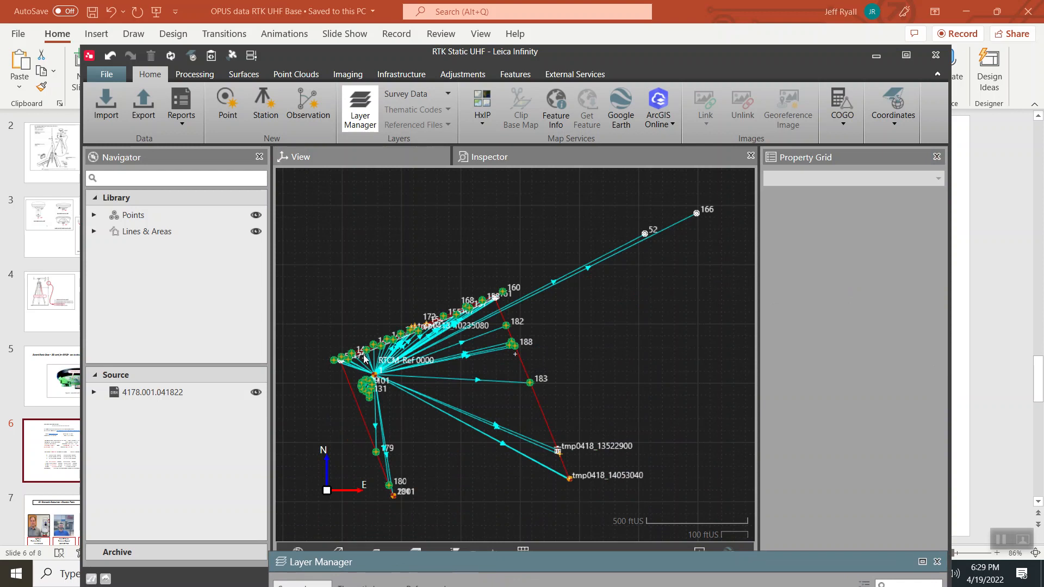
mouse_move(491, 144)
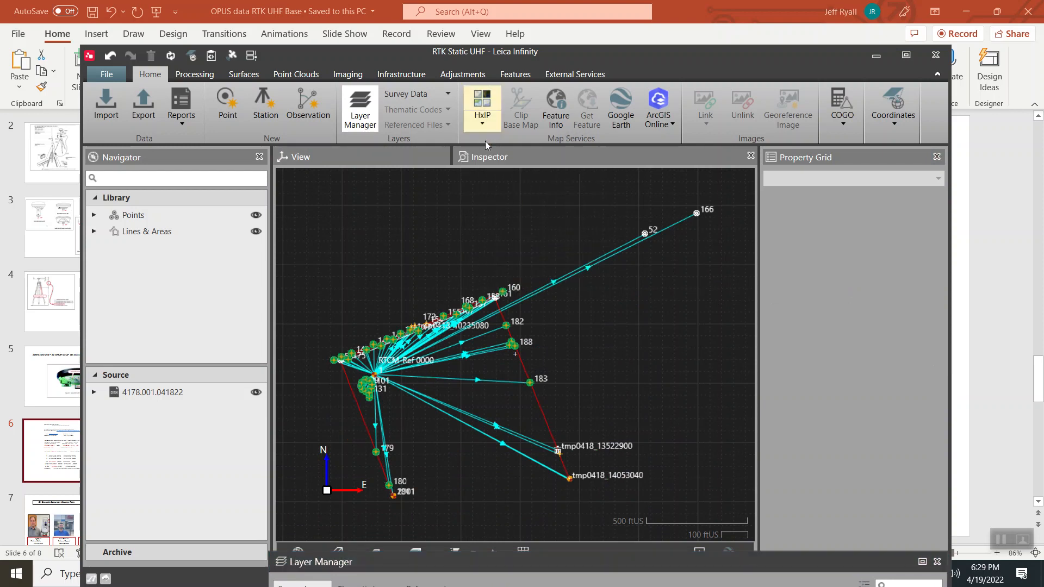
mouse_move(410, 297)
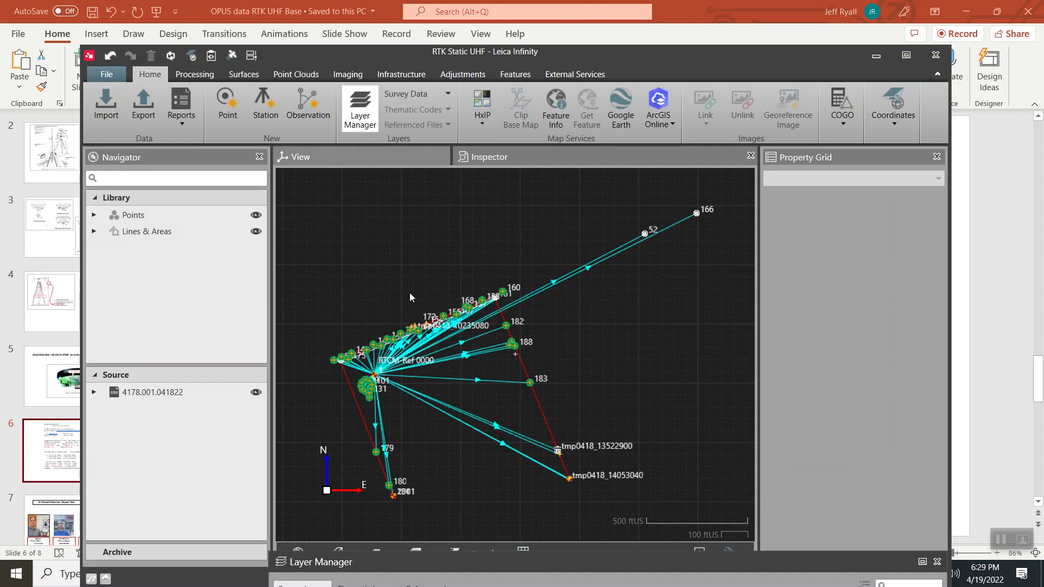
mouse_move(373, 377)
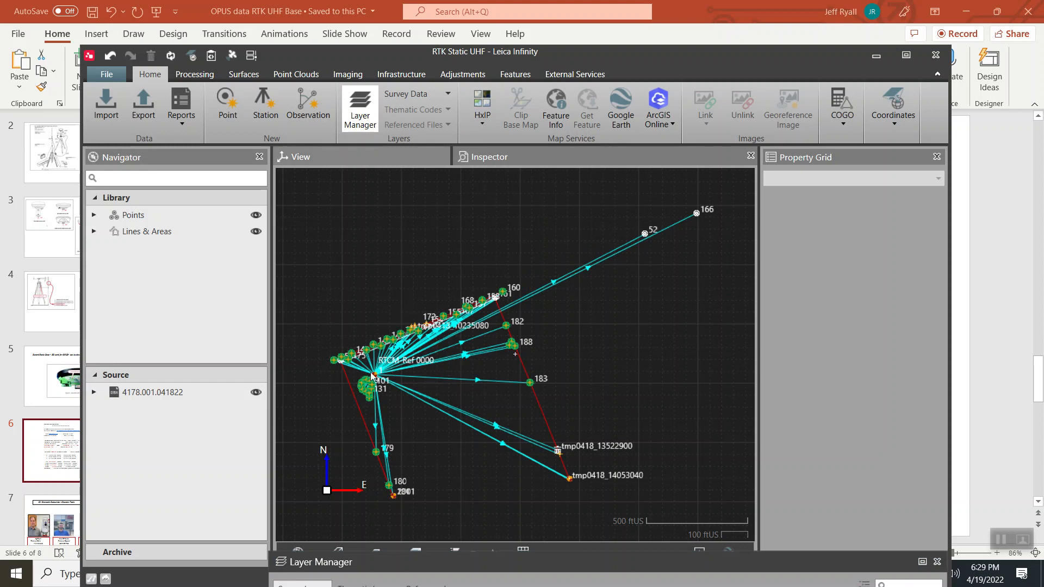
mouse_move(378, 388)
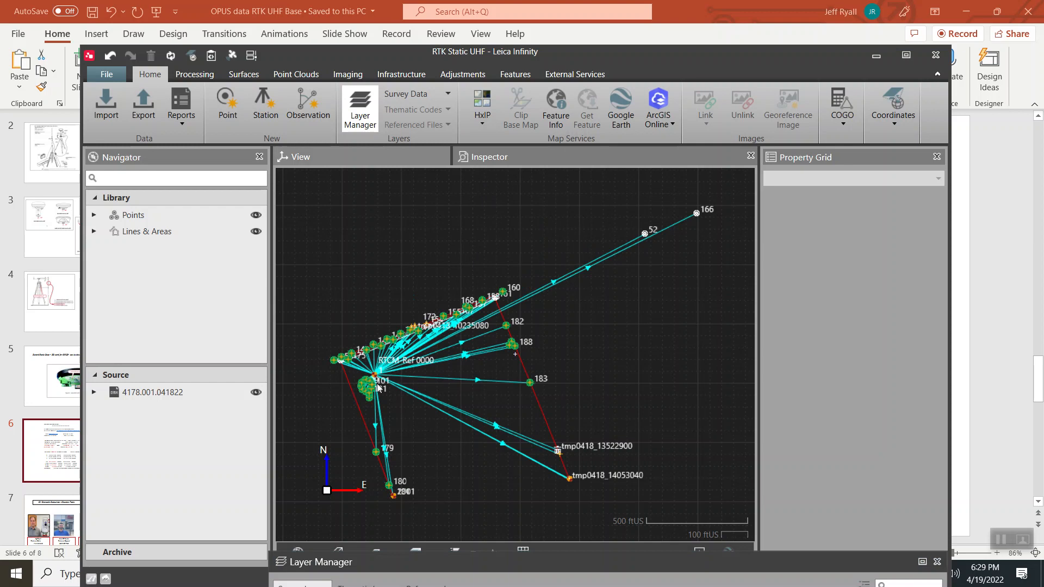
mouse_move(484, 128)
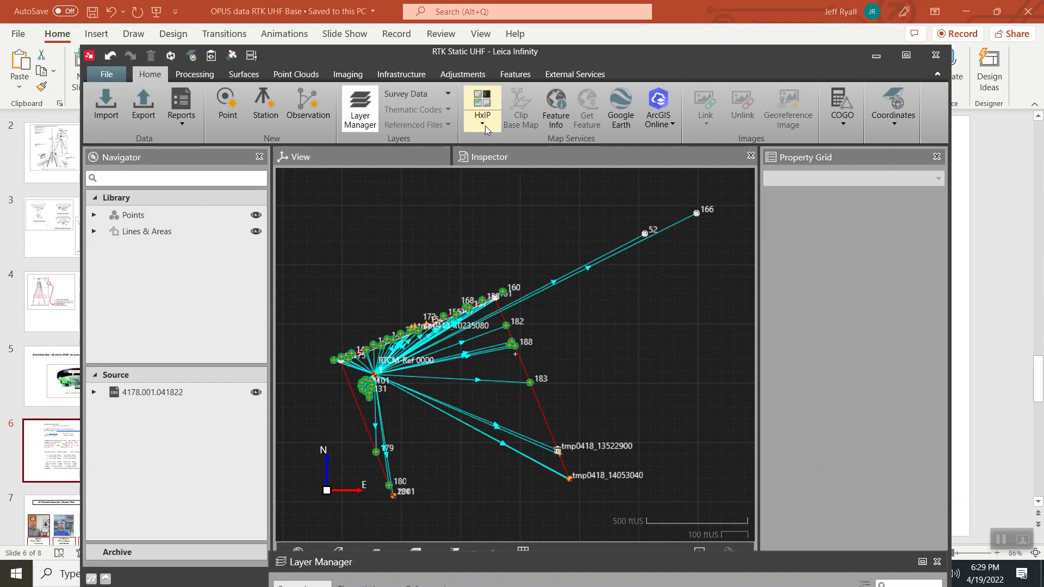
mouse_move(487, 136)
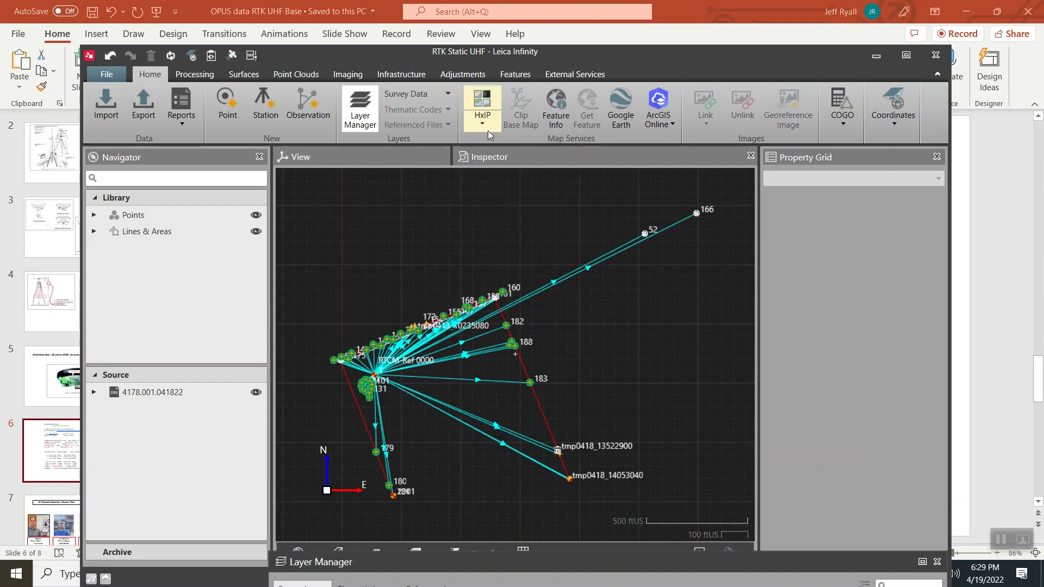
Set the background map to HxIP imagery (after trying ESRI World Imagery) and zoom toward the reference station
left_click(482, 108)
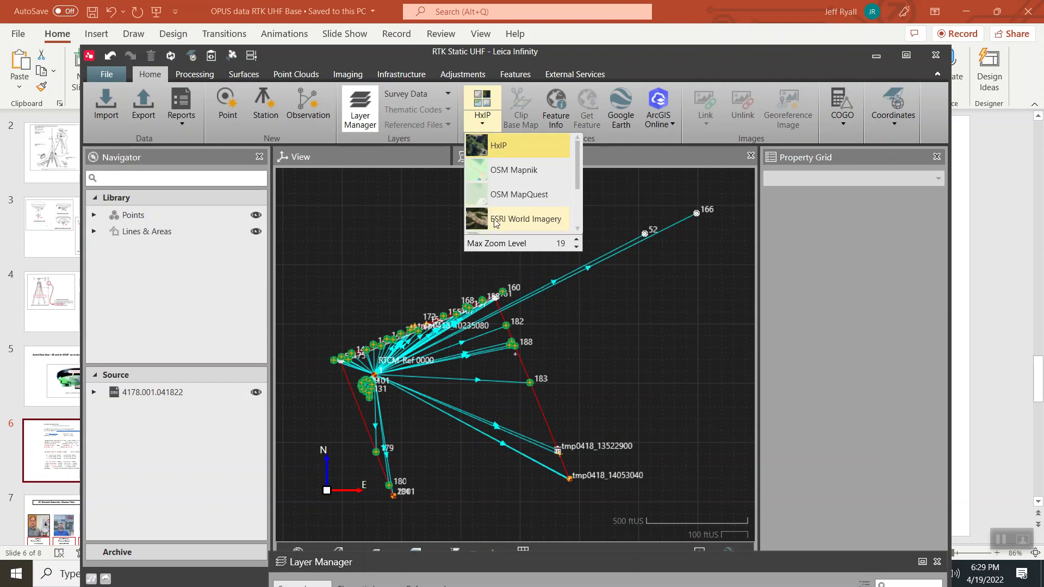
left_click(525, 219)
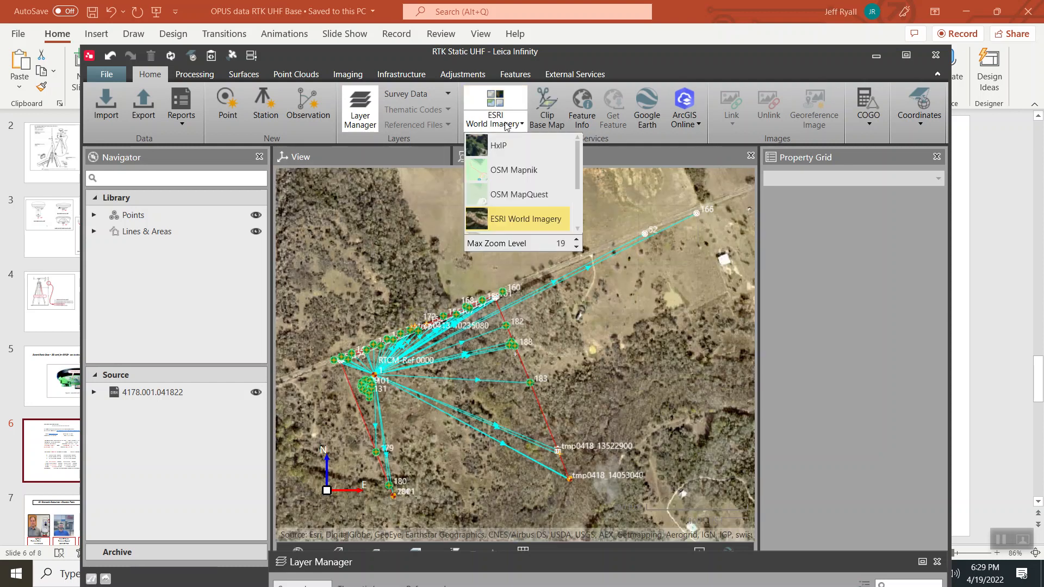
left_click(498, 144)
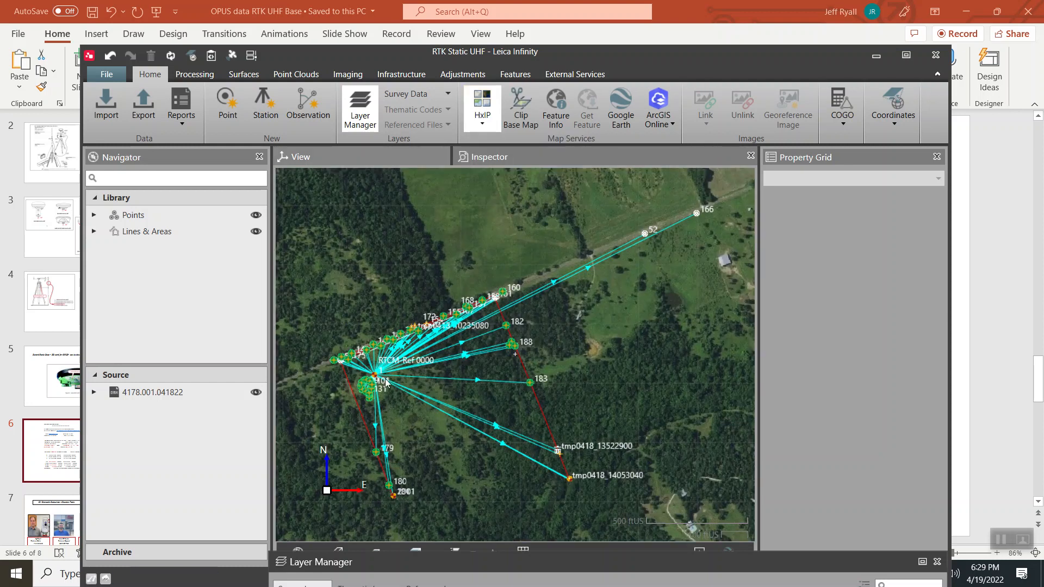
scroll("up", 3)
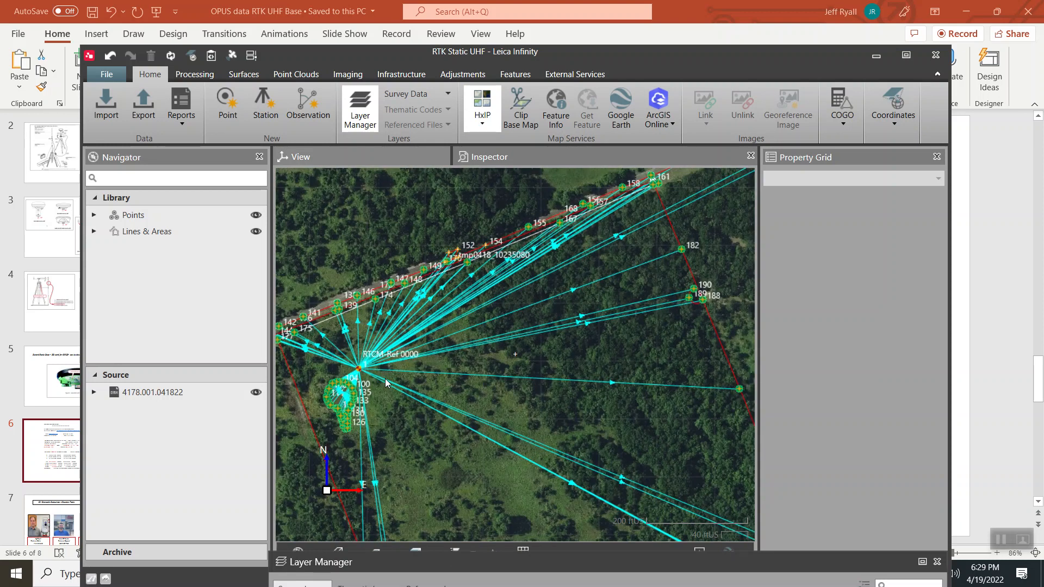
mouse_move(483, 174)
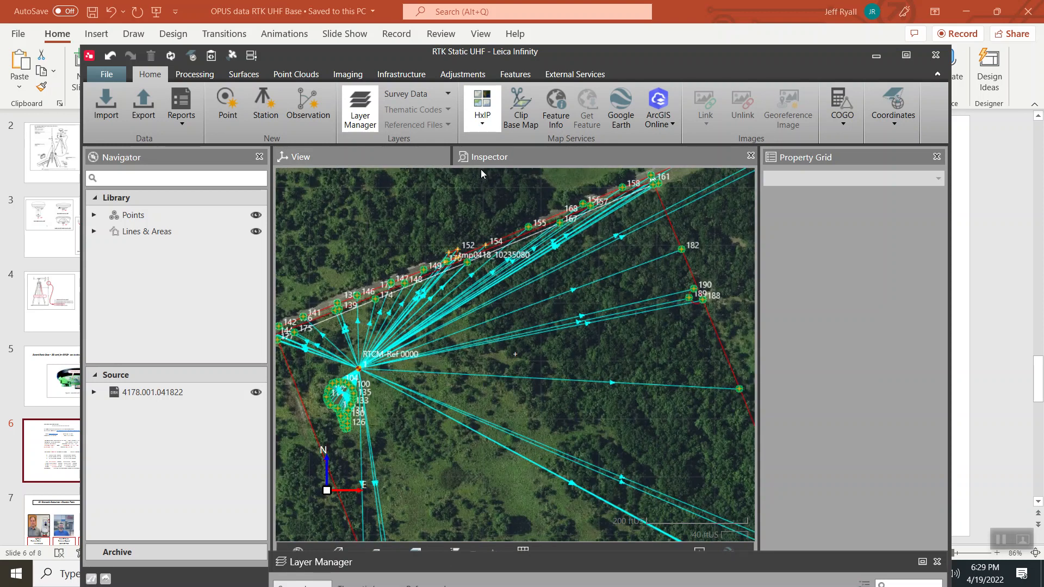
List the GNSS setups in the Inspector and select RTCM-Ref 0000 to show its position properties
left_click(394, 180)
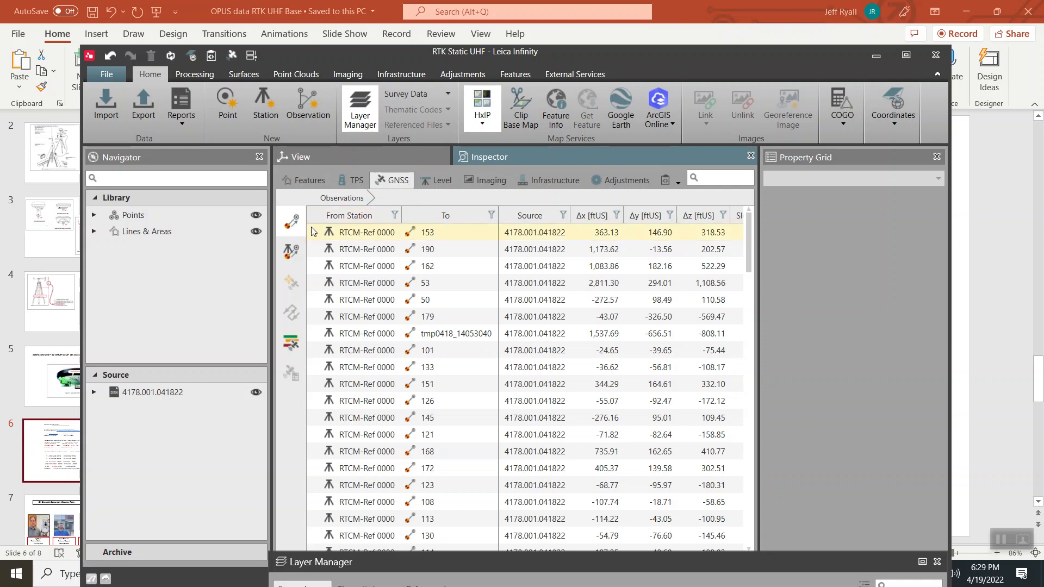
left_click(292, 251)
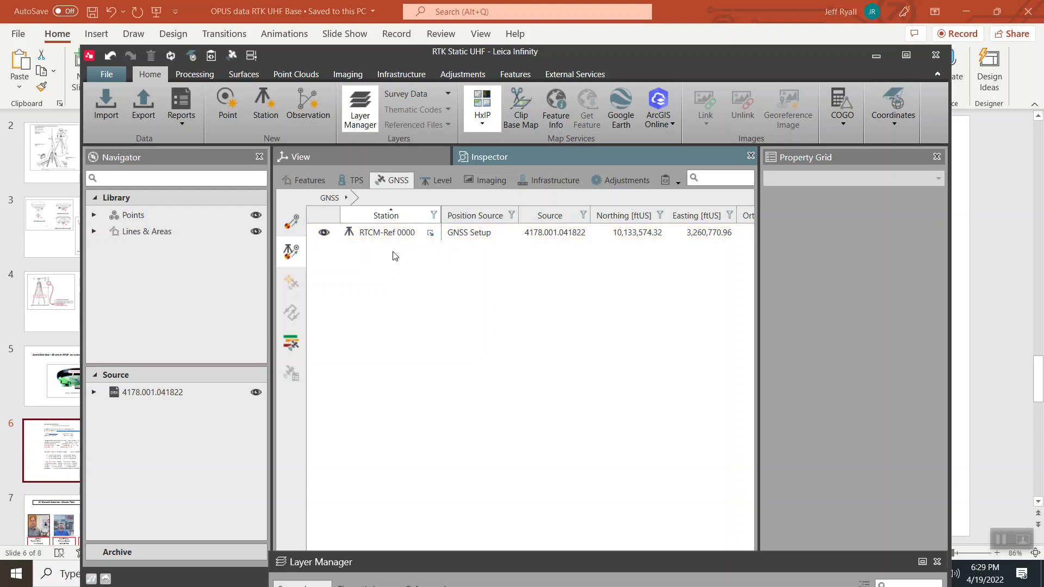
left_click(385, 233)
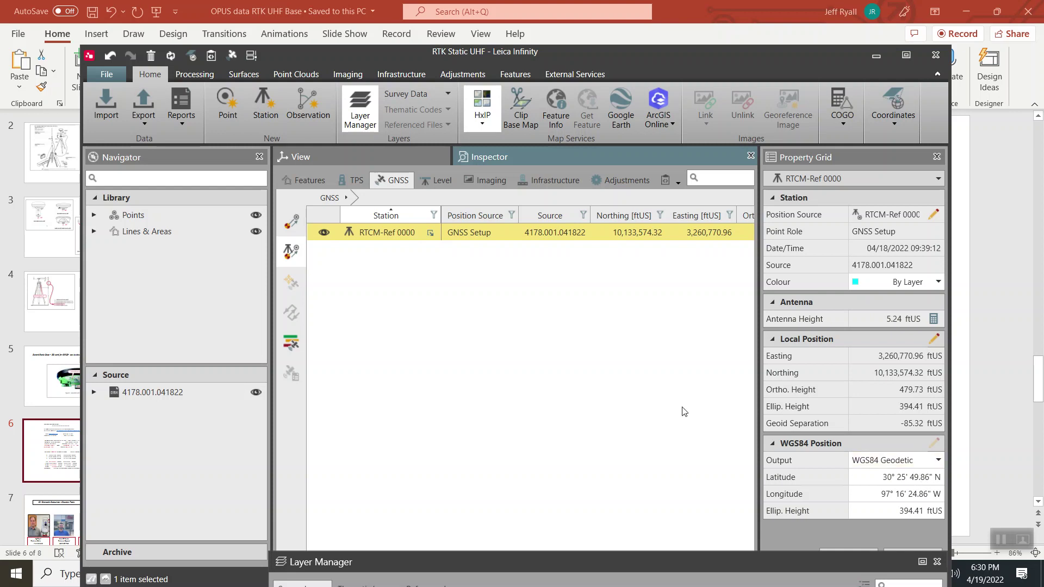
Set the project's Lat/Long unit to DMS [0.00001"] in Coordinates & Units settings
left_click(105, 74)
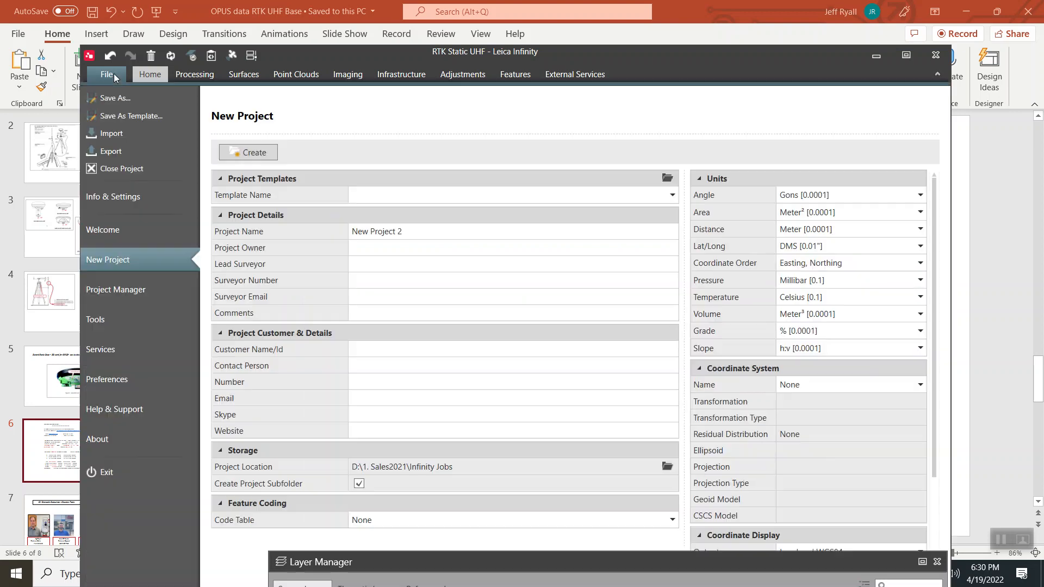
left_click(112, 197)
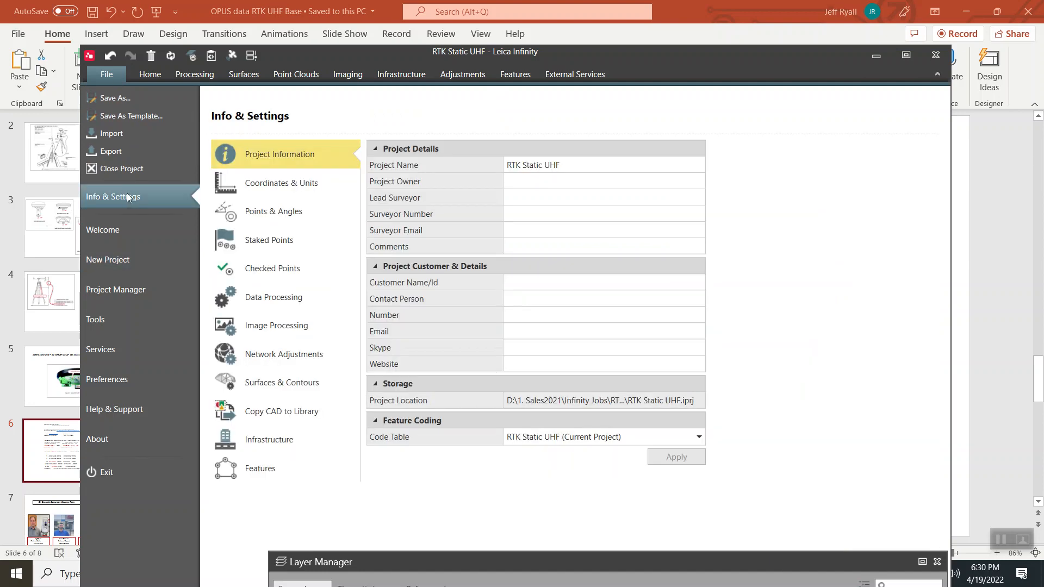
left_click(281, 183)
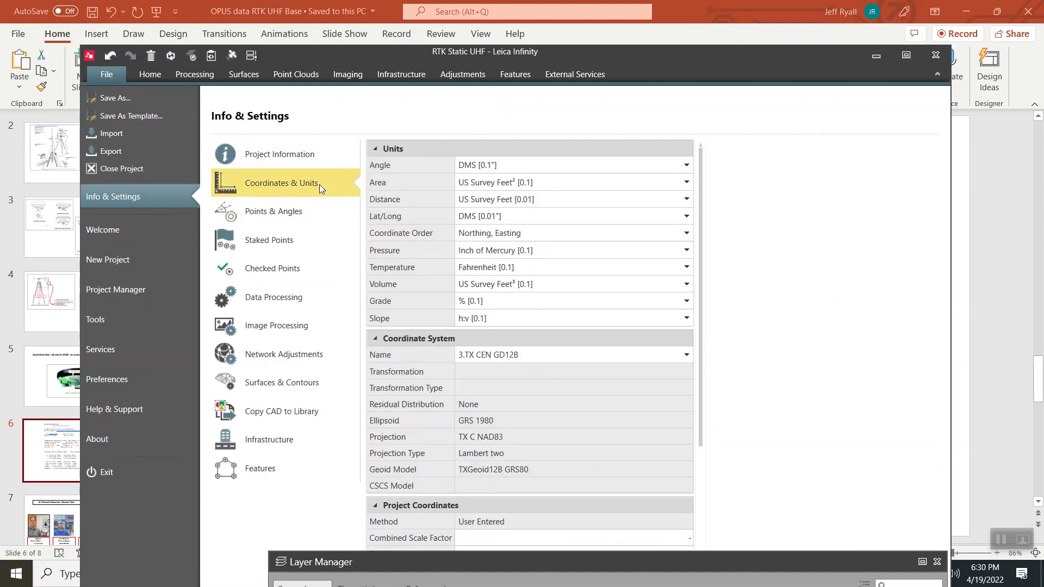
left_click(686, 216)
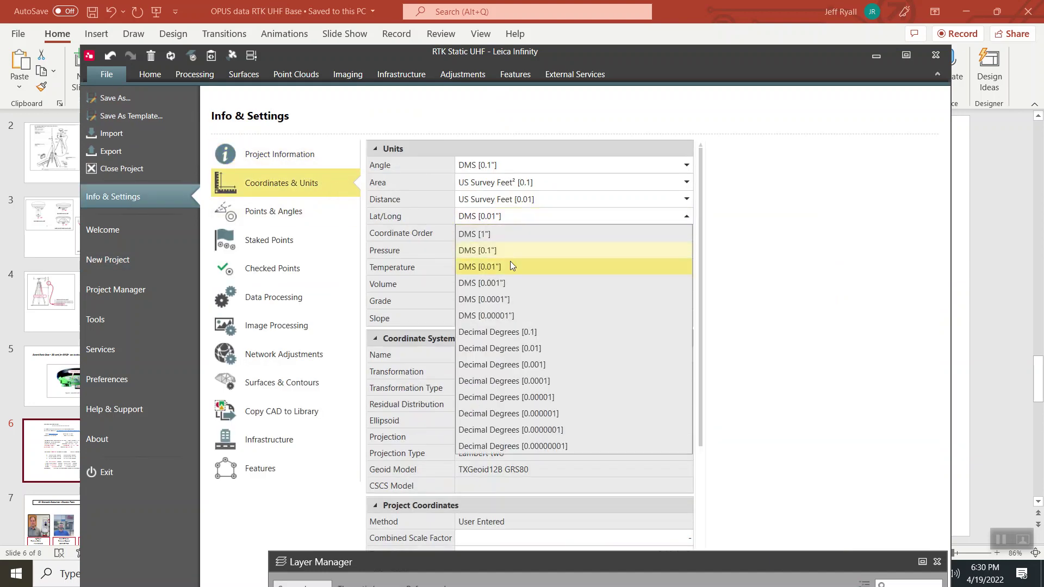
left_click(485, 316)
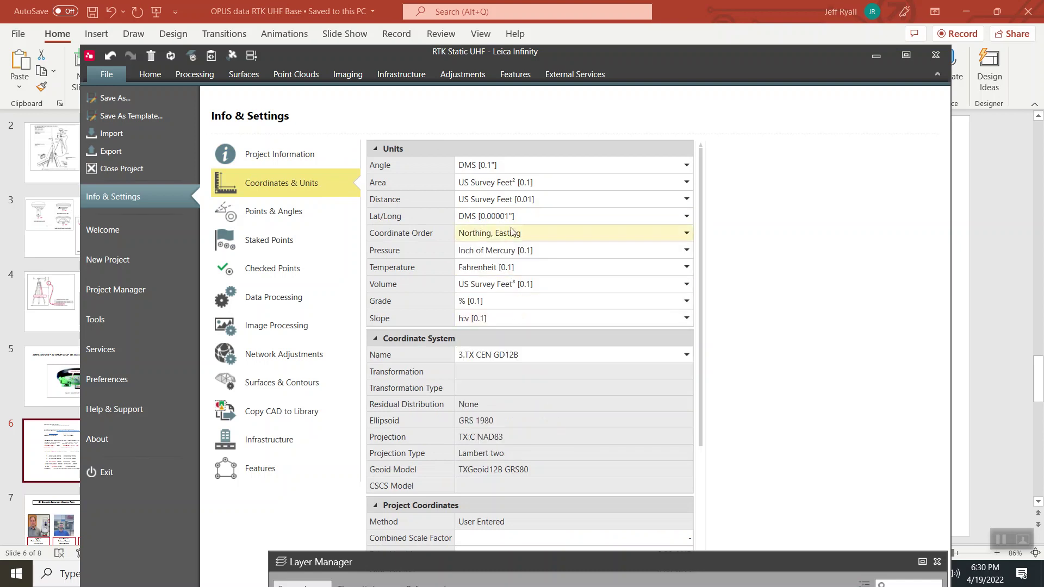
left_click(149, 74)
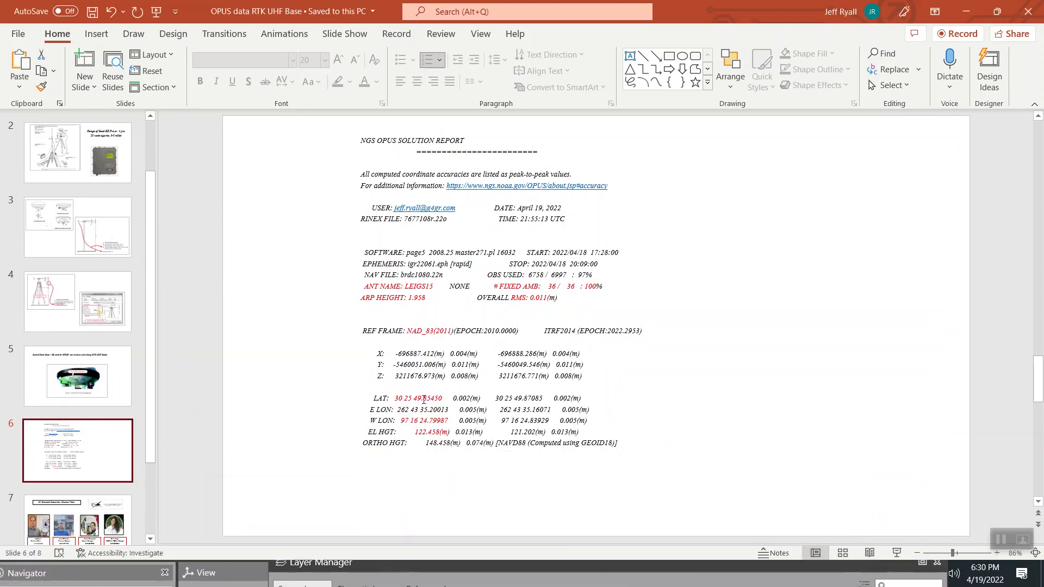
Paste the OPUS latitude 30° 25' 49.85450" N into RTCM-Ref 0000 and begin editing its longitude
right_click(423, 398)
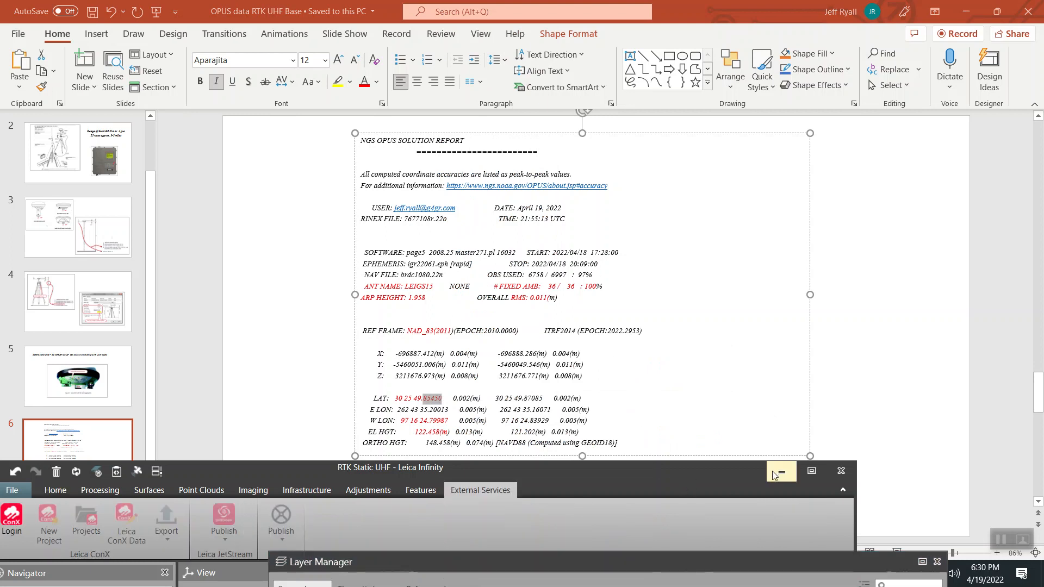
left_click(779, 471)
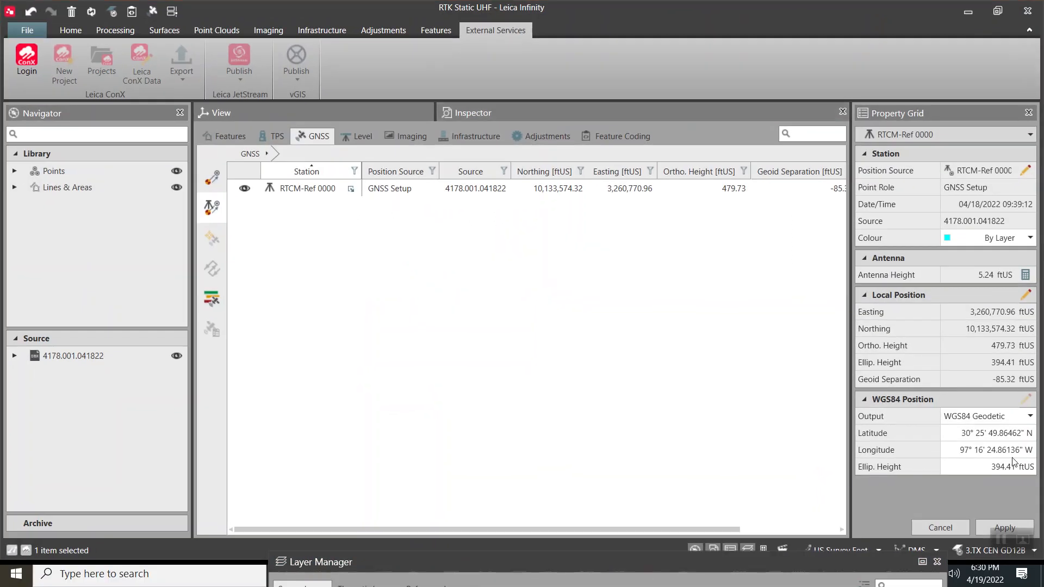
double_click(992, 432)
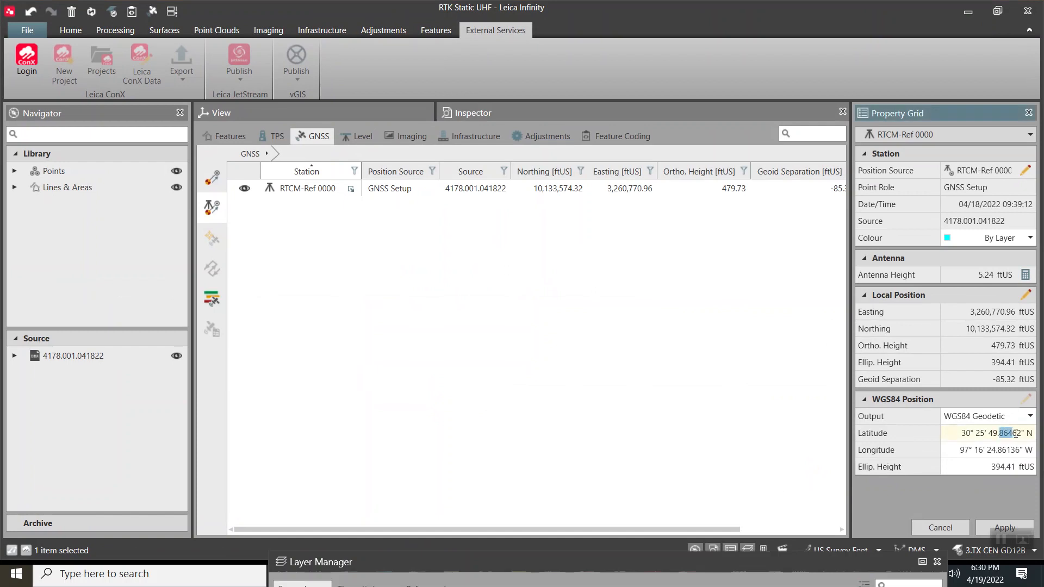
right_click(992, 433)
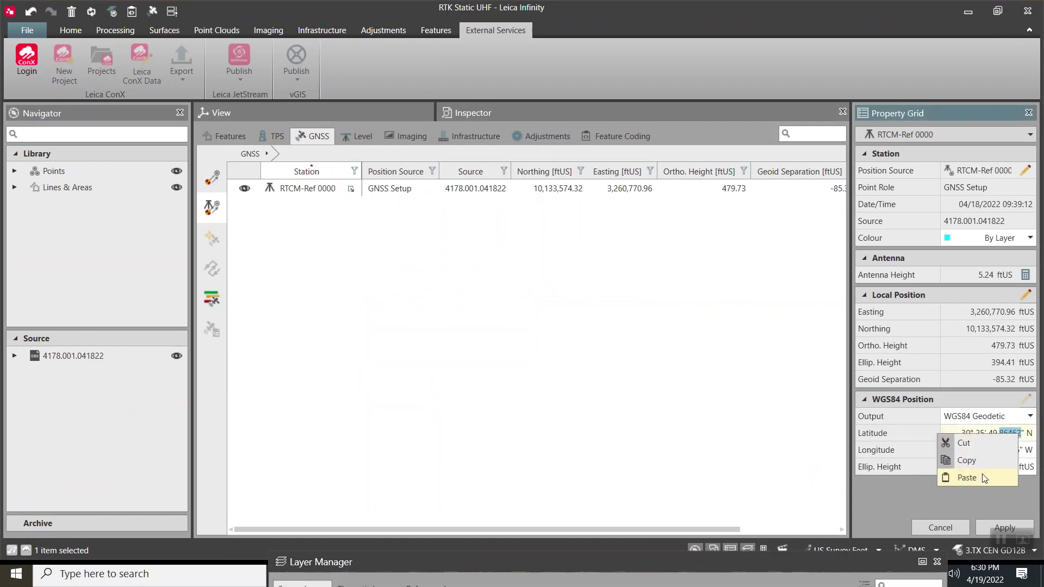
left_click(966, 478)
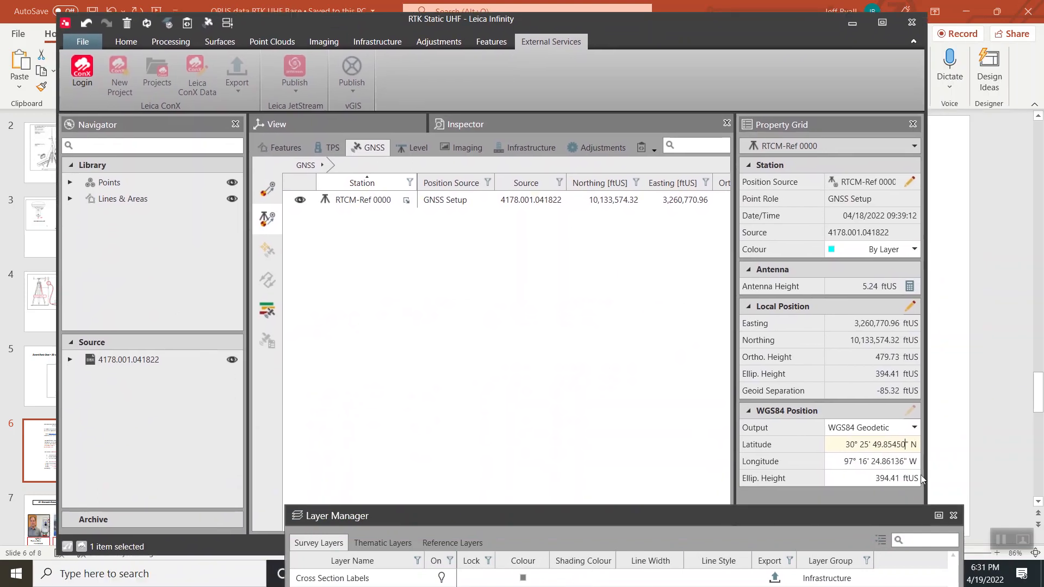
double_click(892, 461)
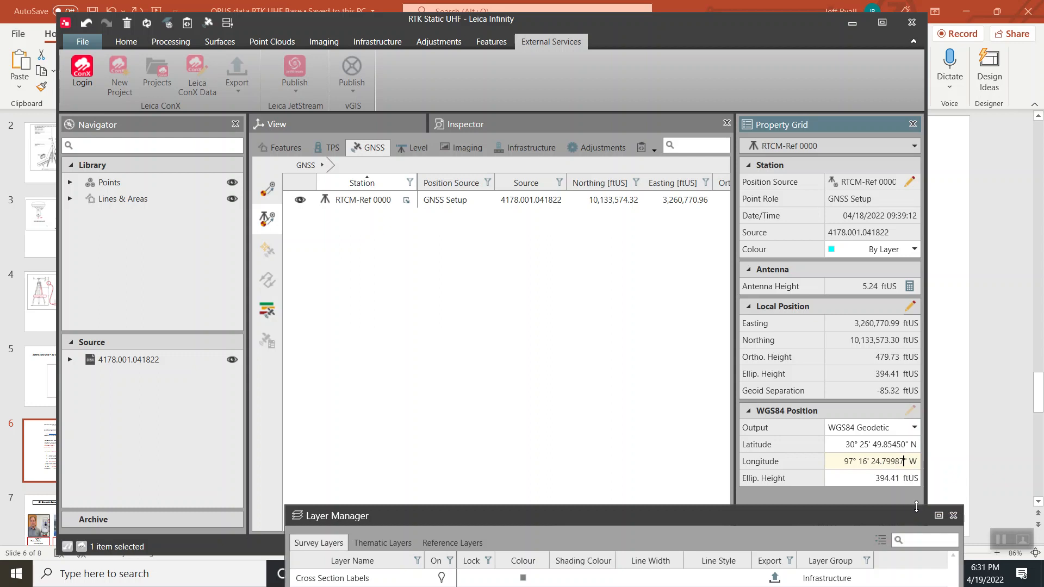
mouse_move(844, 538)
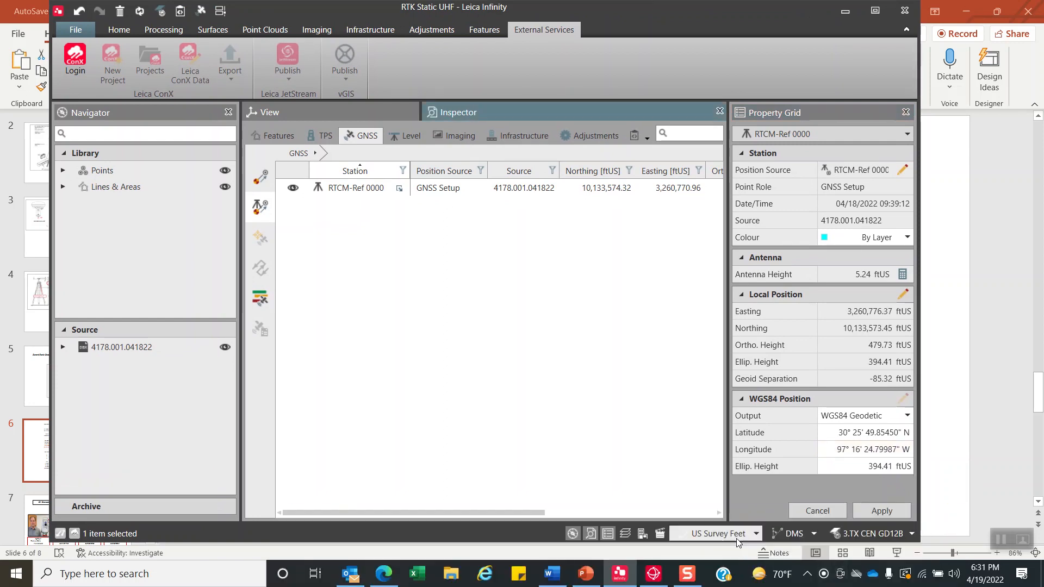
Switch distance units to Meter and copy the OPUS ellipsoid height 122.458 from the report slide
left_click(718, 533)
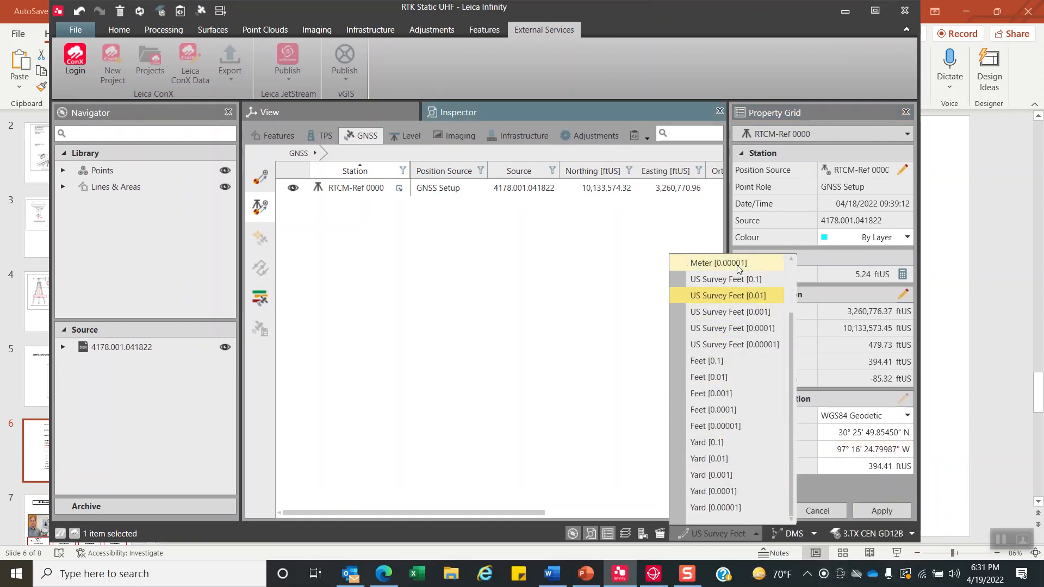
left_click(717, 262)
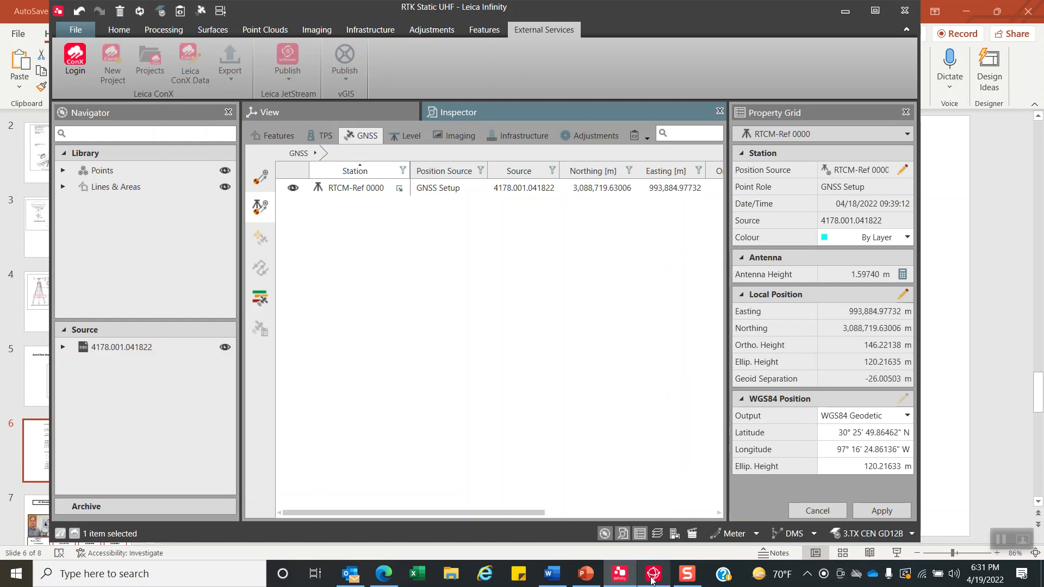
left_click(585, 573)
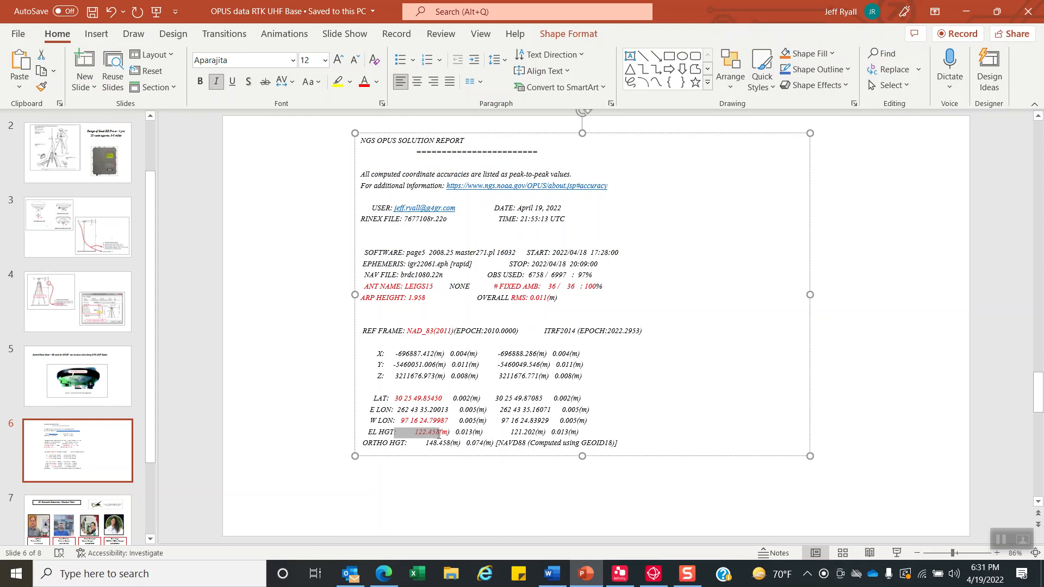
right_click(431, 431)
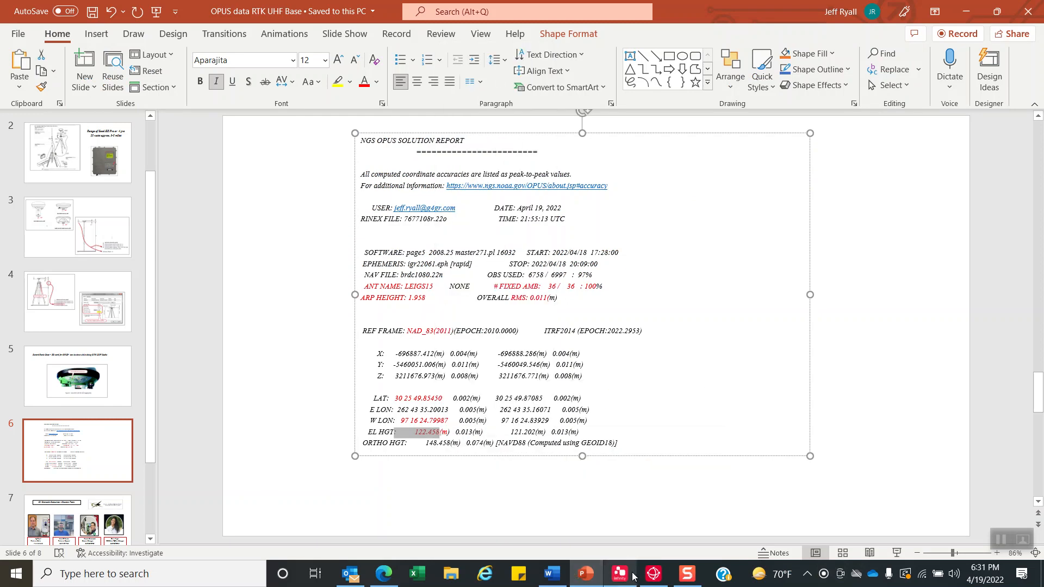
Paste the OPUS ellipsoid height into the base station's Ellip. Height field, recopying the value
left_click(619, 573)
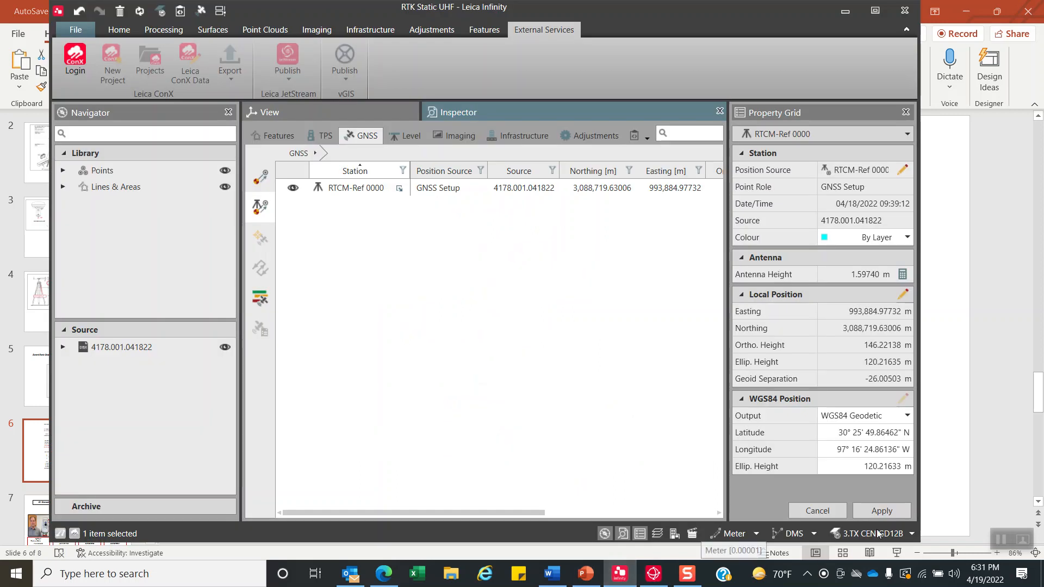
right_click(878, 466)
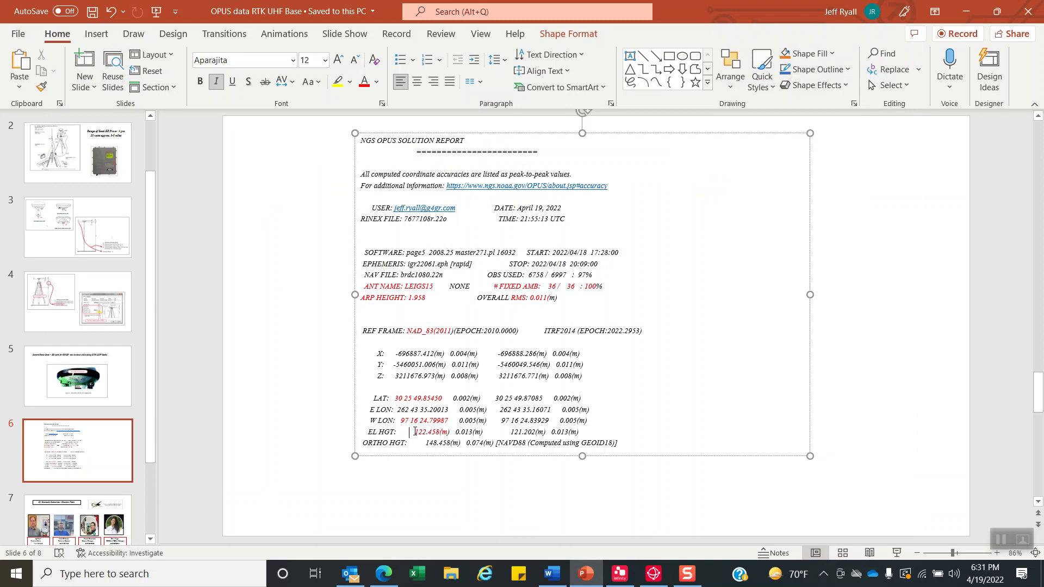
right_click(418, 432)
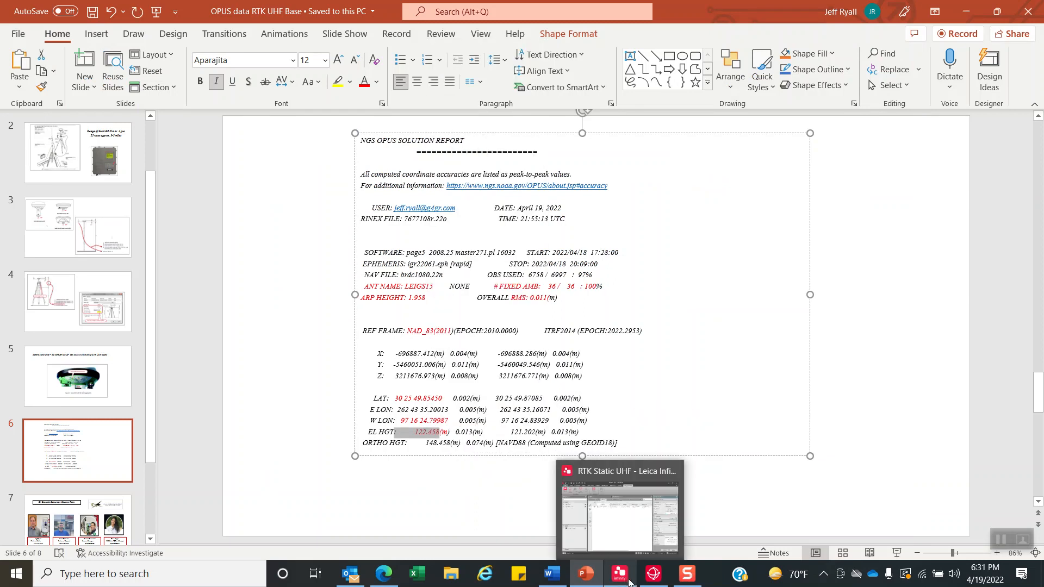
mouse_move(652, 573)
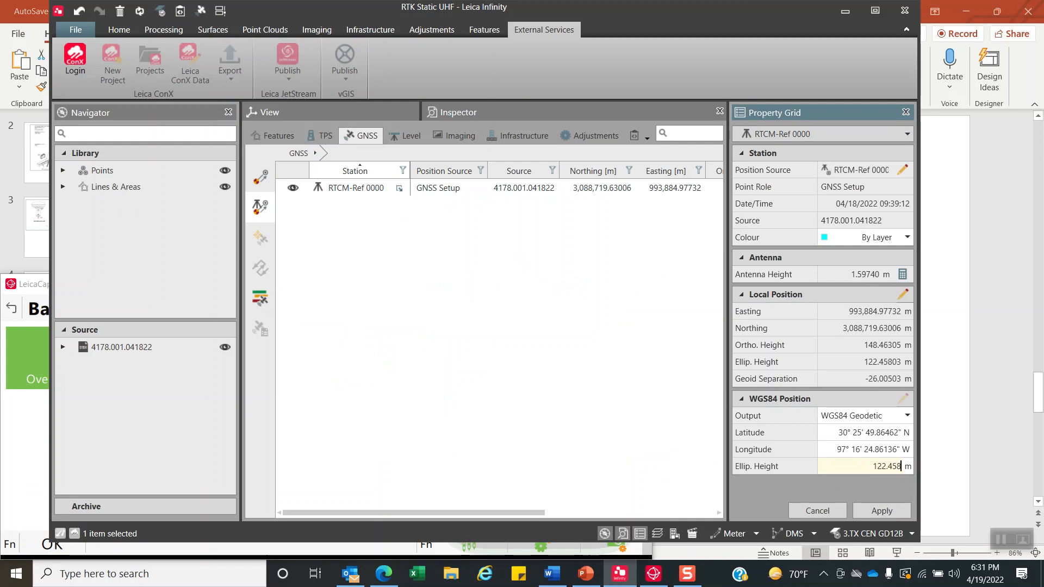
mouse_move(882, 511)
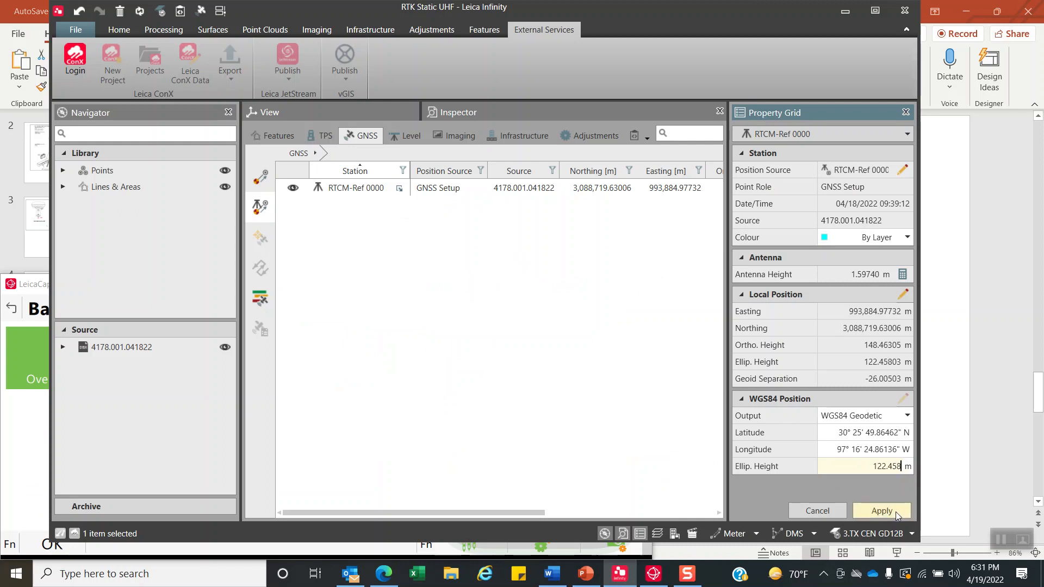
Apply the modified RTCM-Ref 0000 setup and confirm updating the 15 affected rover stations
left_click(880, 511)
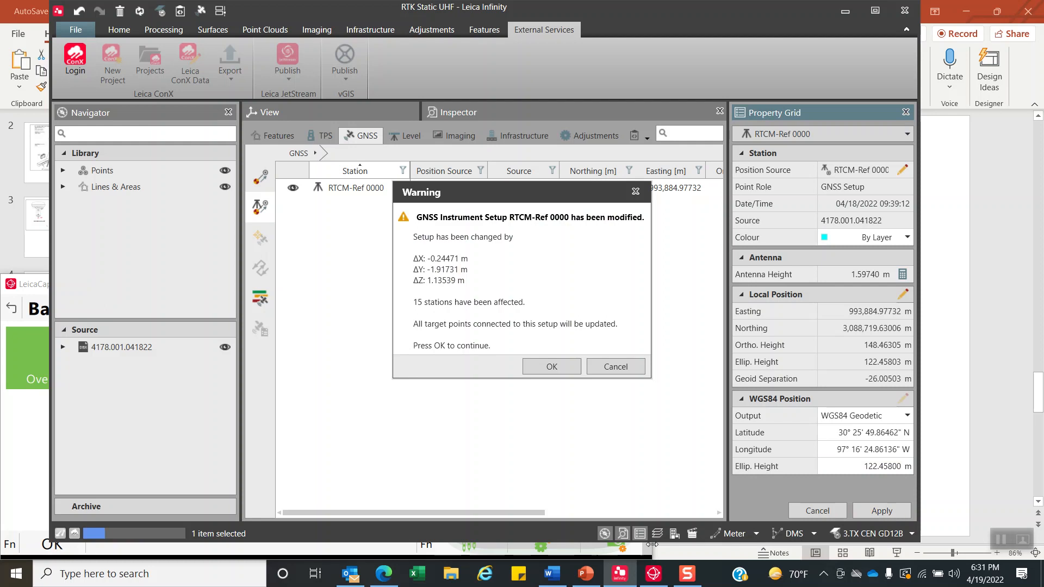
mouse_move(562, 225)
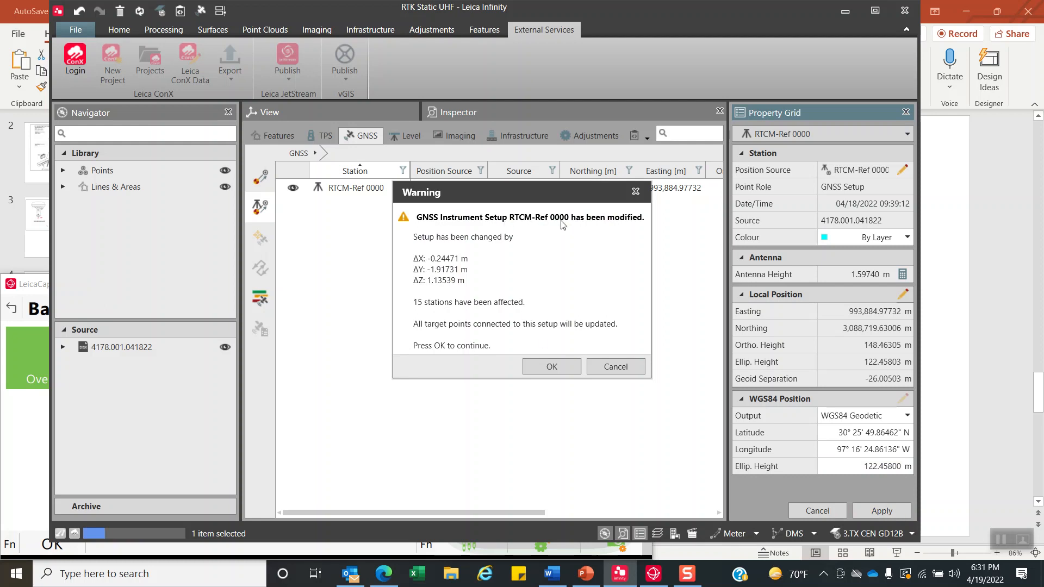
mouse_move(432, 252)
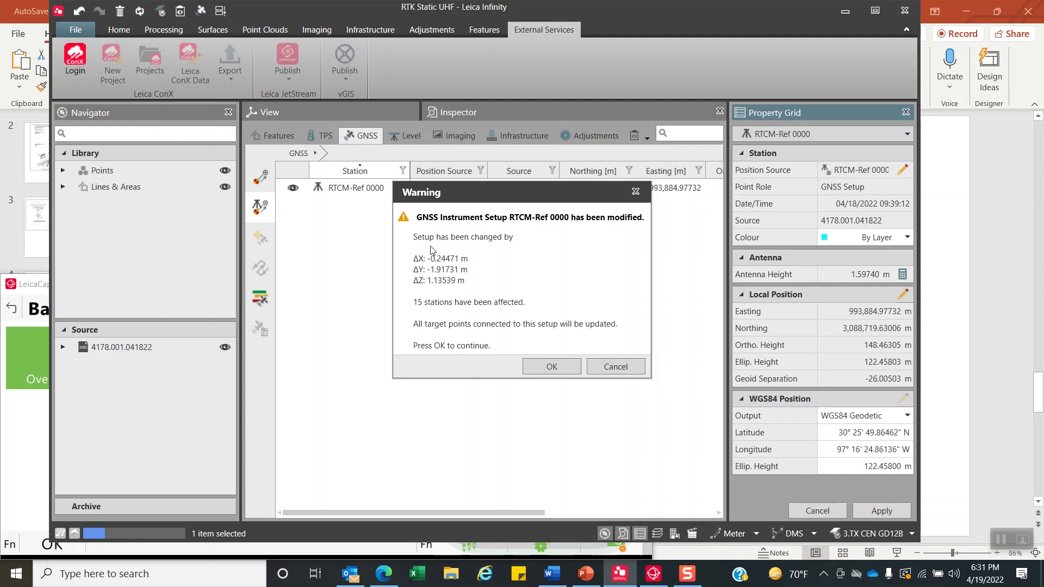
mouse_move(470, 226)
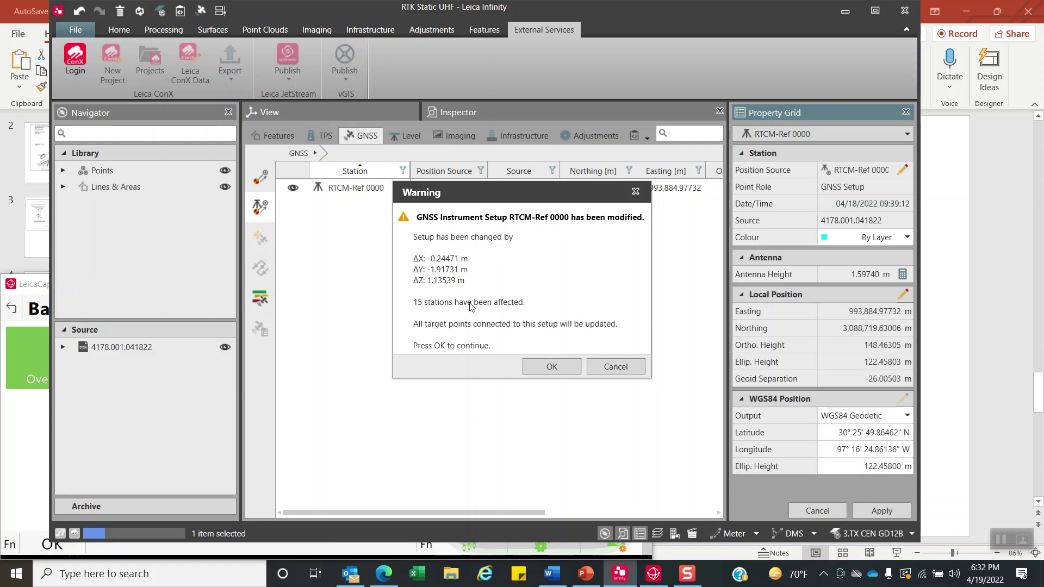
mouse_move(443, 267)
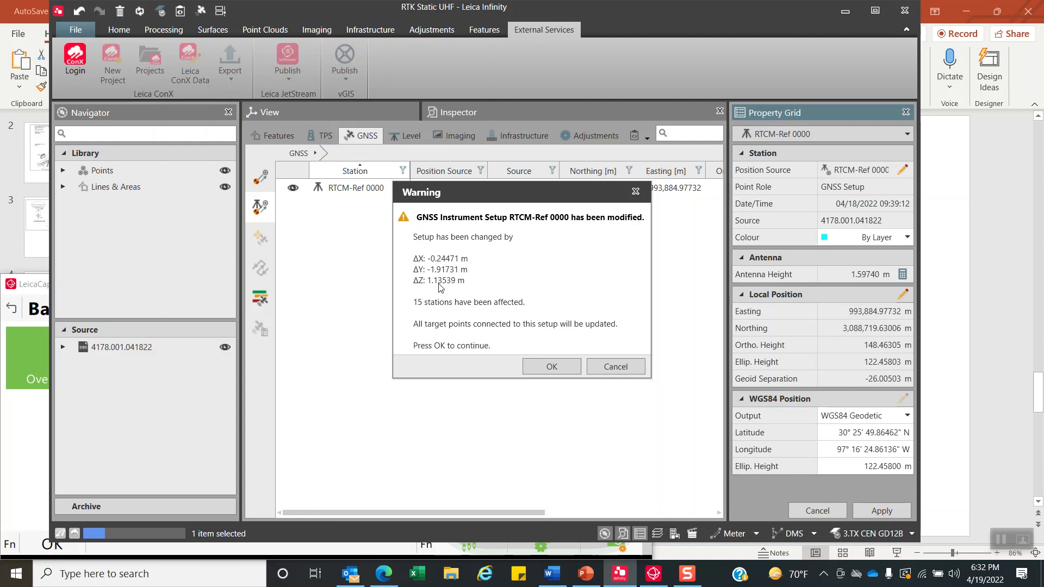
left_click(550, 367)
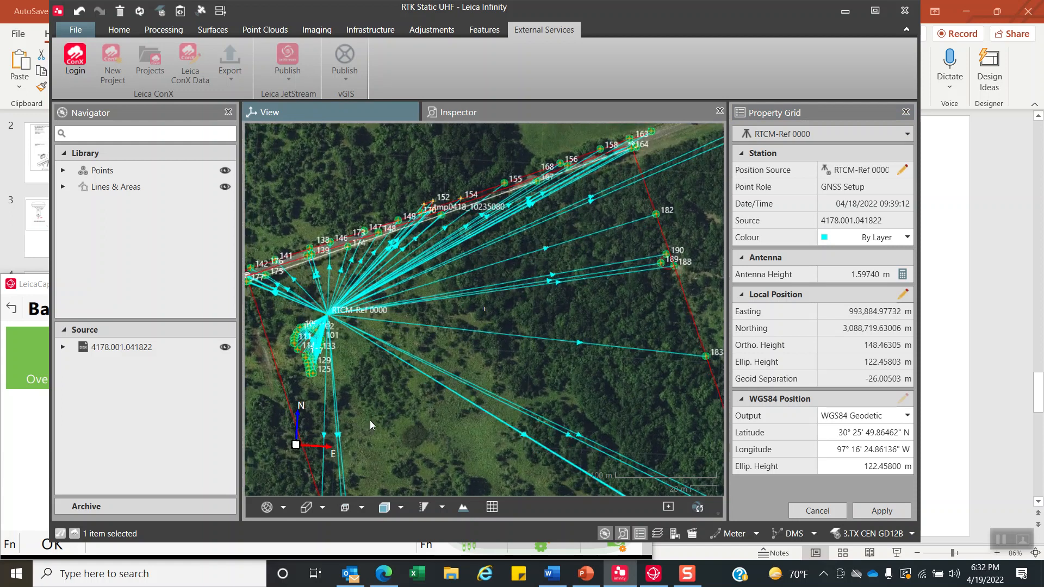
mouse_move(339, 308)
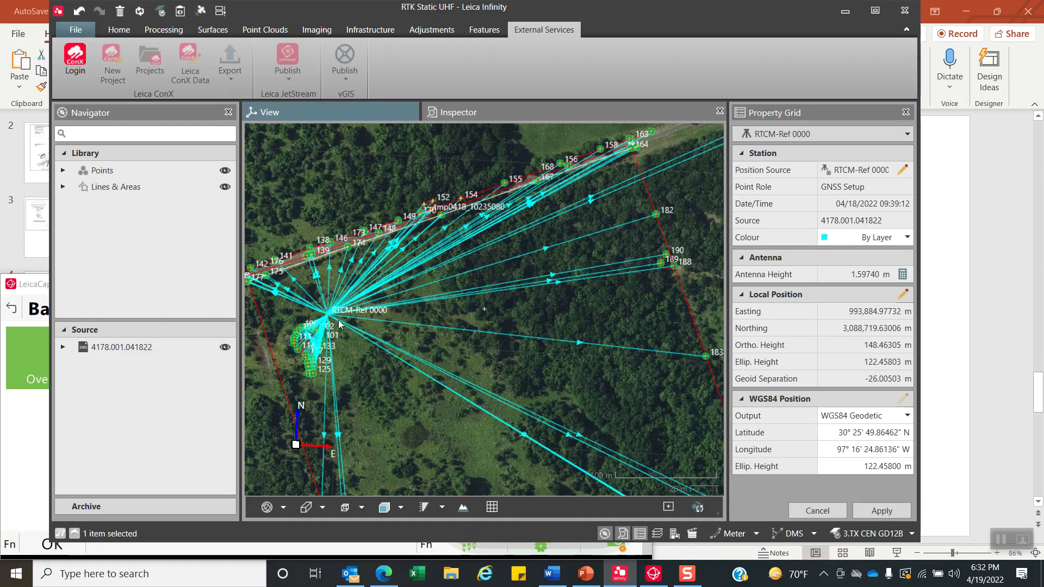
mouse_move(527, 265)
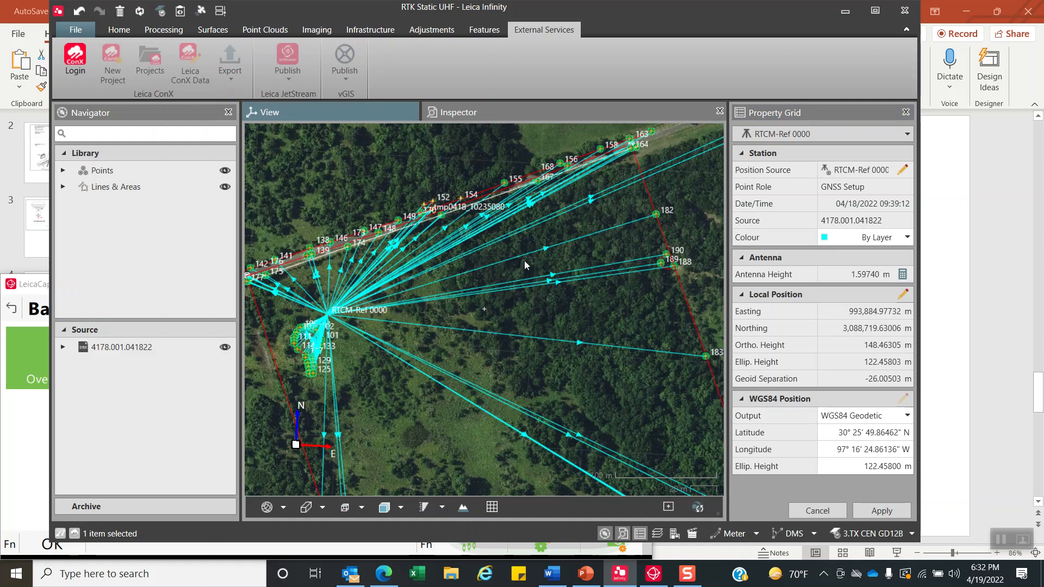
mouse_move(437, 351)
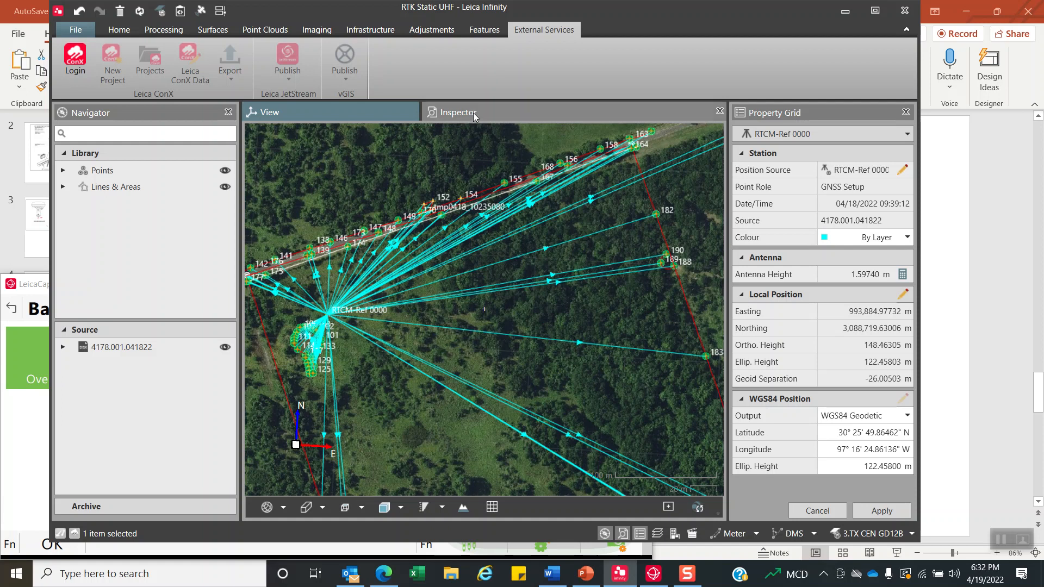
Return to the Inspector table showing the updated RTCM-Ref 0000 setup
left_click(457, 112)
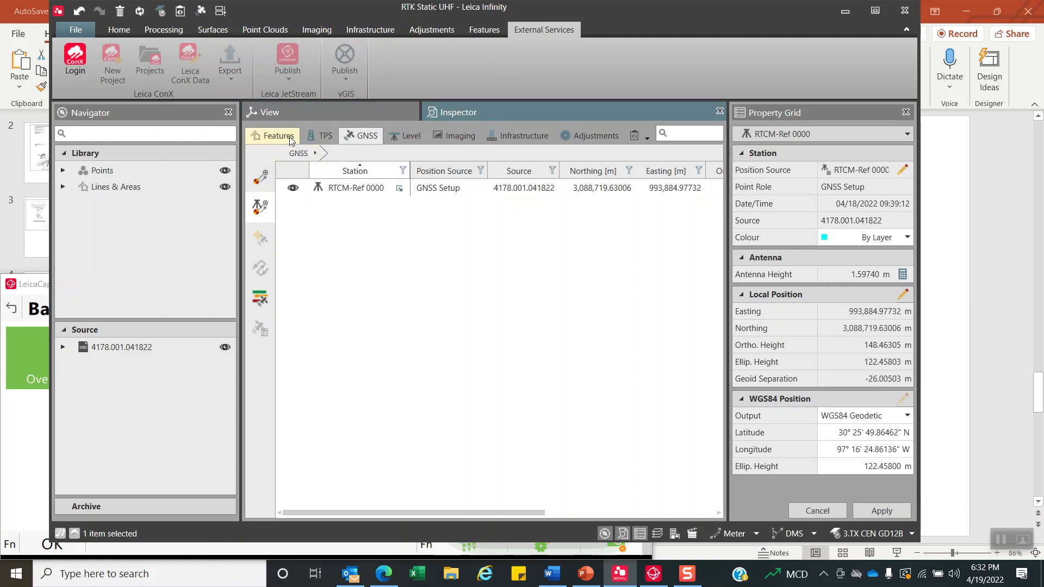
Show the surveyed points list and sort it by the CQ 3D quality column
left_click(278, 136)
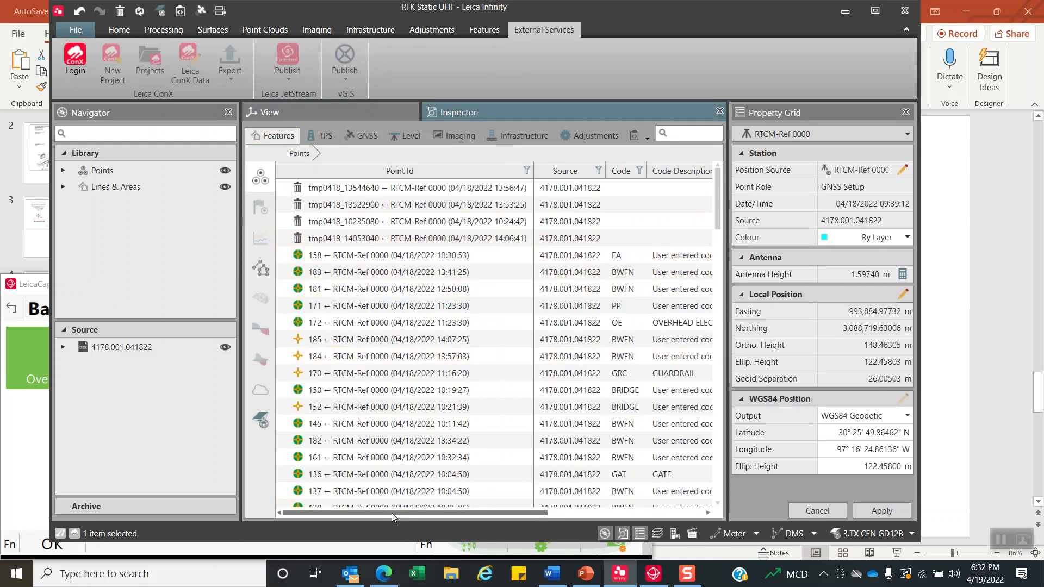
left_click(390, 373)
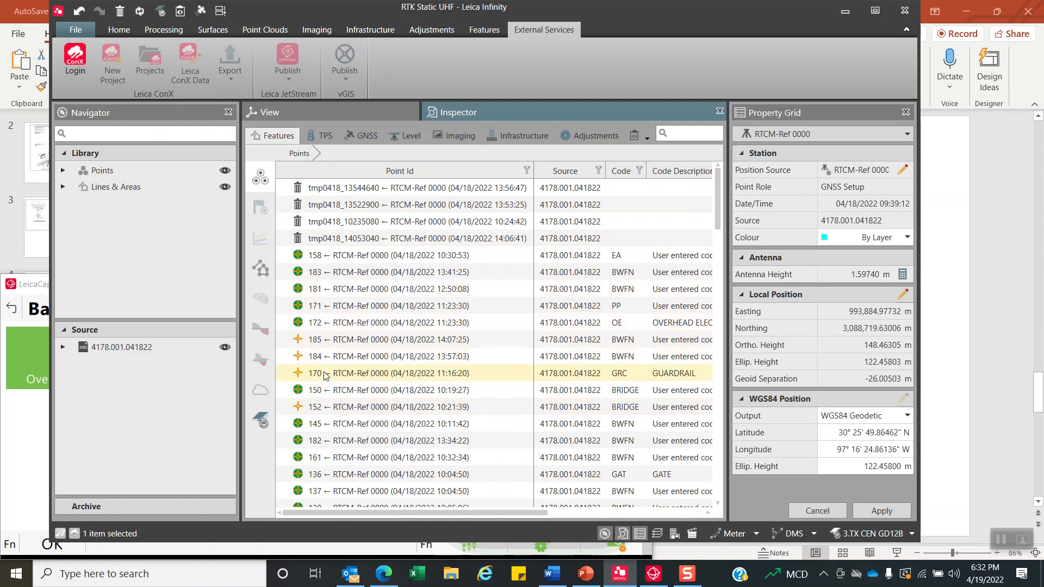
scroll("right", 3)
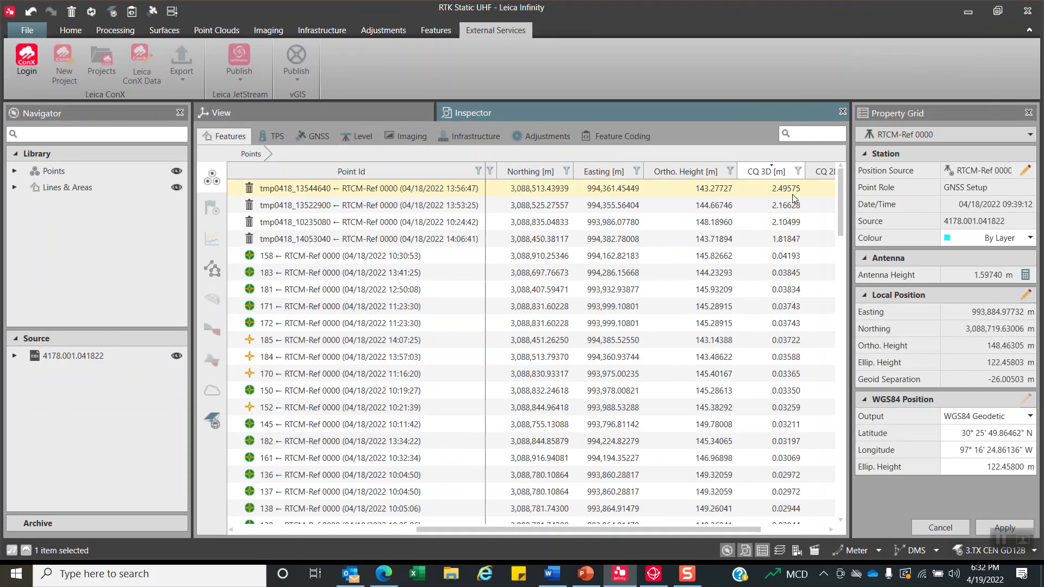
left_click(769, 171)
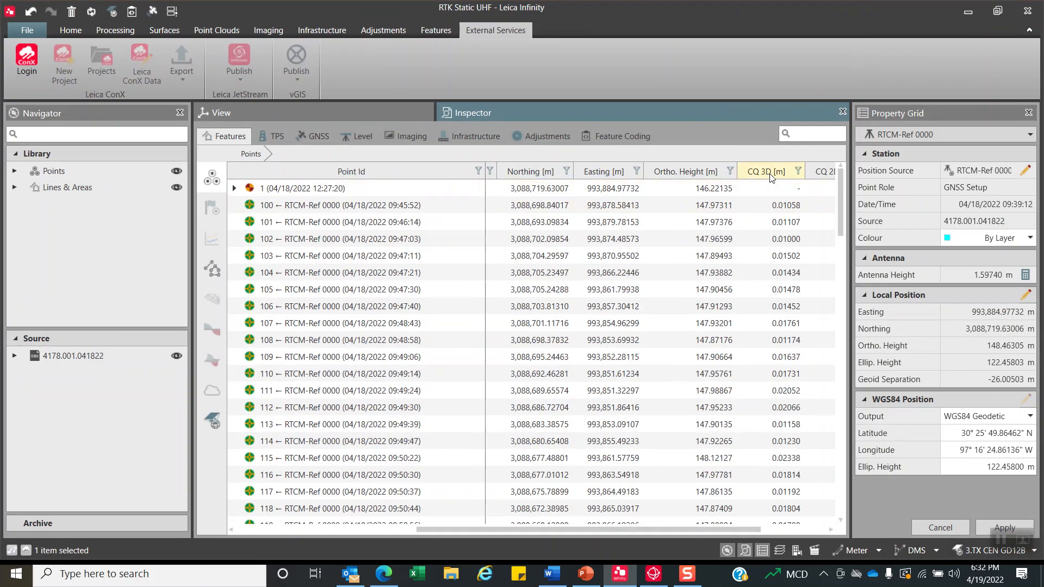
Reverse the CQ 3D sort so the worst points list first, with point 158 at 0.04193 m on top
left_click(339, 206)
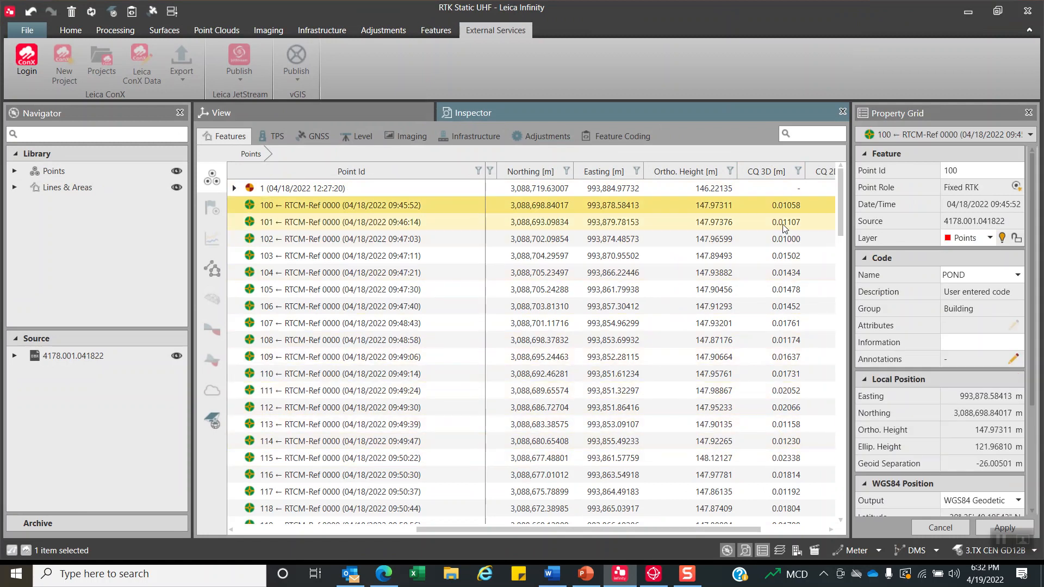
left_click(763, 171)
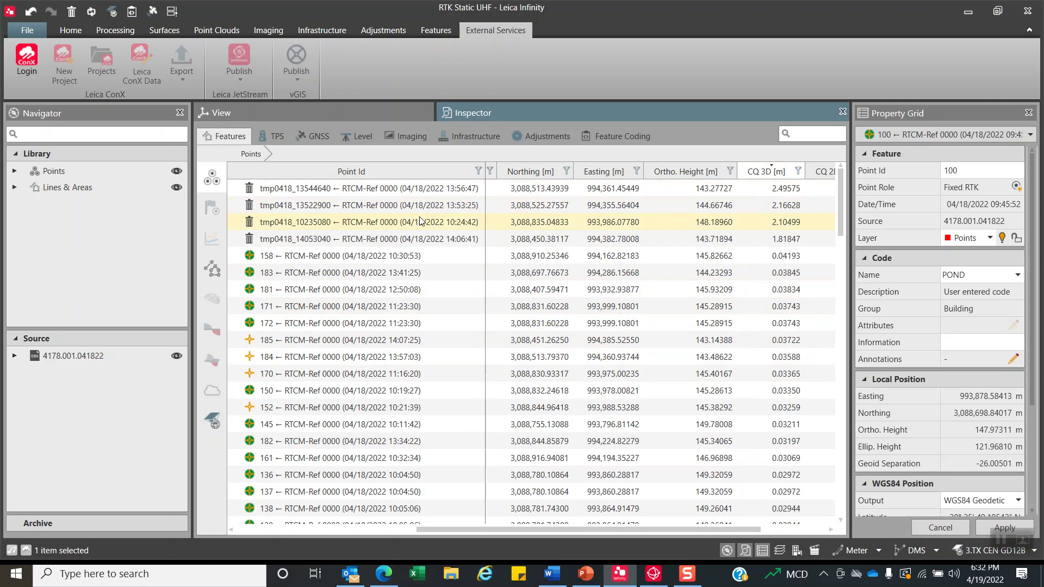
left_click(349, 188)
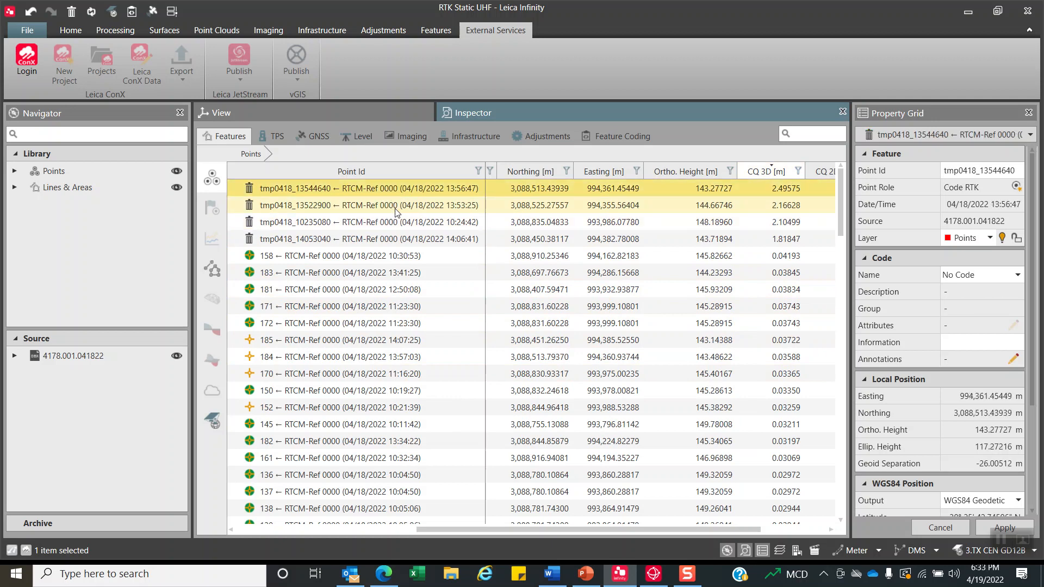
left_click(367, 238)
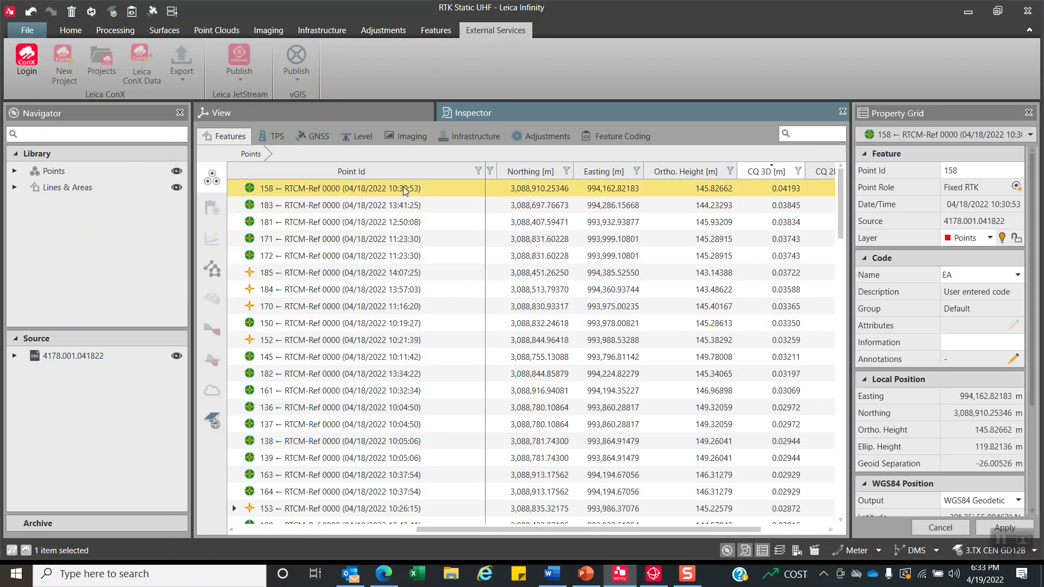
mouse_move(785, 196)
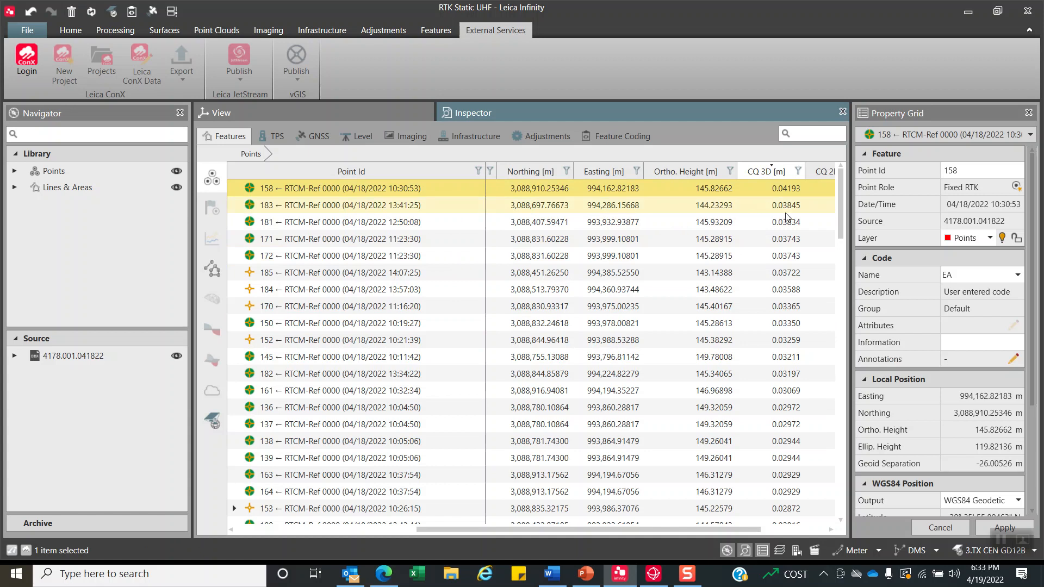
Show coordinates in US Survey Feet and return the point list to Point Id order
left_click(856, 550)
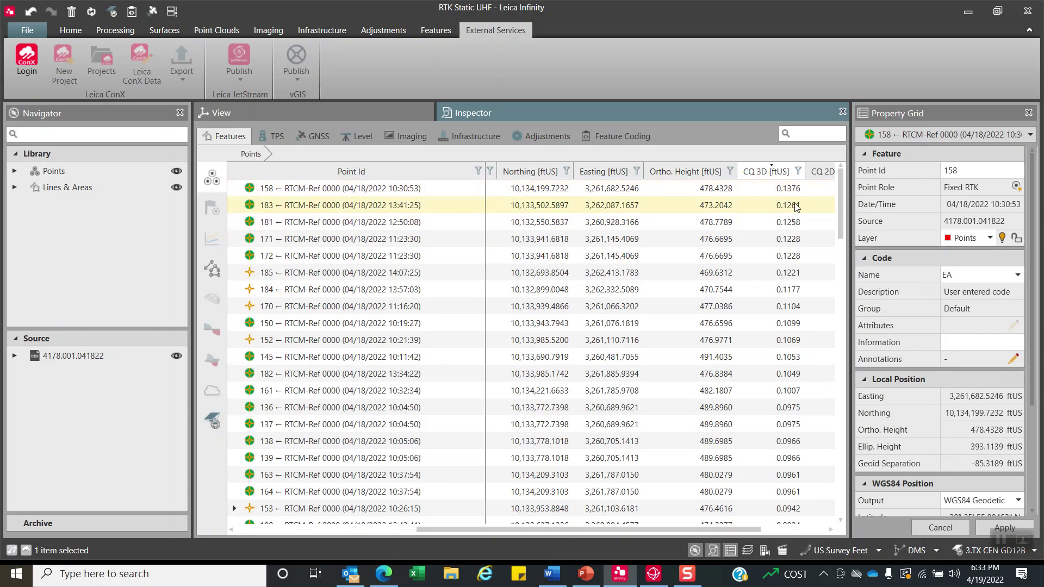
left_click(339, 222)
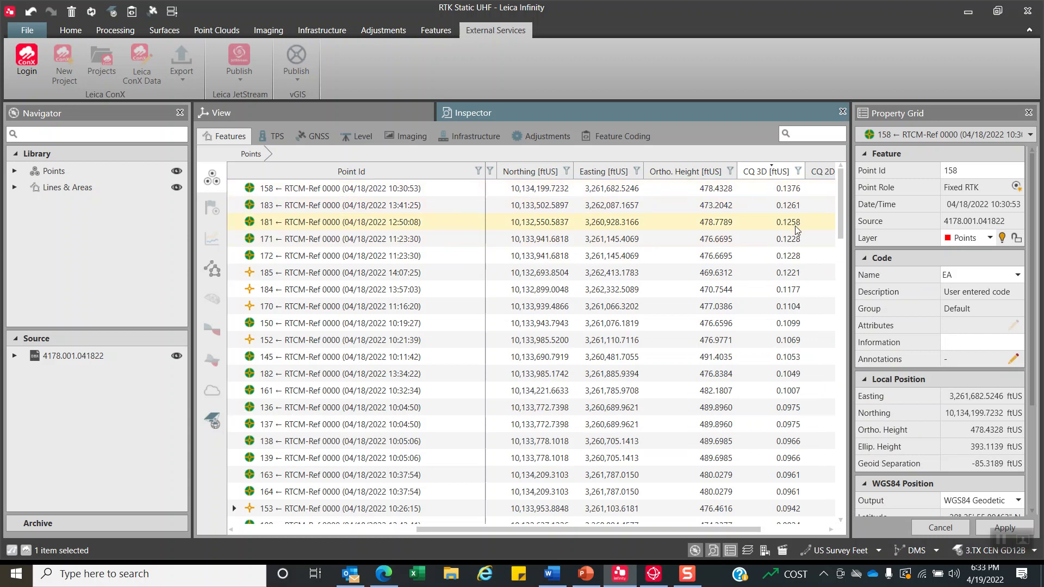
left_click(339, 255)
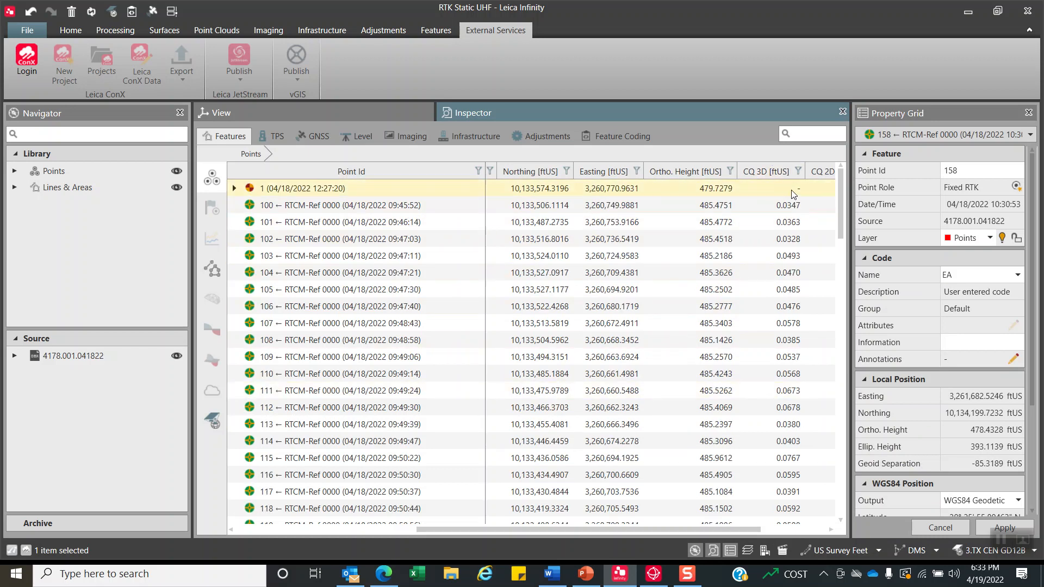
left_click(352, 289)
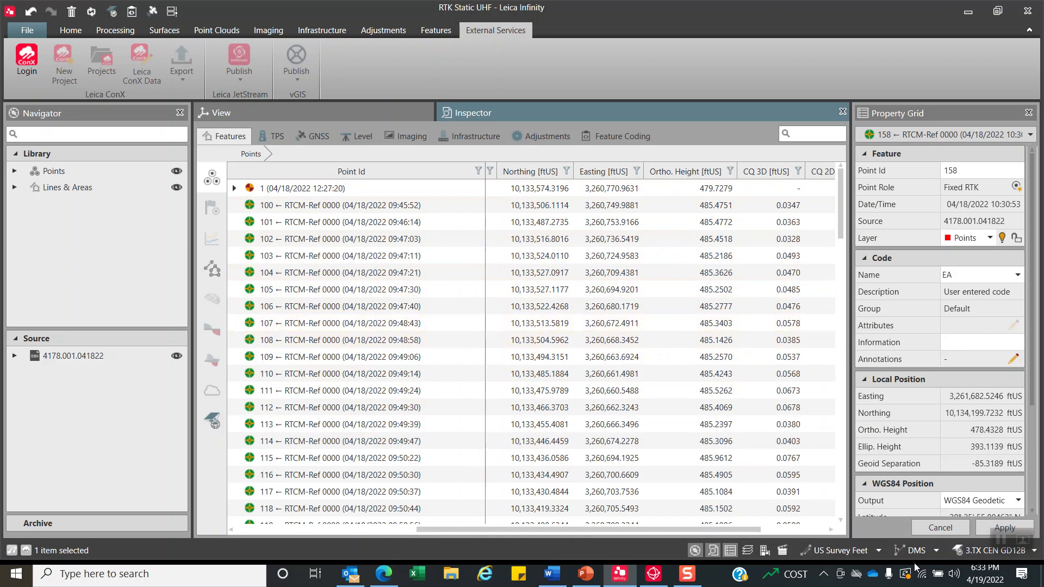
mouse_move(1010, 557)
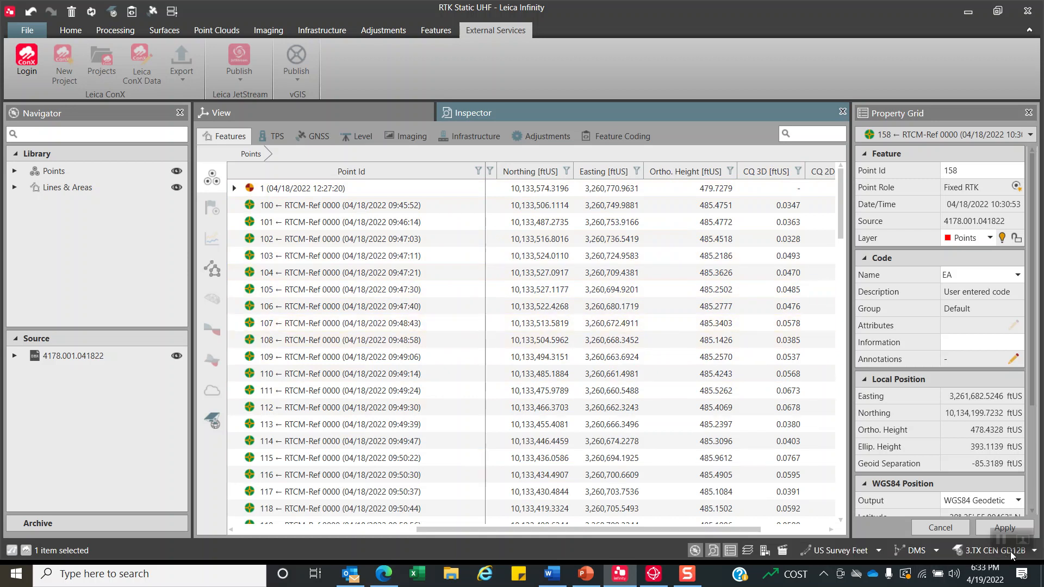
left_click(340, 272)
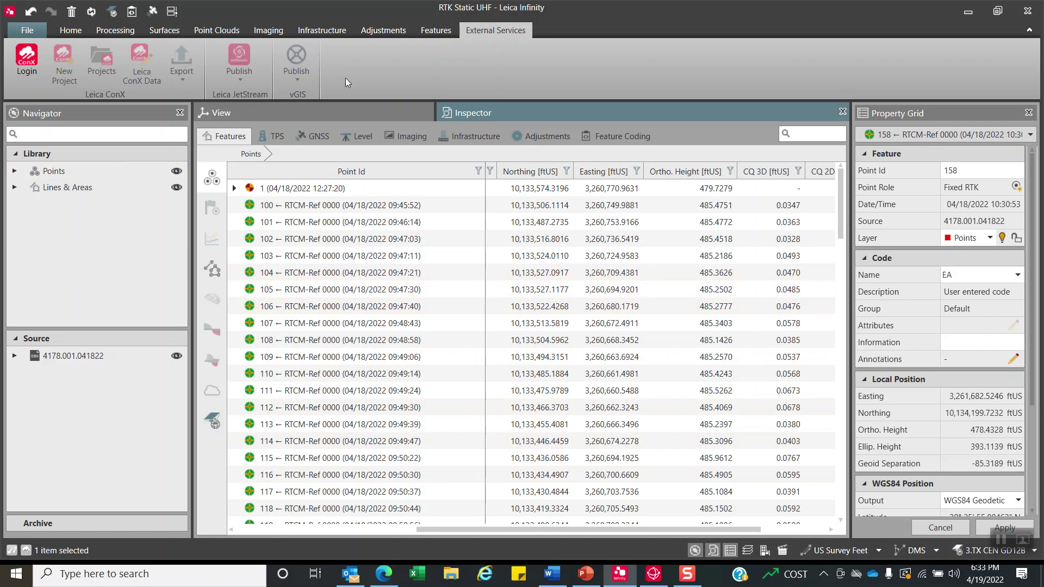
Start exporting all project data with ASCII as the output type
left_click(69, 31)
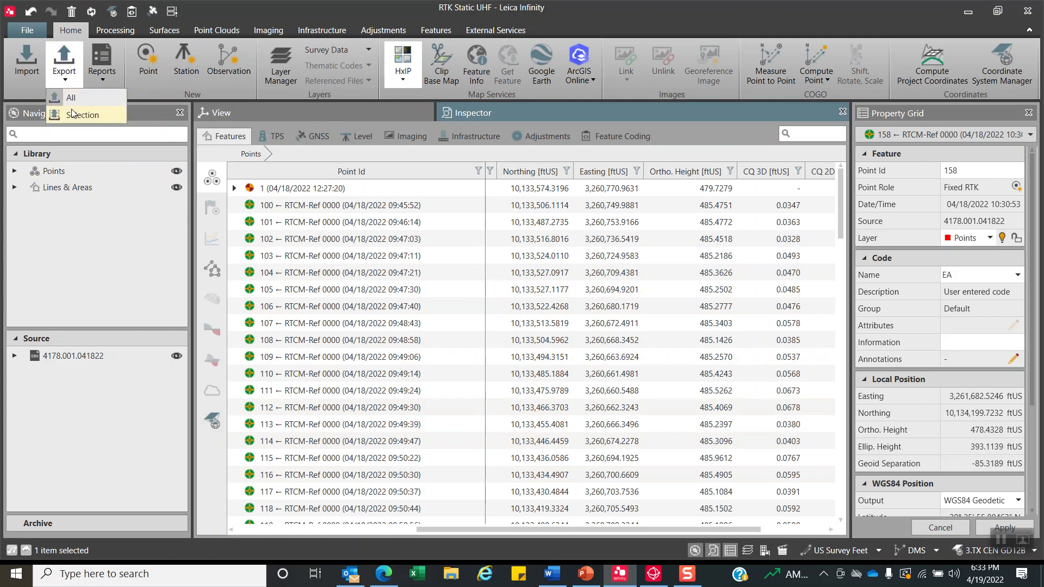
left_click(71, 97)
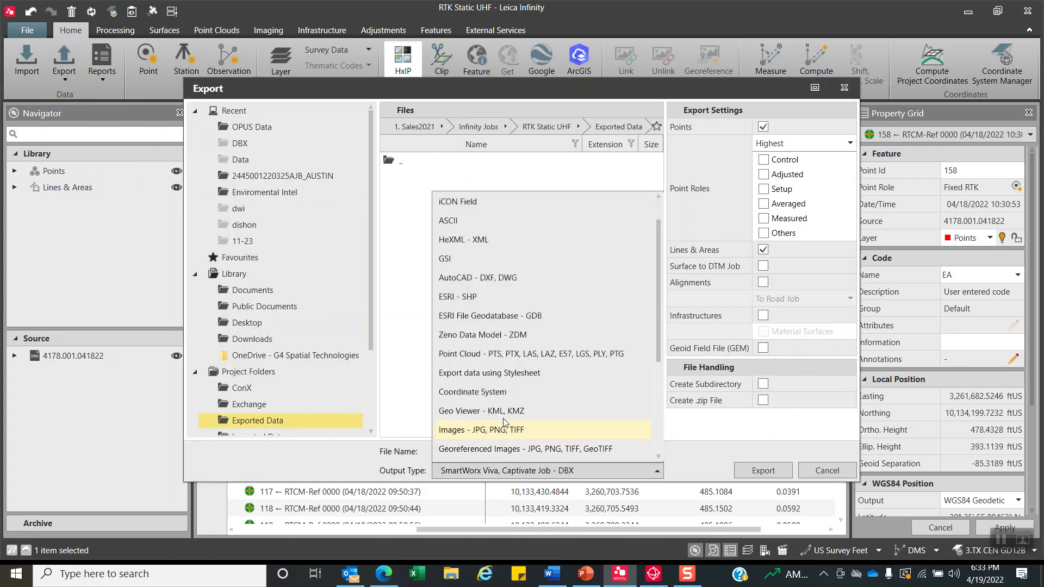
left_click(447, 221)
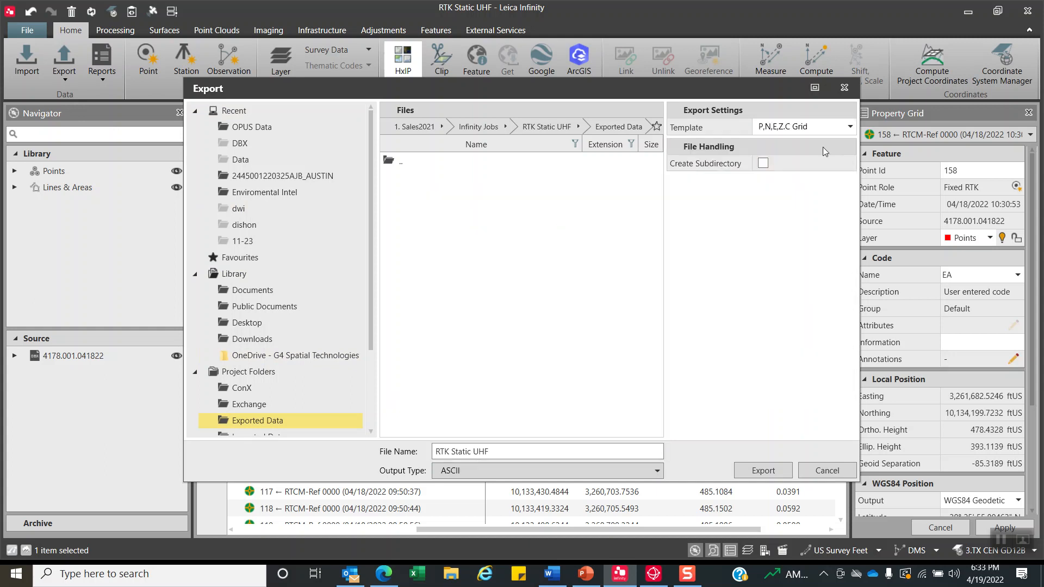
mouse_move(626, 403)
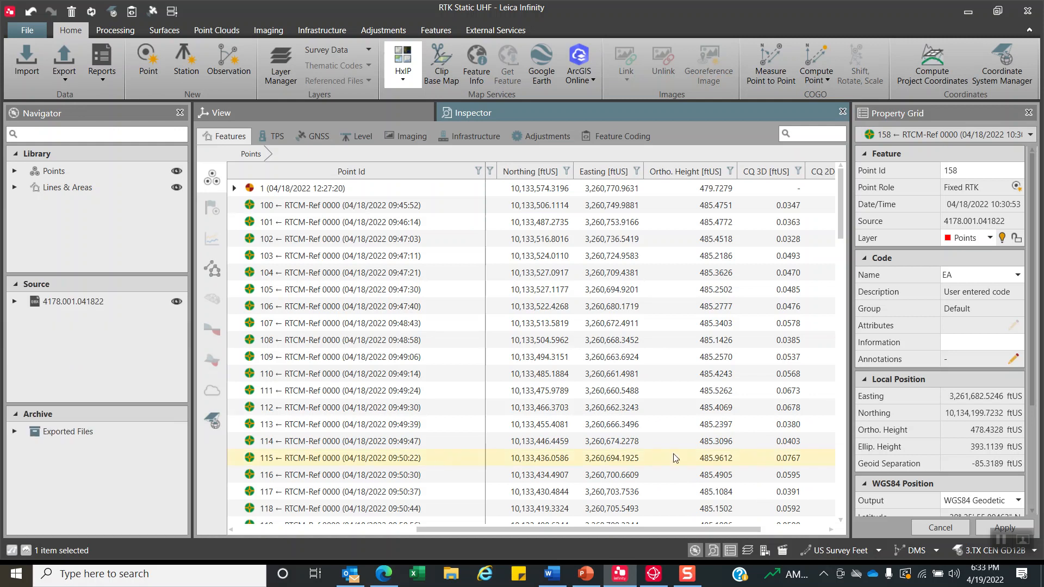
Review the exported RTK Static UHF.csv point rows in Excel, close it, and return to Infinity's exported files
left_click(14, 432)
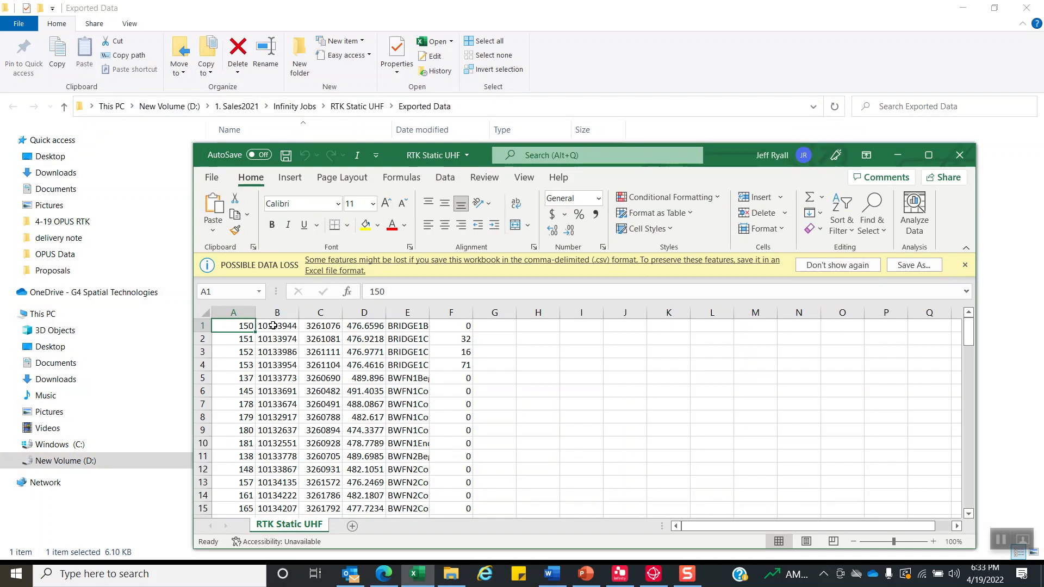
mouse_move(422, 379)
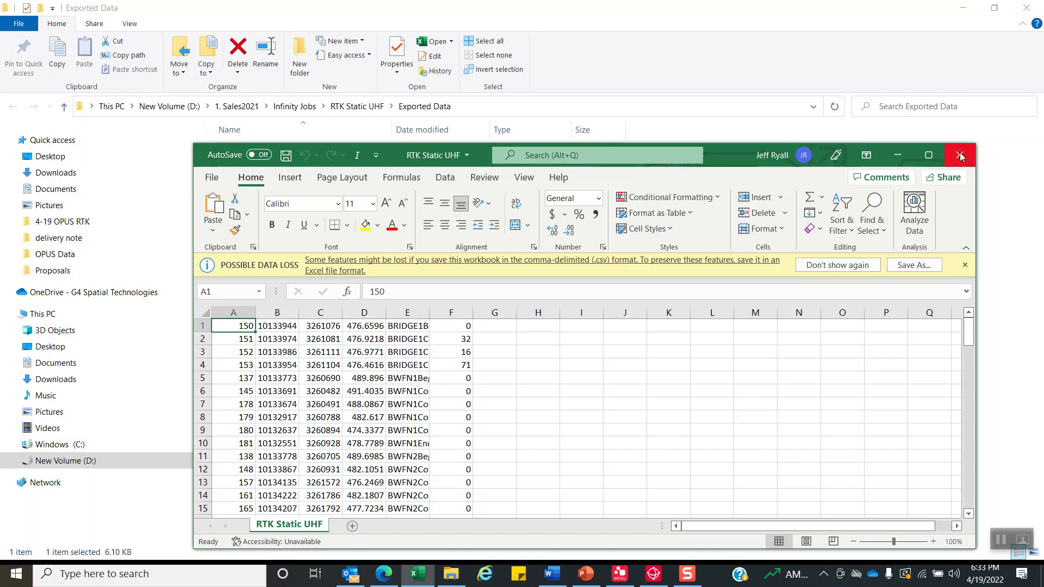
left_click(959, 156)
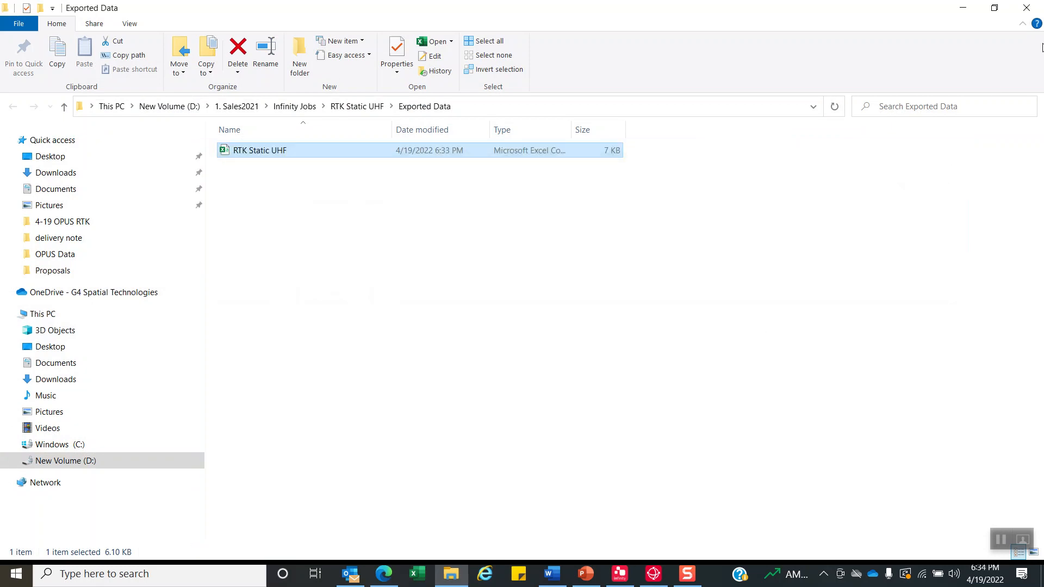
double_click(258, 150)
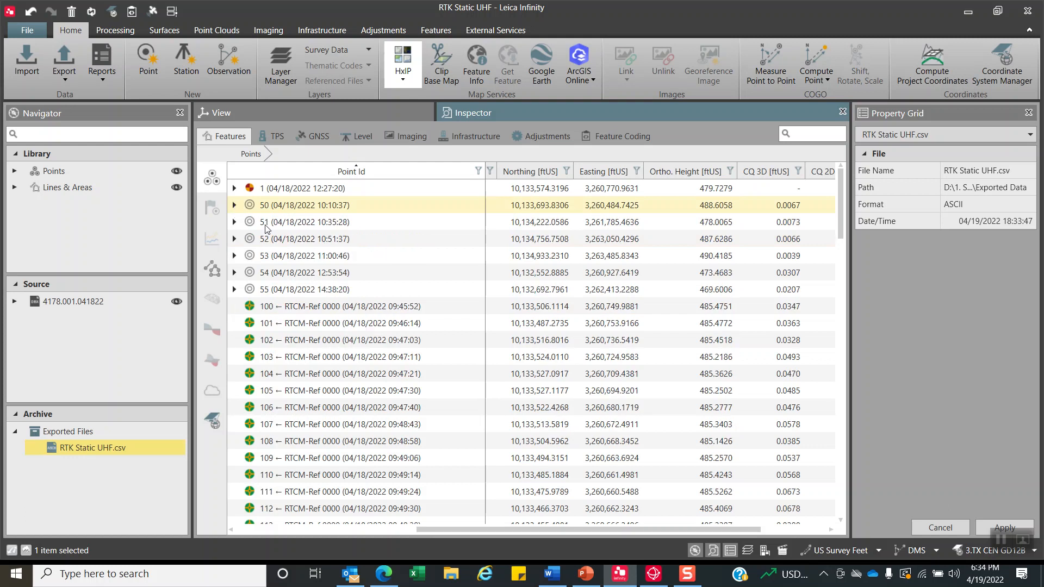
left_click(101, 63)
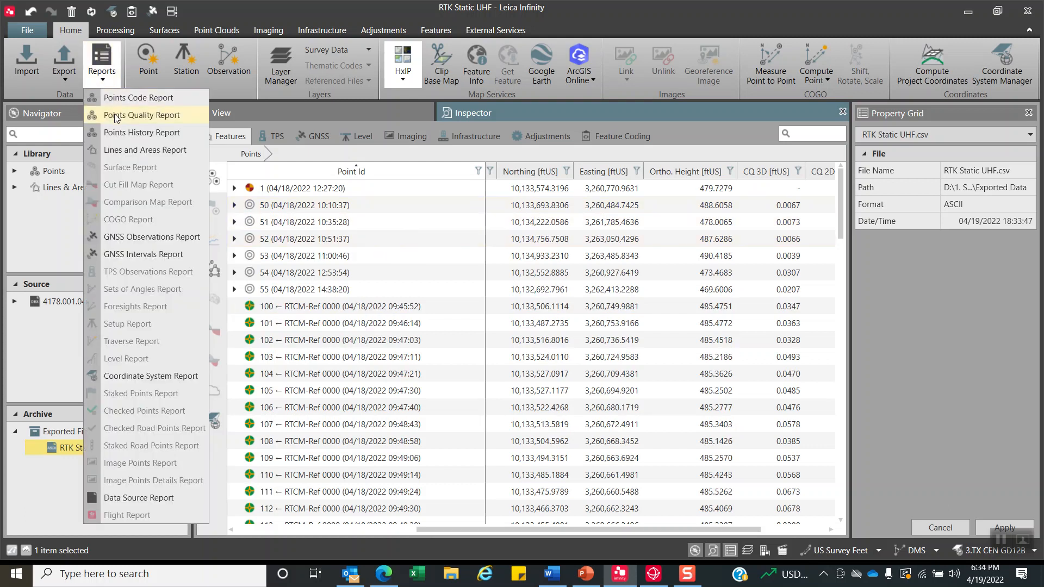
left_click(141, 114)
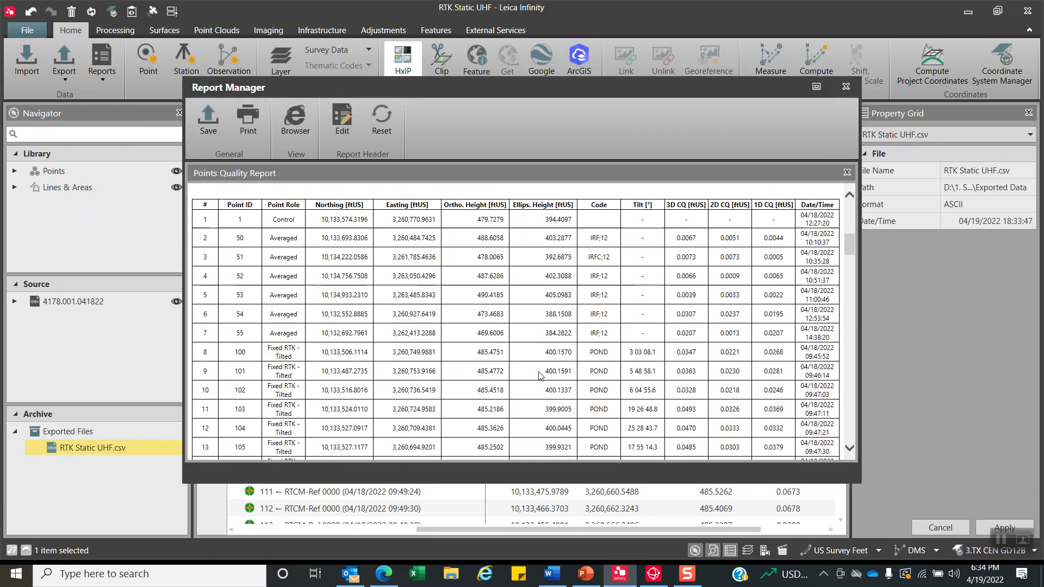
scroll("down", 3)
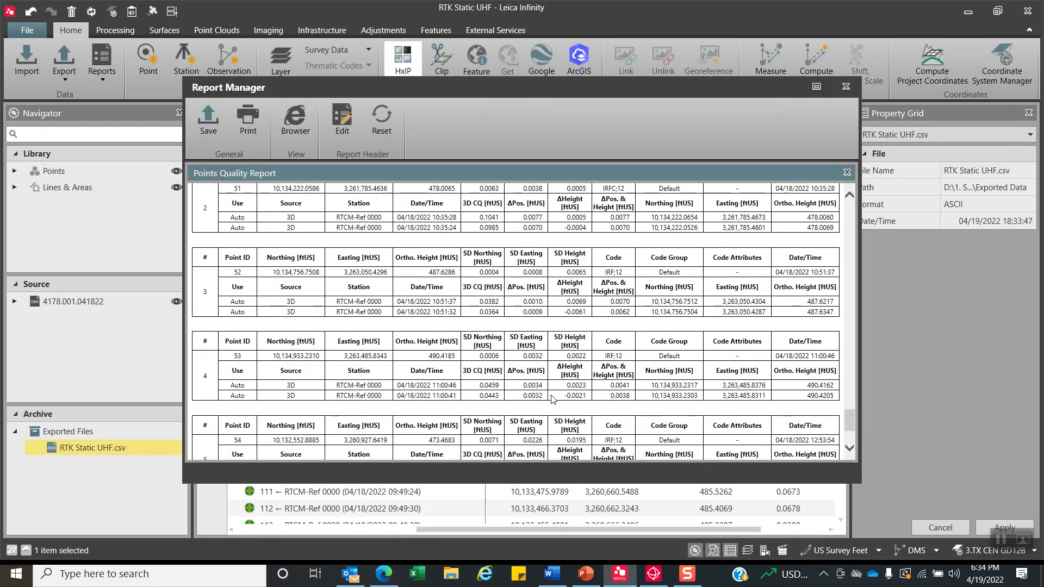
mouse_move(493, 386)
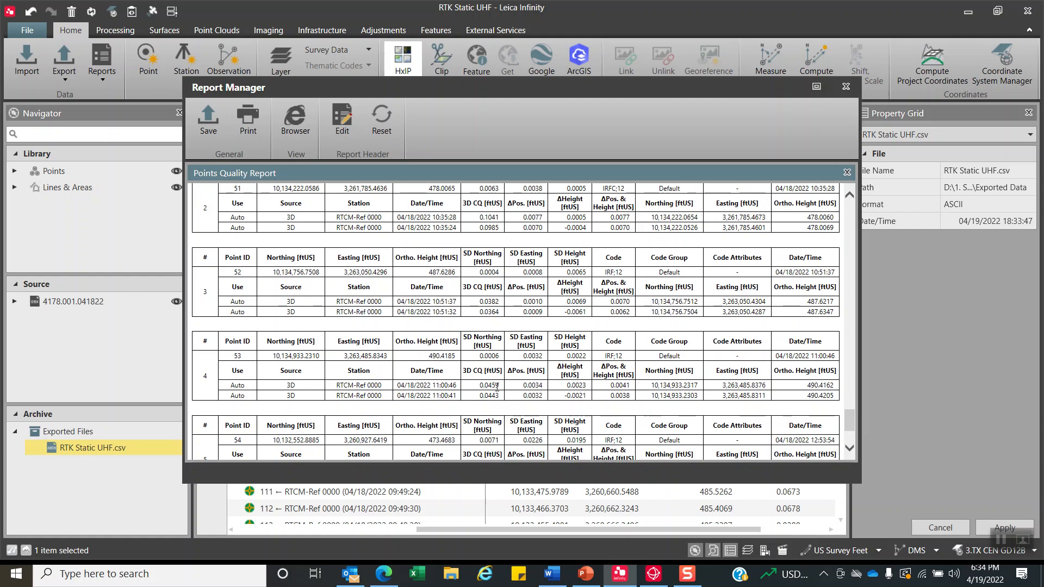
mouse_move(481, 300)
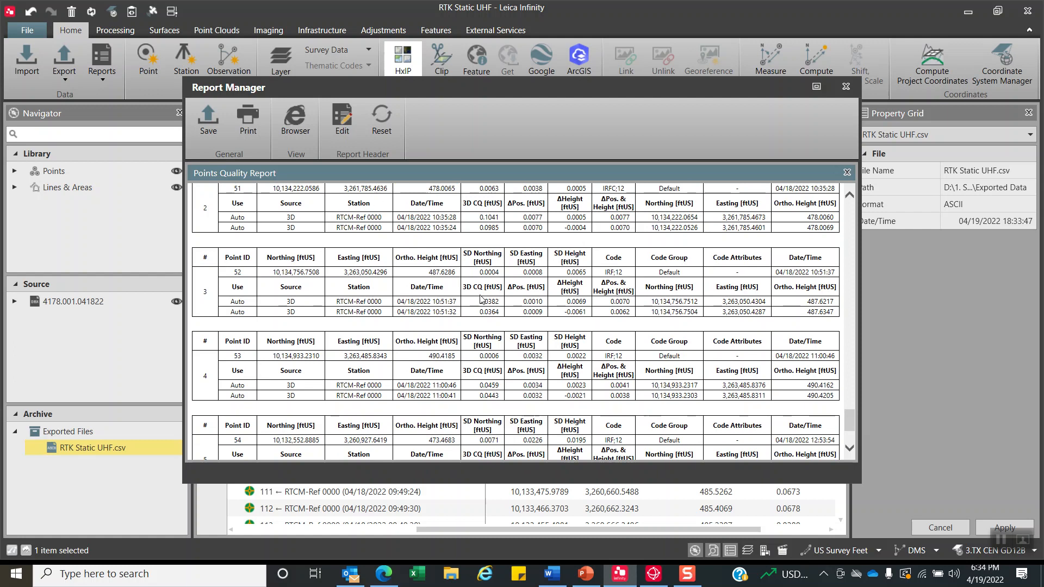
mouse_move(763, 152)
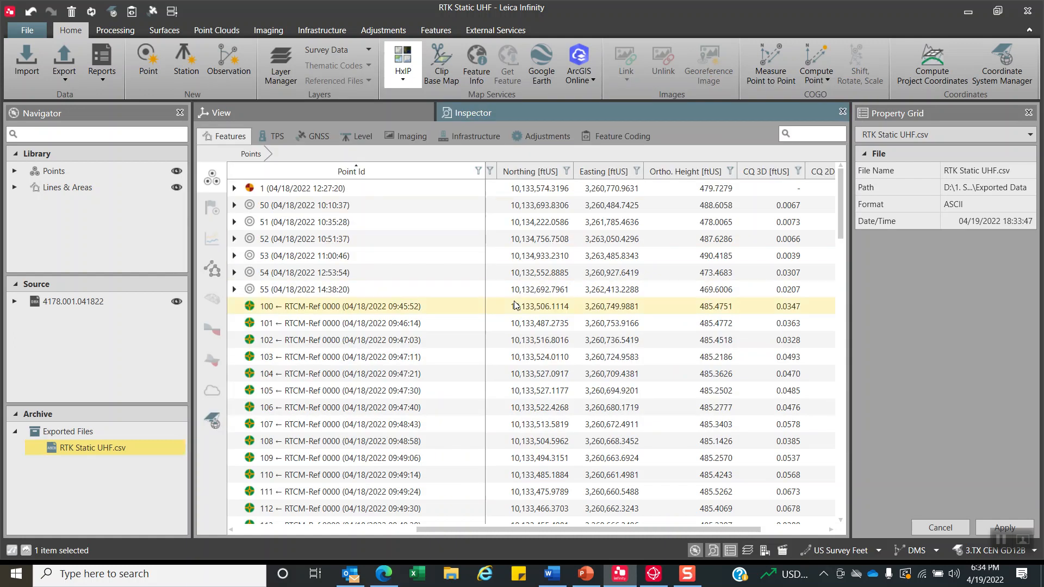
Inspect averaged points 55 and 50, then select the RTCM-Ref 0000 base in the GNSS setups list
left_click(303, 289)
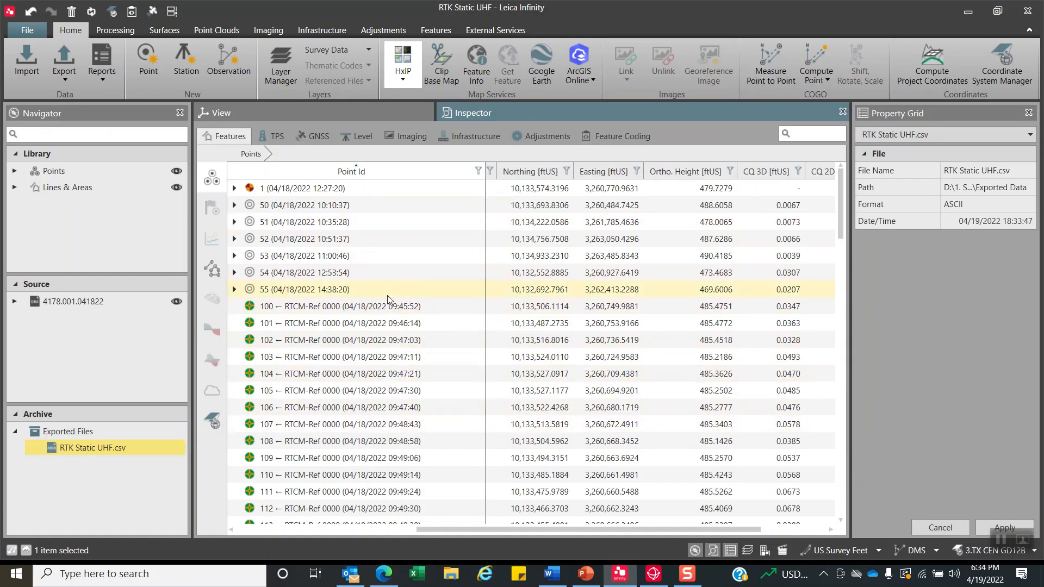
left_click(340, 441)
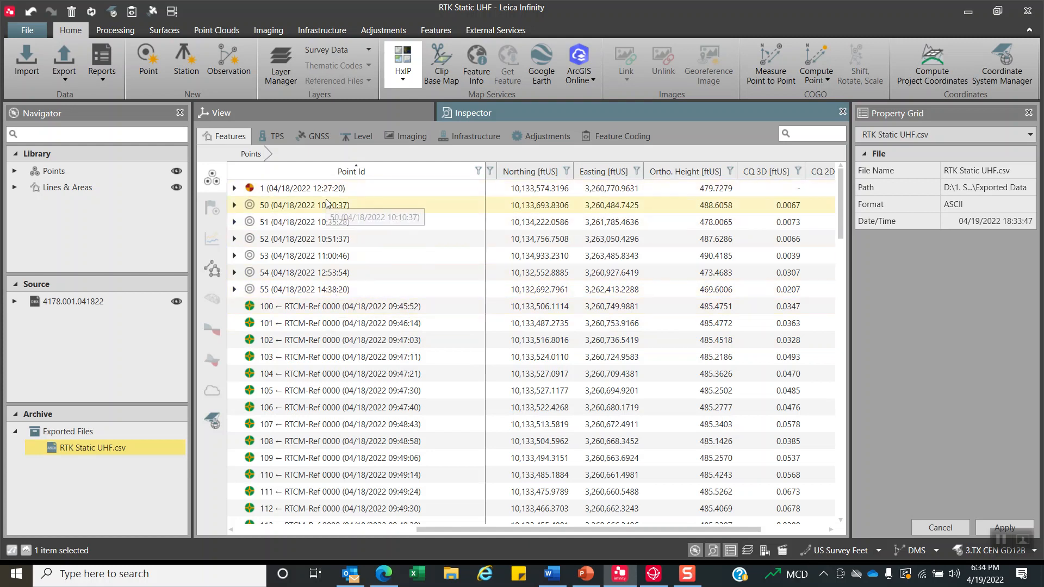
left_click(319, 136)
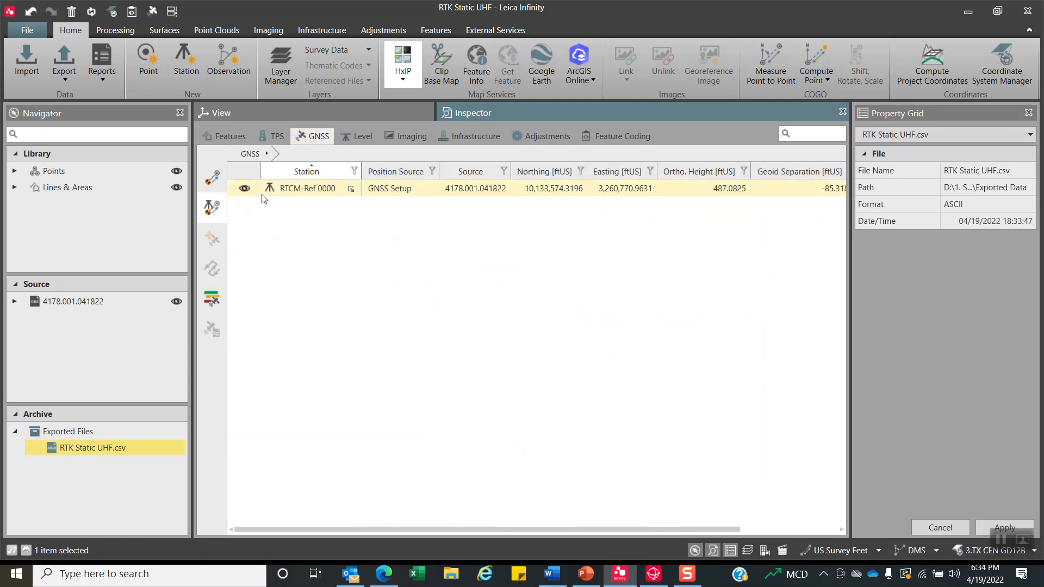
left_click(280, 223)
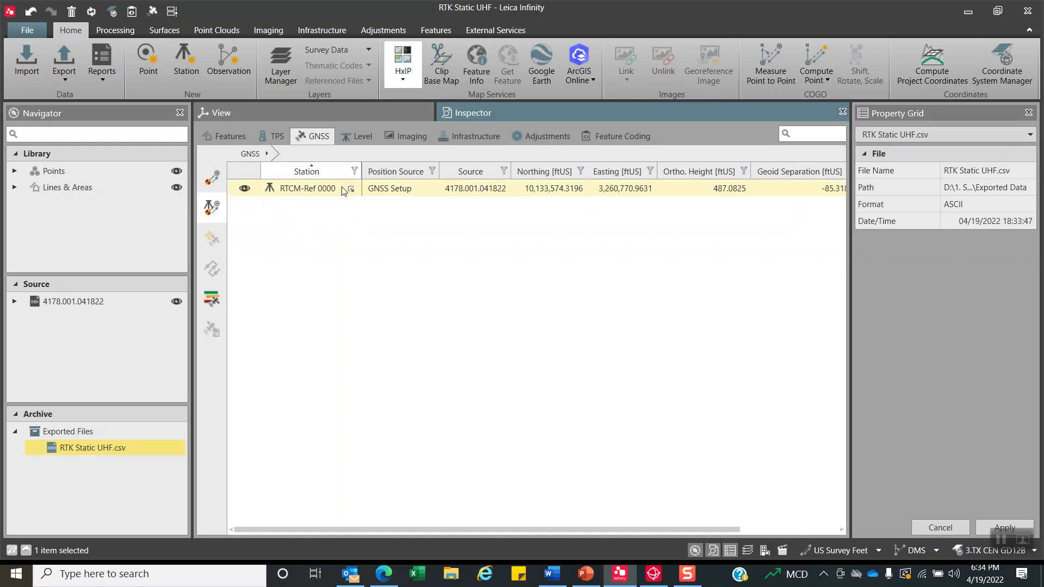
mouse_move(324, 193)
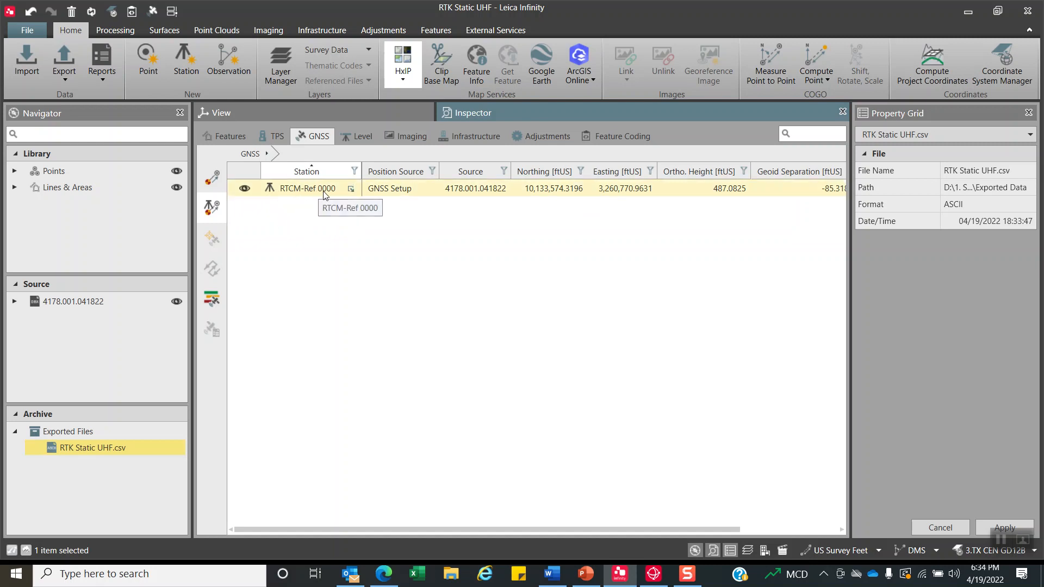
mouse_move(316, 194)
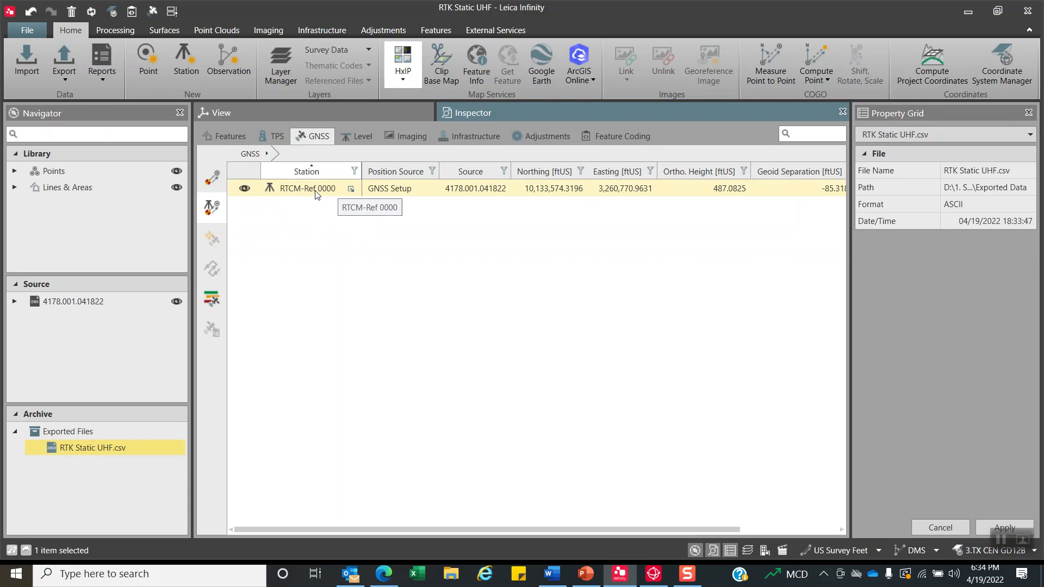
mouse_move(483, 442)
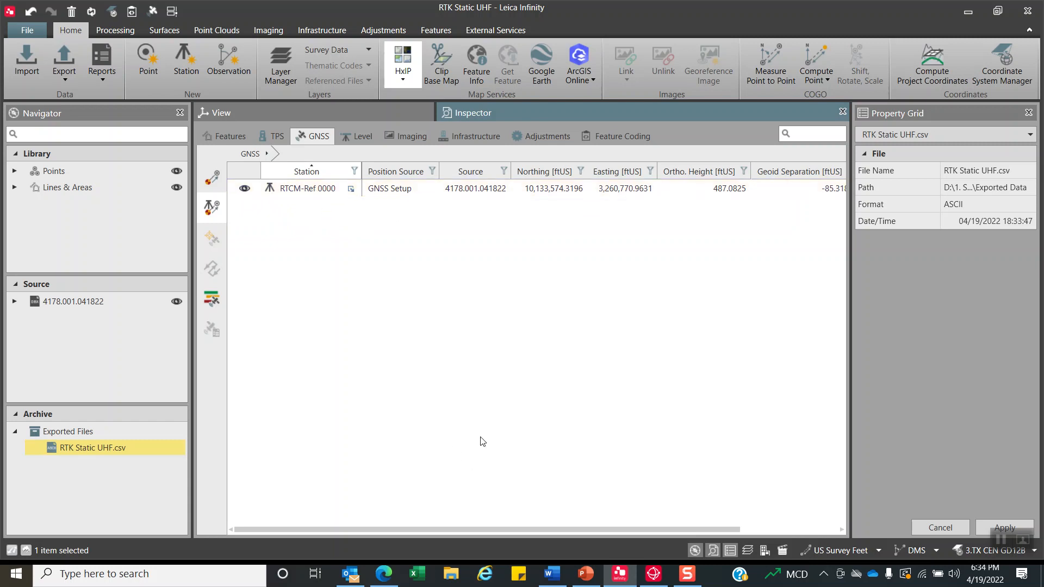